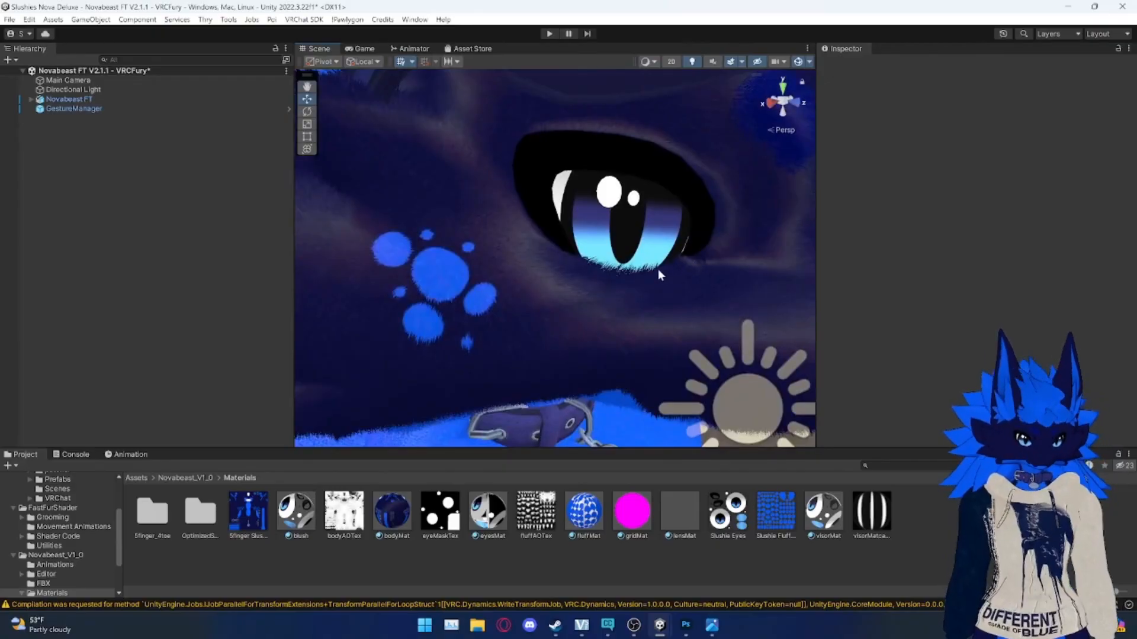
pyautogui.moveTo(621, 293)
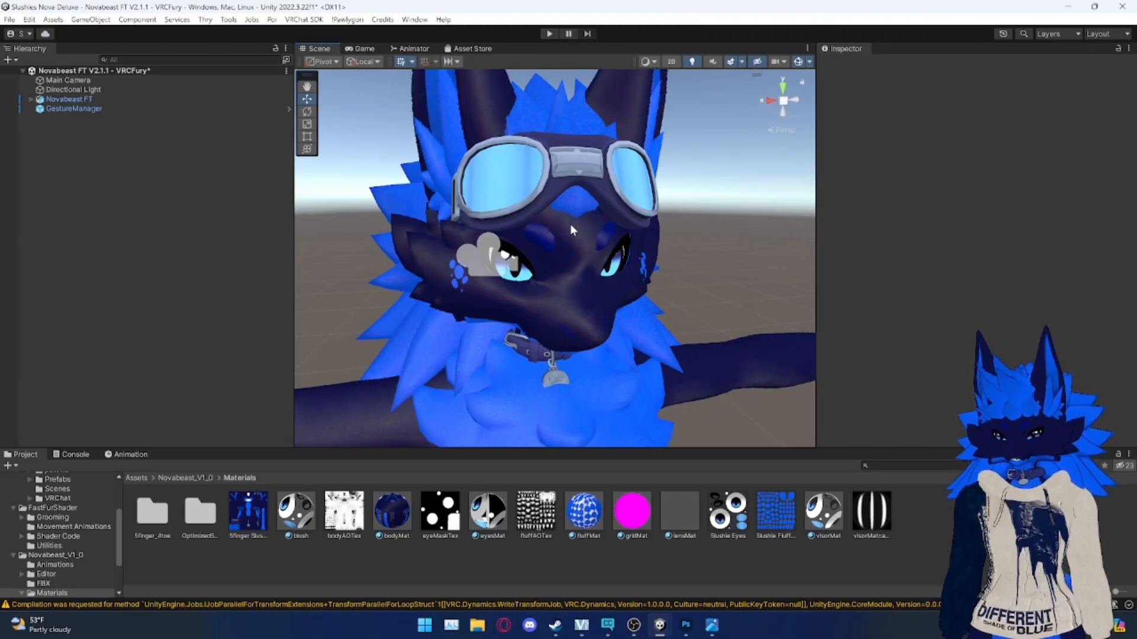
pyautogui.moveTo(659, 625)
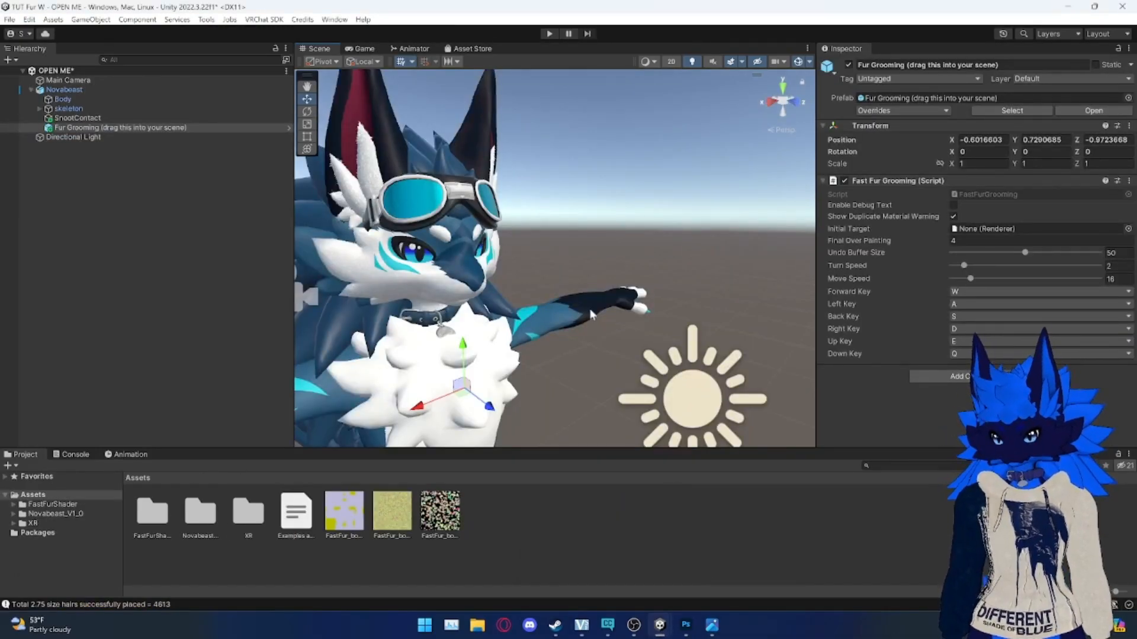
# Step: Delete the three old FastFur texture maps from Assets
pyautogui.click(439, 507)
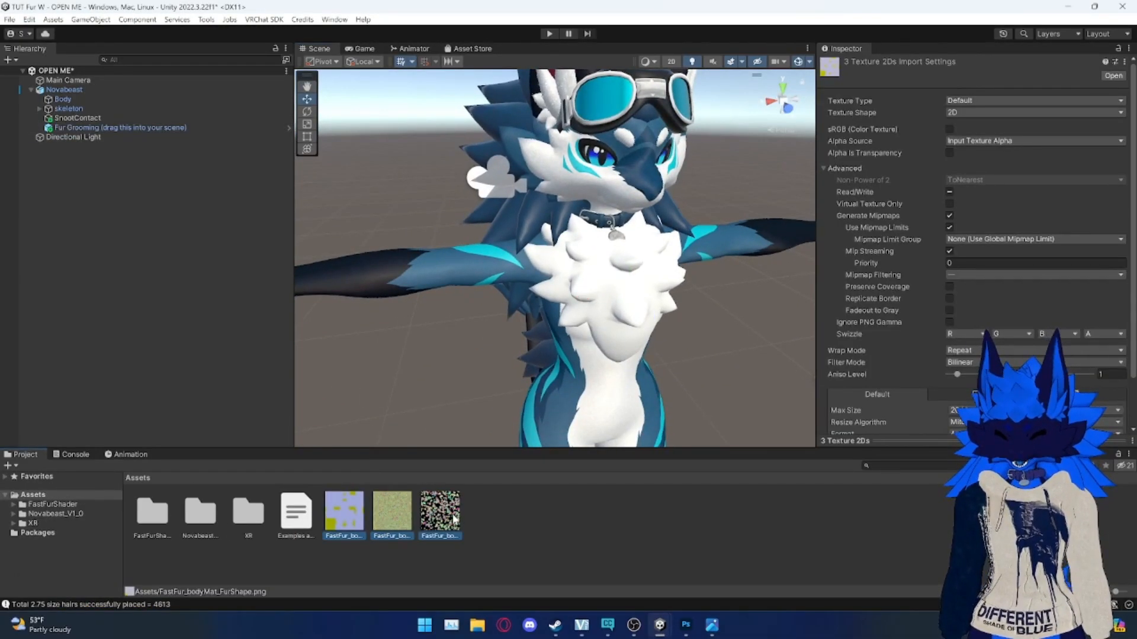
pyautogui.rightClick(439, 514)
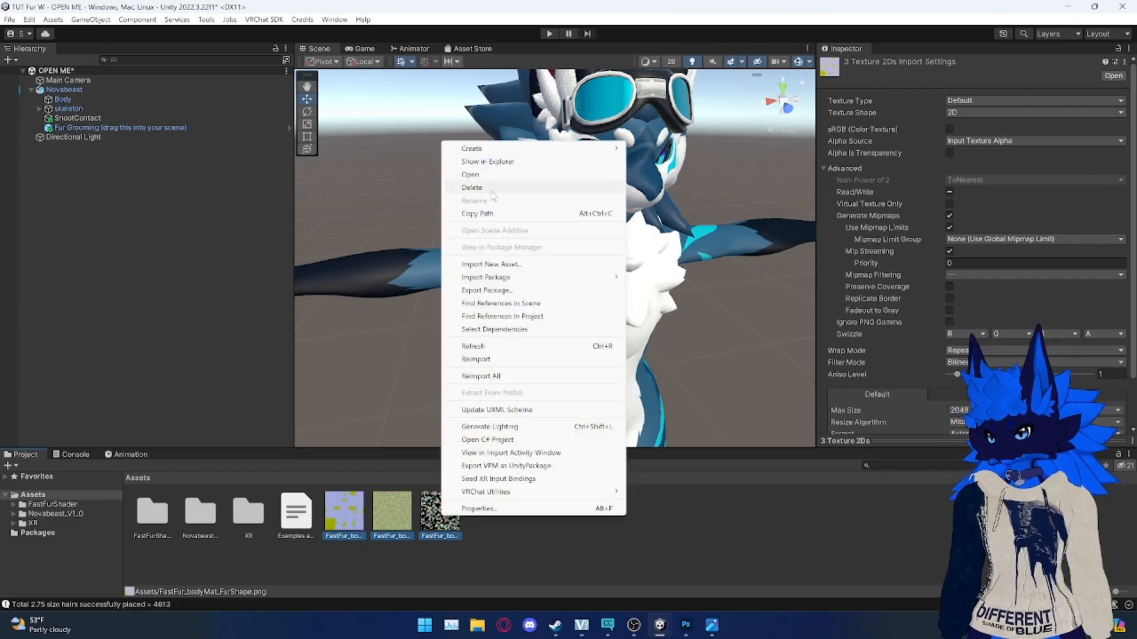
pyautogui.click(472, 187)
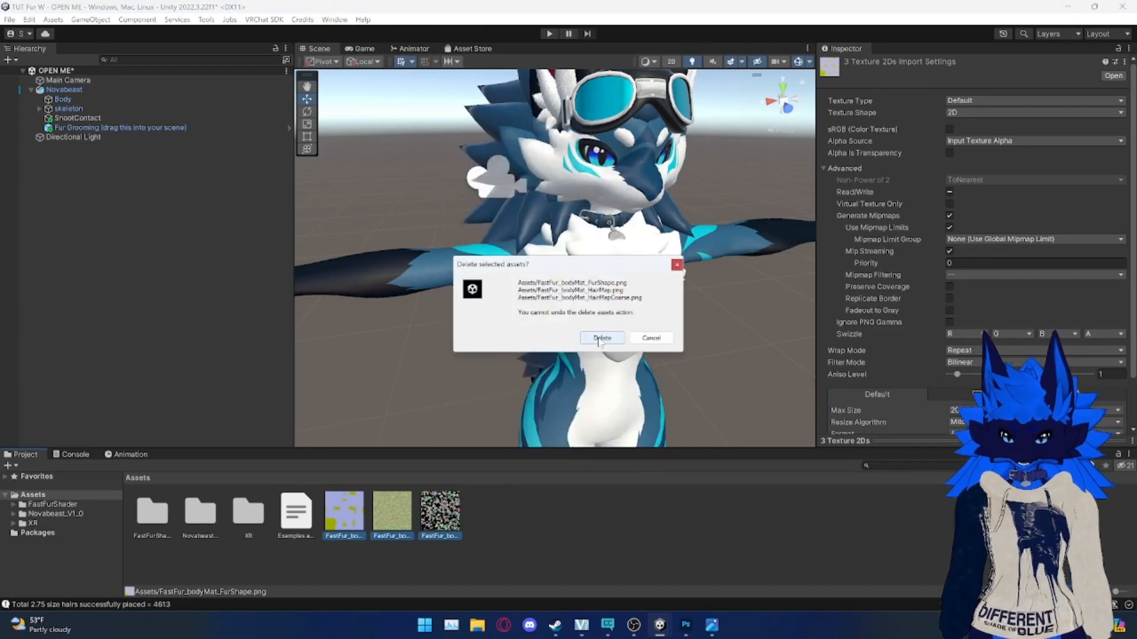
pyautogui.click(601, 338)
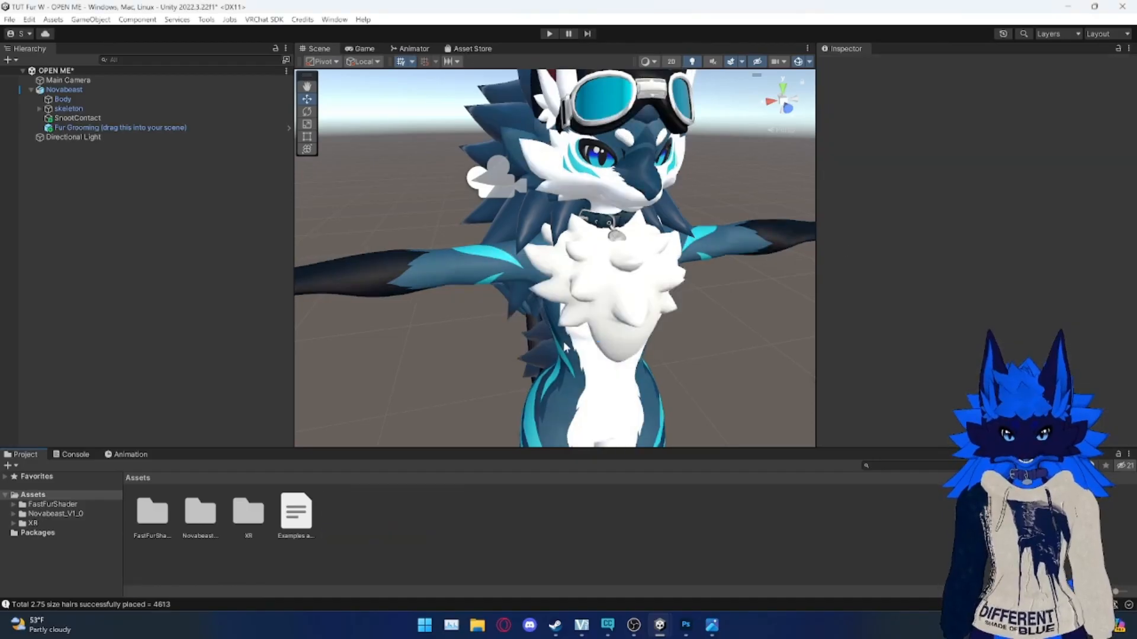
# Step: Regenerate fresh hair maps from the Body mesh's fur material inspector
pyautogui.click(62, 99)
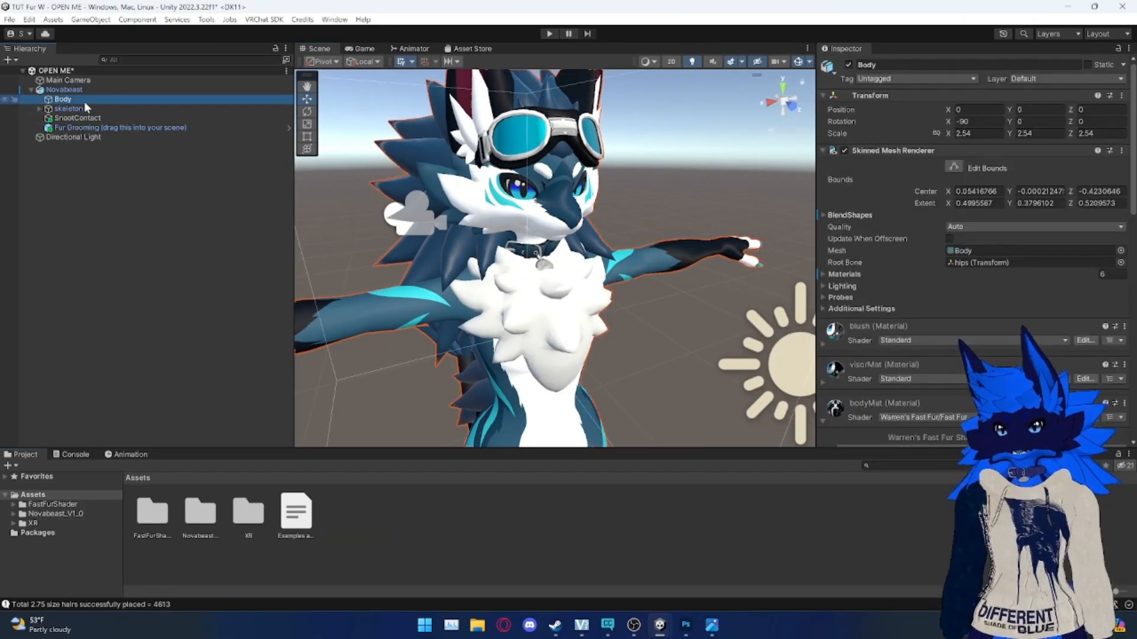
pyautogui.scroll(-3)
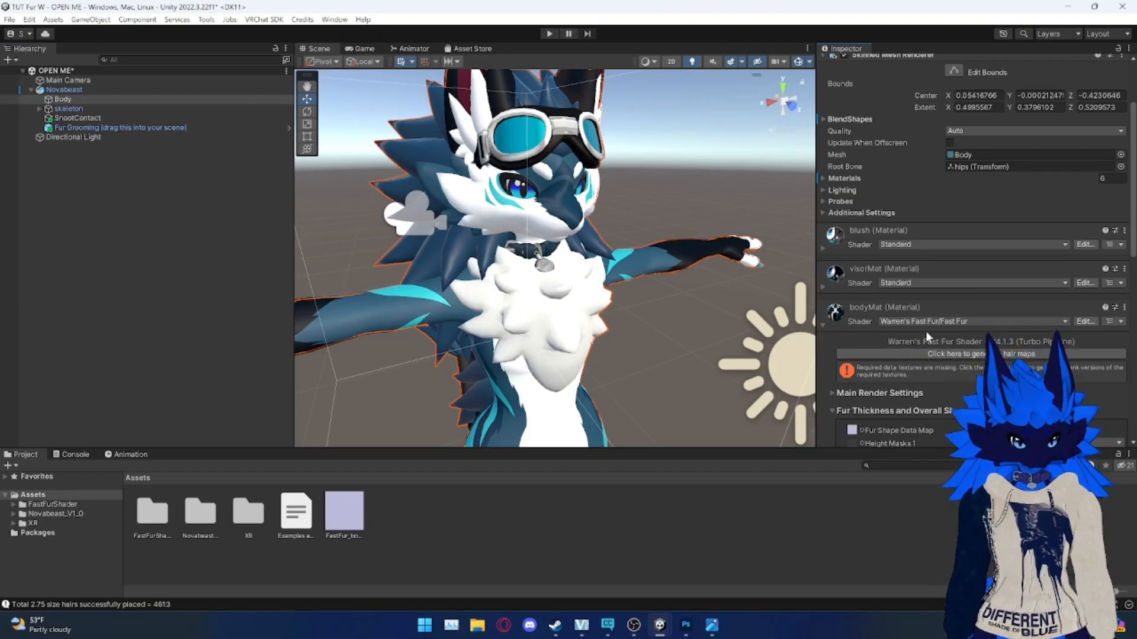
pyautogui.click(988, 354)
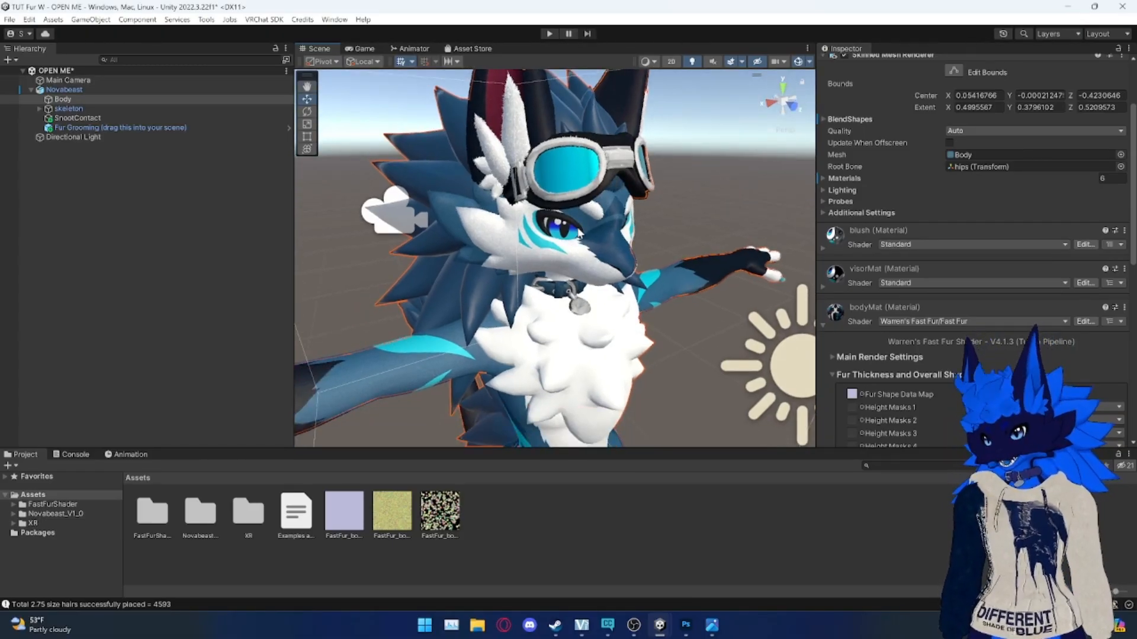
pyautogui.moveTo(627, 174)
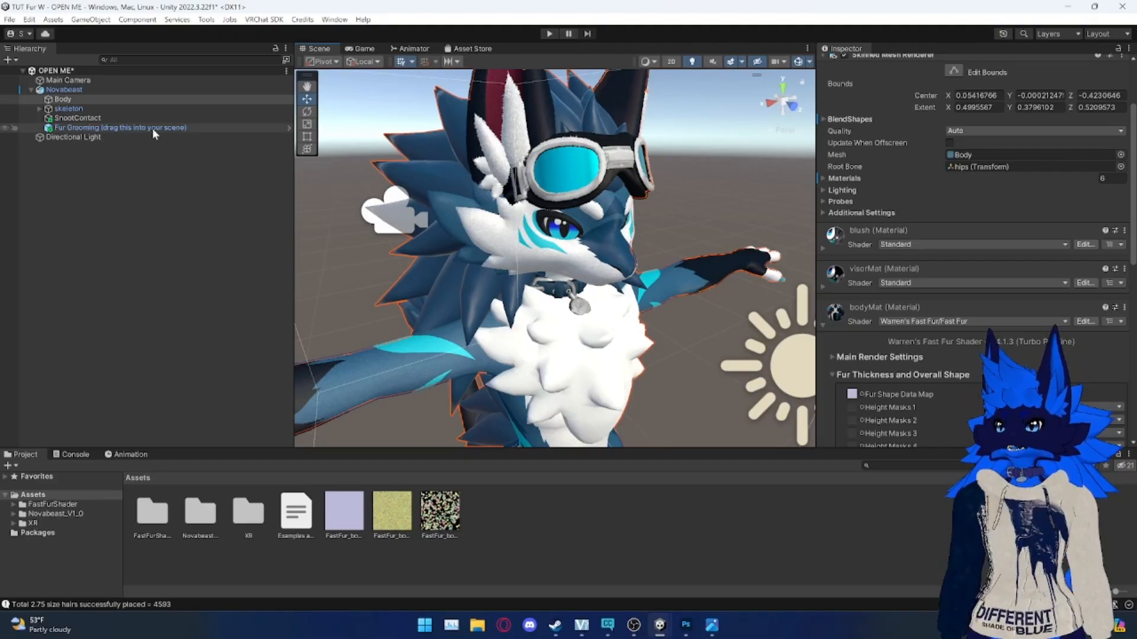
# Step: Run Fur Grooming in Play mode, groom the belly fur, and save the shape map
pyautogui.click(120, 127)
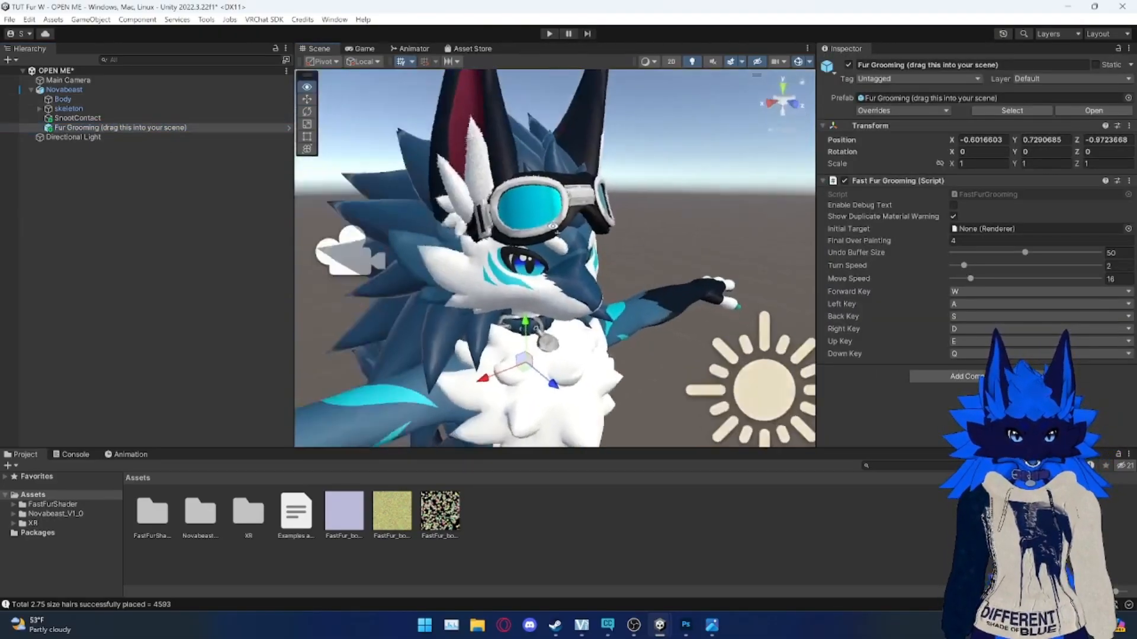
pyautogui.click(549, 33)
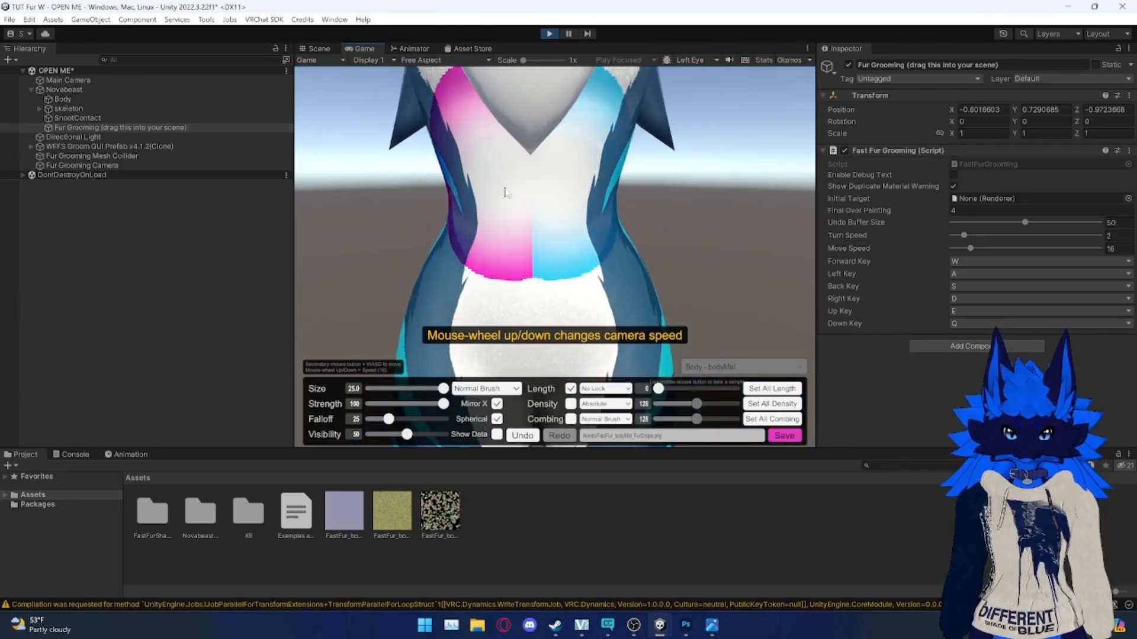
pyautogui.click(783, 436)
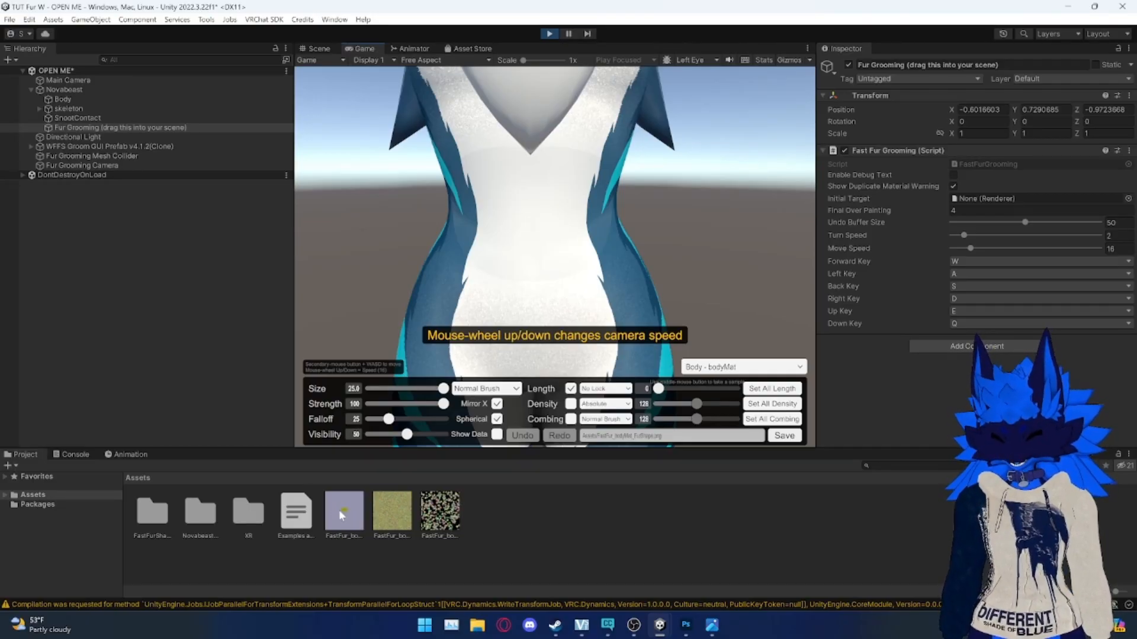
# Step: Preview FastFur_bodyMat_FurShape zoomed in Windows Photos, then reopen it in Photoshop
pyautogui.click(344, 510)
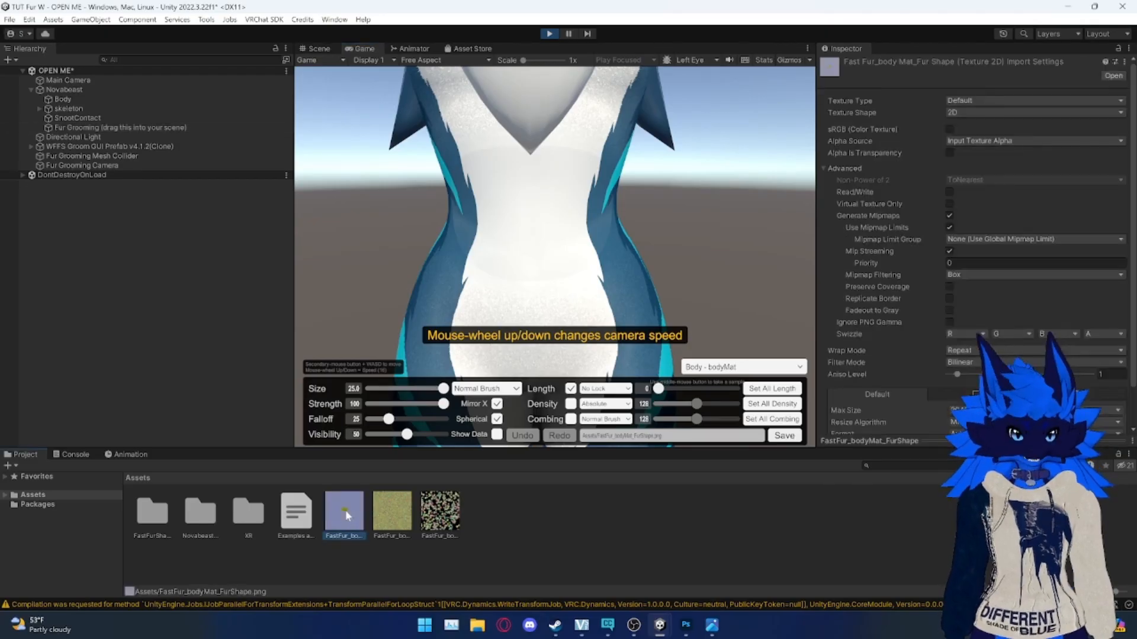
pyautogui.doubleClick(343, 509)
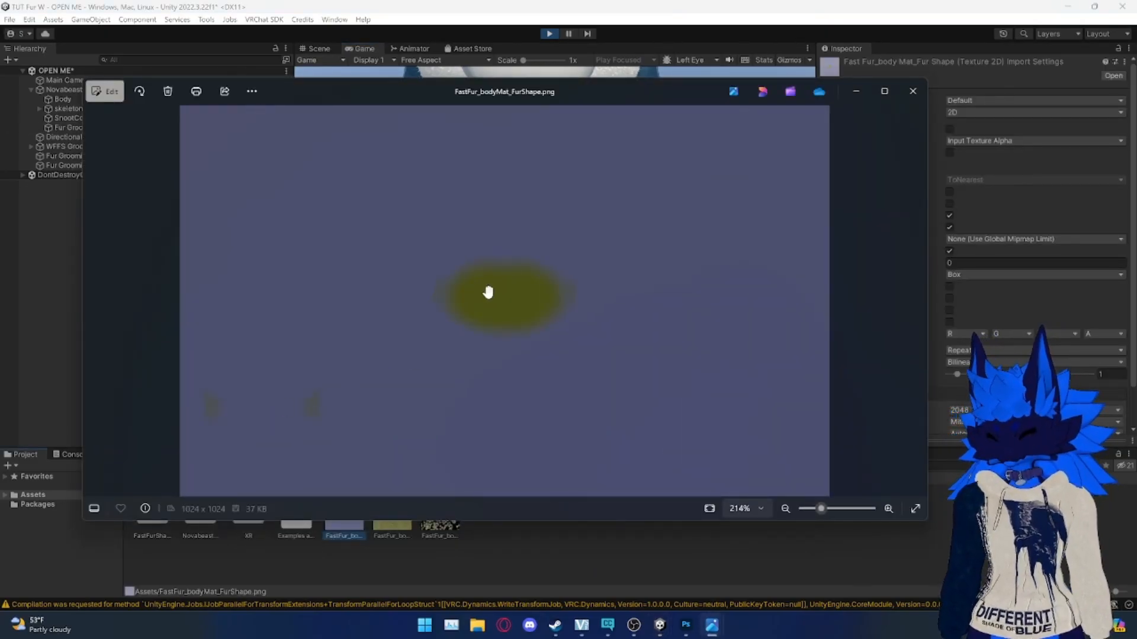
pyautogui.scroll(3)
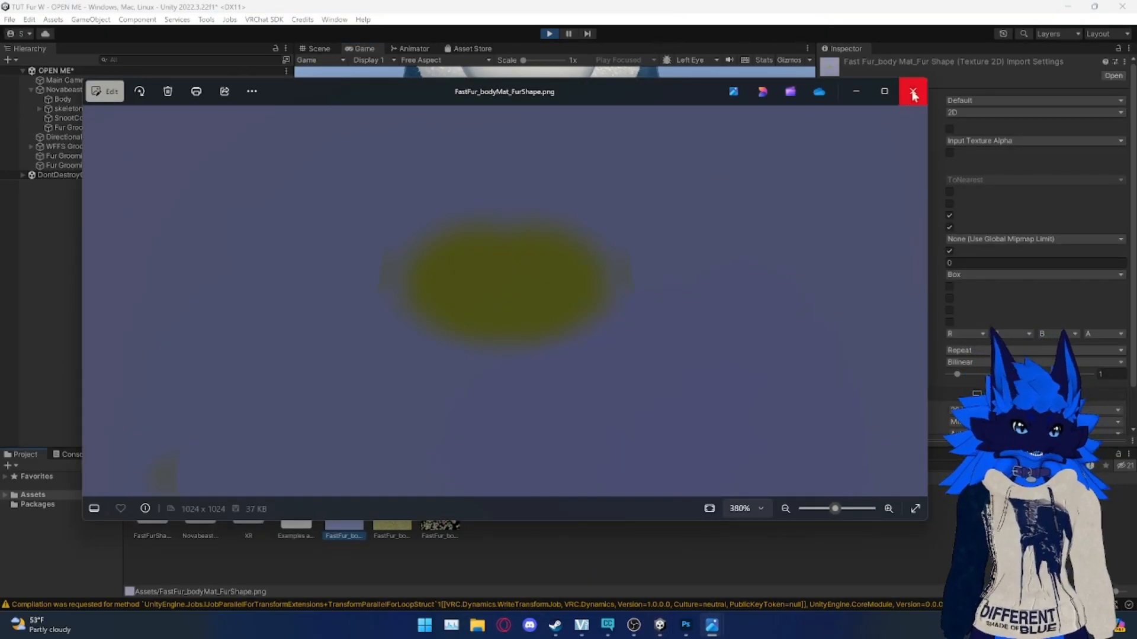
pyautogui.click(913, 90)
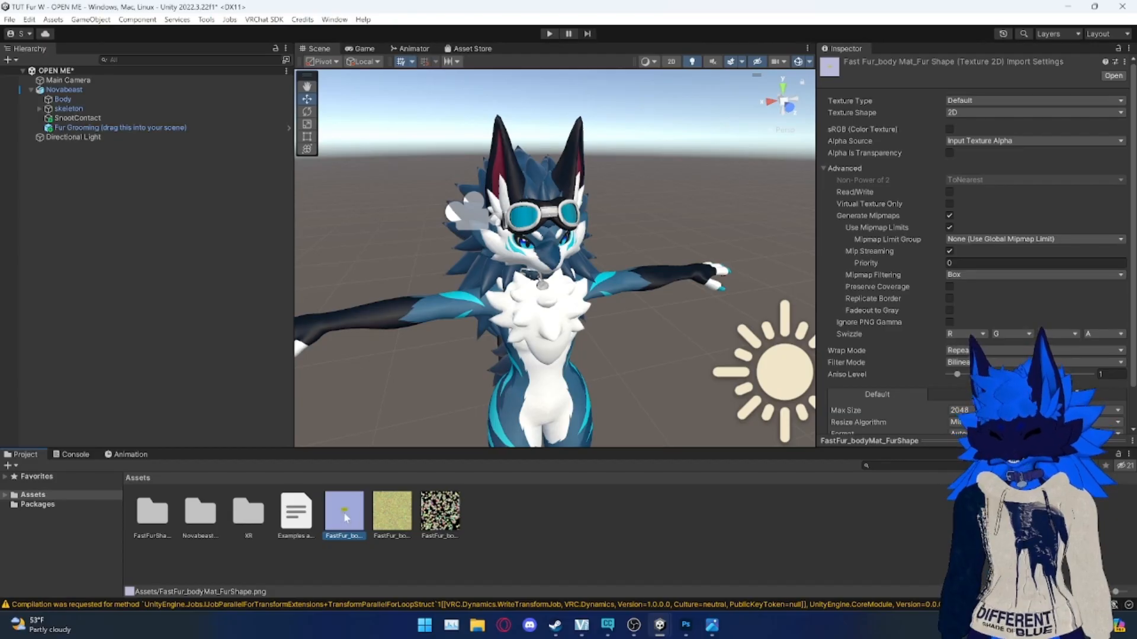
pyautogui.doubleClick(344, 509)
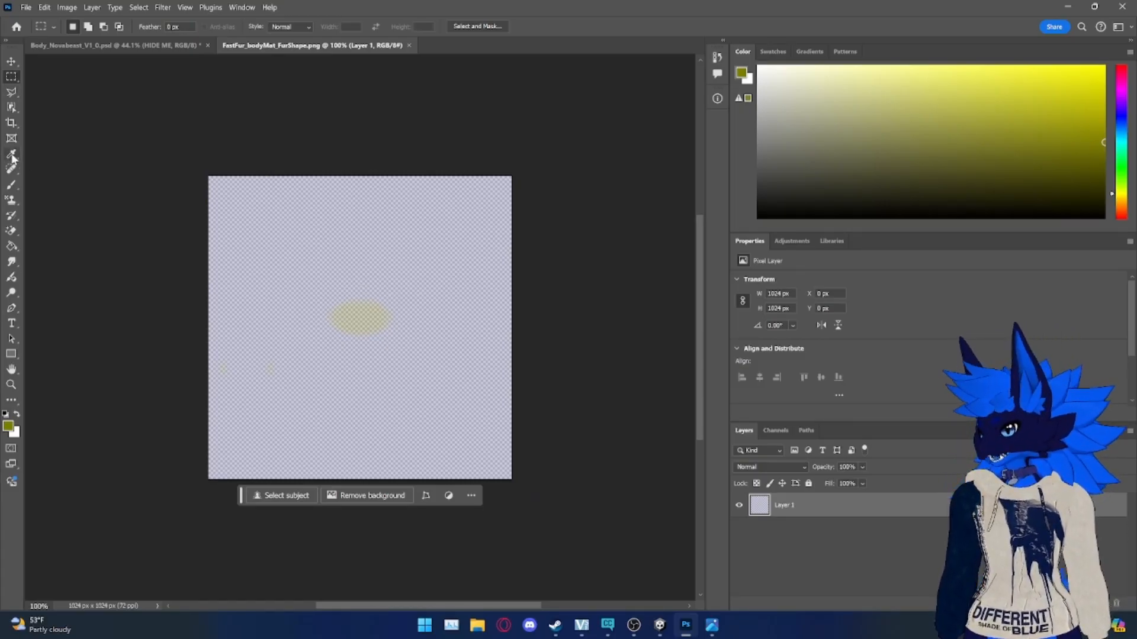
# Step: Eyedropper-sample the map, read hex 7F7F00 in the Color Picker, then return to Unity
pyautogui.click(12, 154)
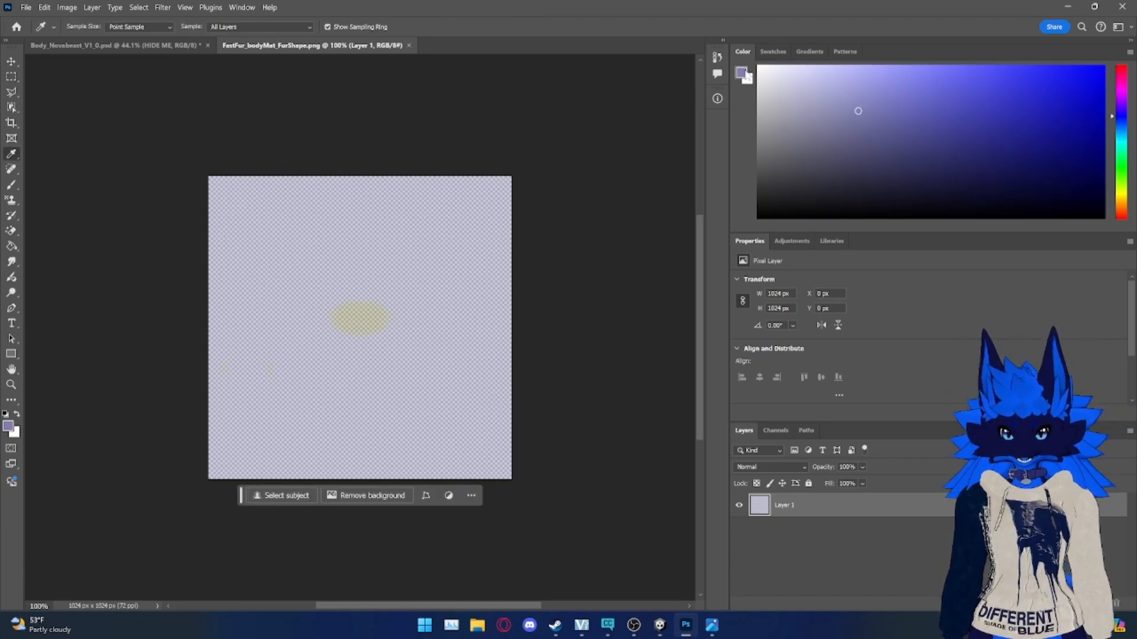
pyautogui.click(10, 424)
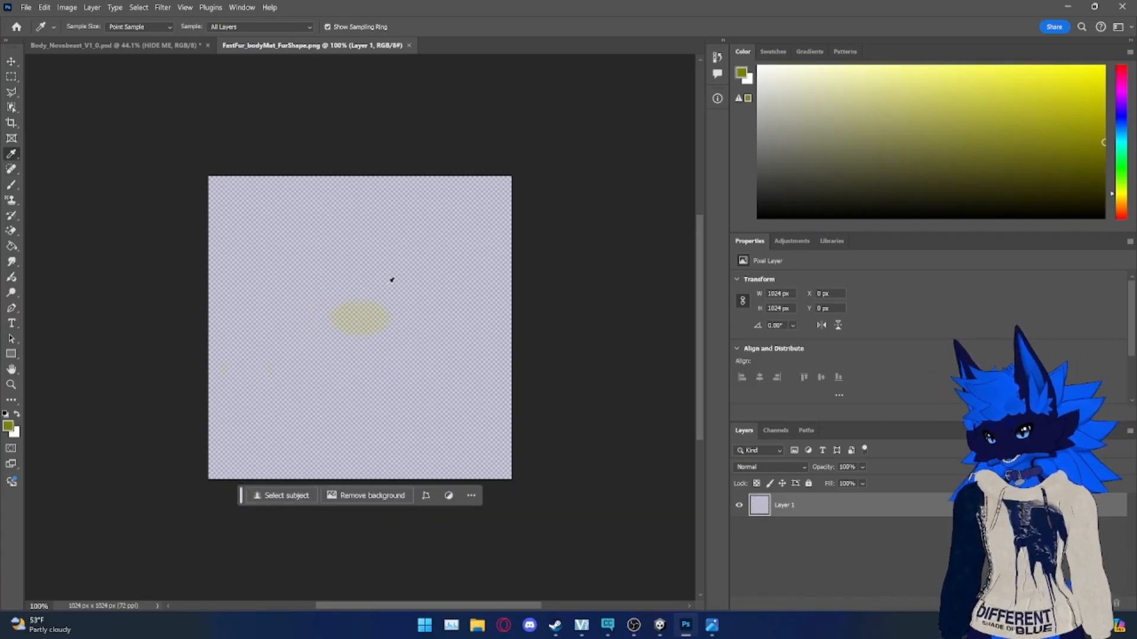
pyautogui.click(12, 425)
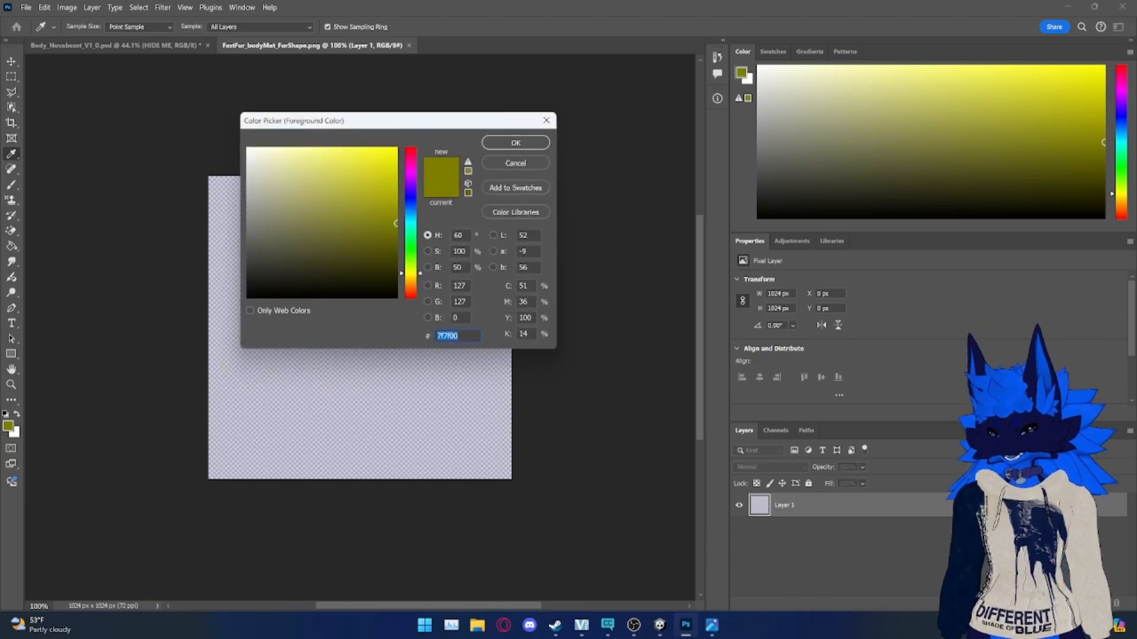
pyautogui.click(515, 142)
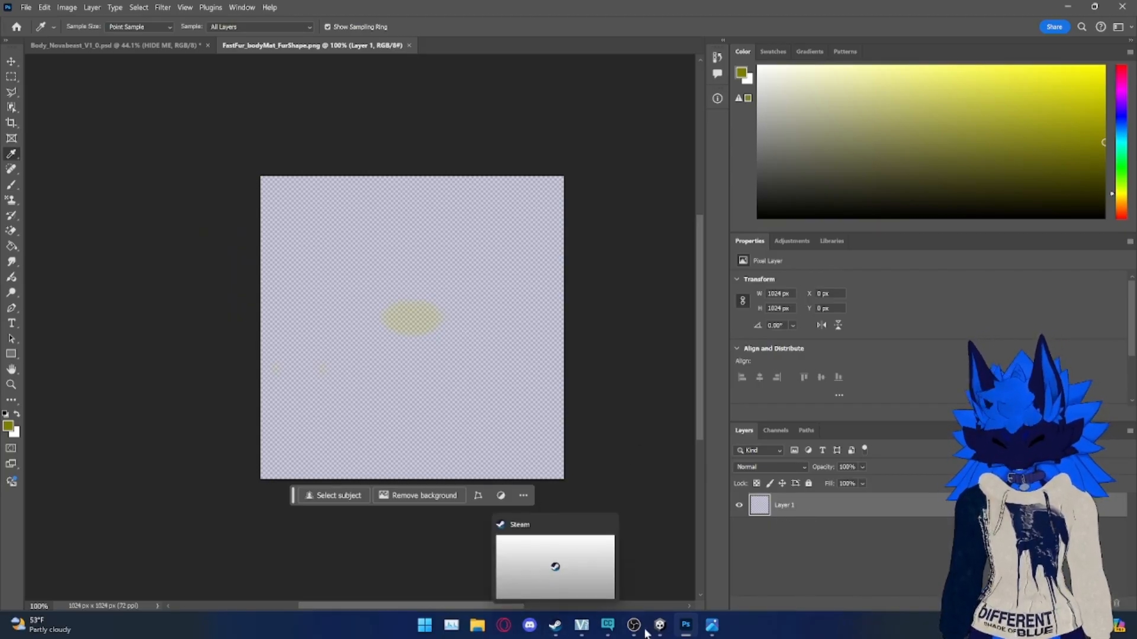
pyautogui.click(658, 624)
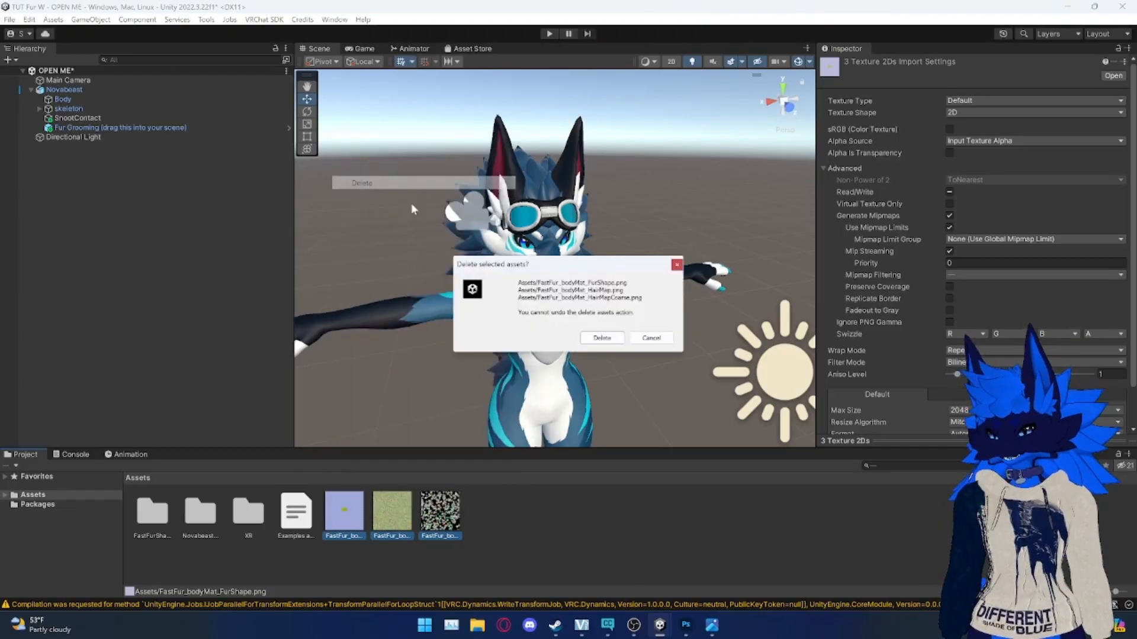
# Step: Confirm deleting the fur maps, regenerate FastFur_bodyMat_FurShape on Body, and open it
pyautogui.click(684, 625)
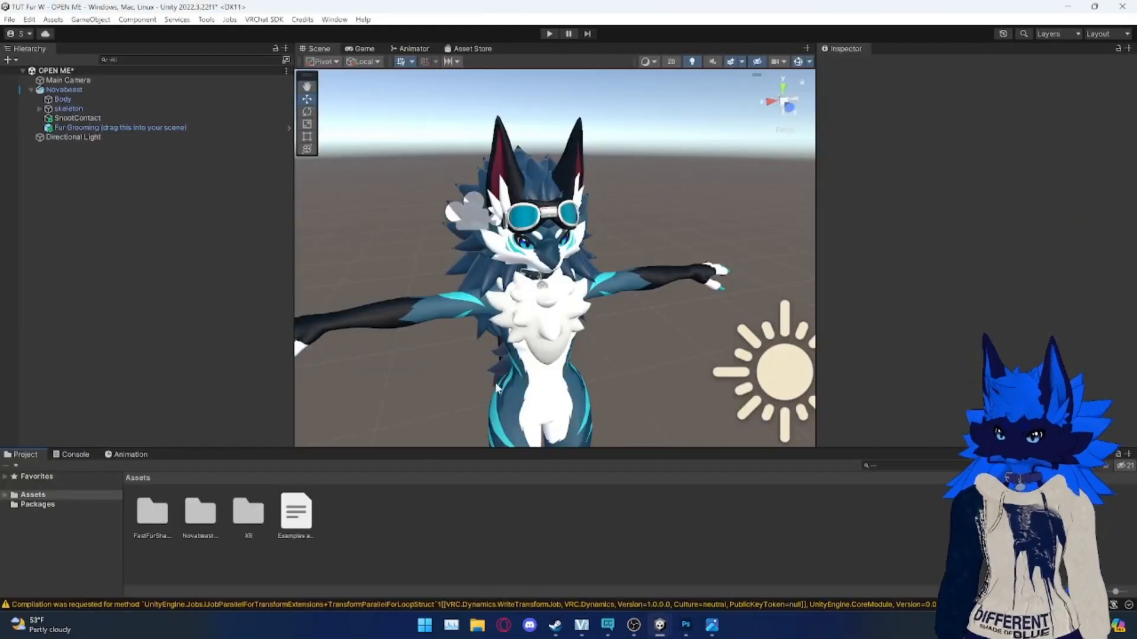
pyautogui.click(62, 99)
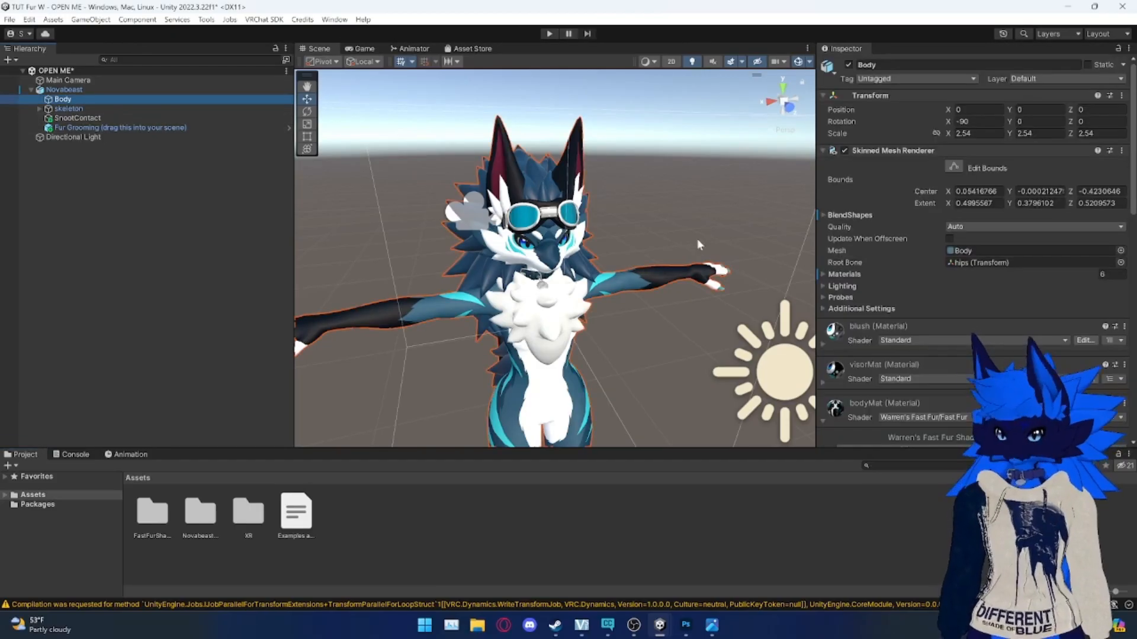
pyautogui.scroll(-3)
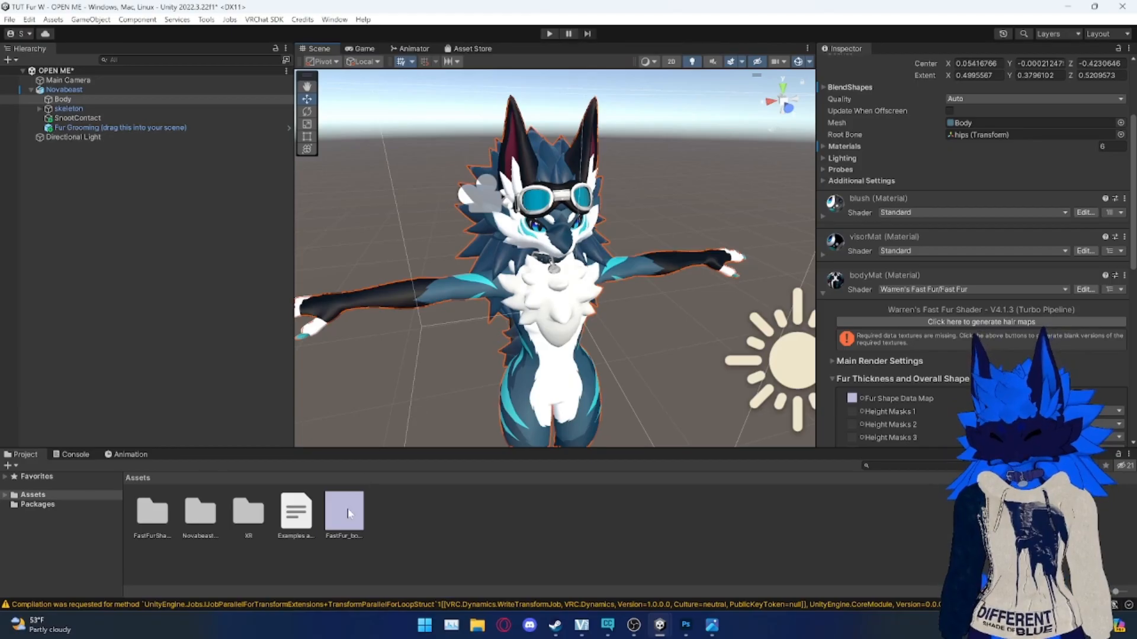
pyautogui.click(342, 507)
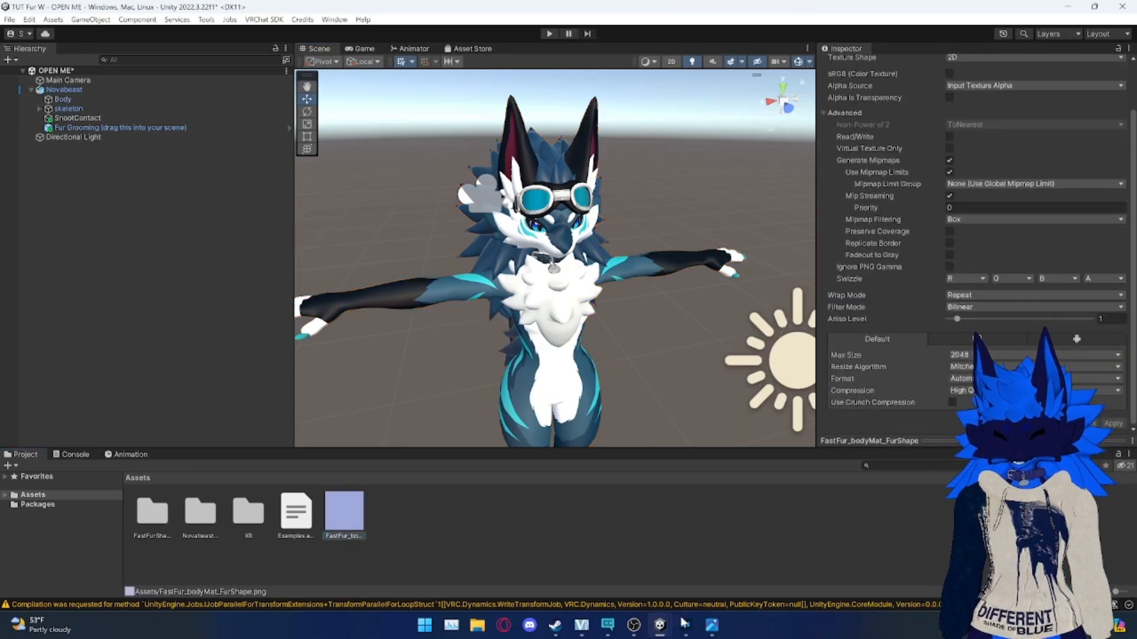
pyautogui.click(685, 624)
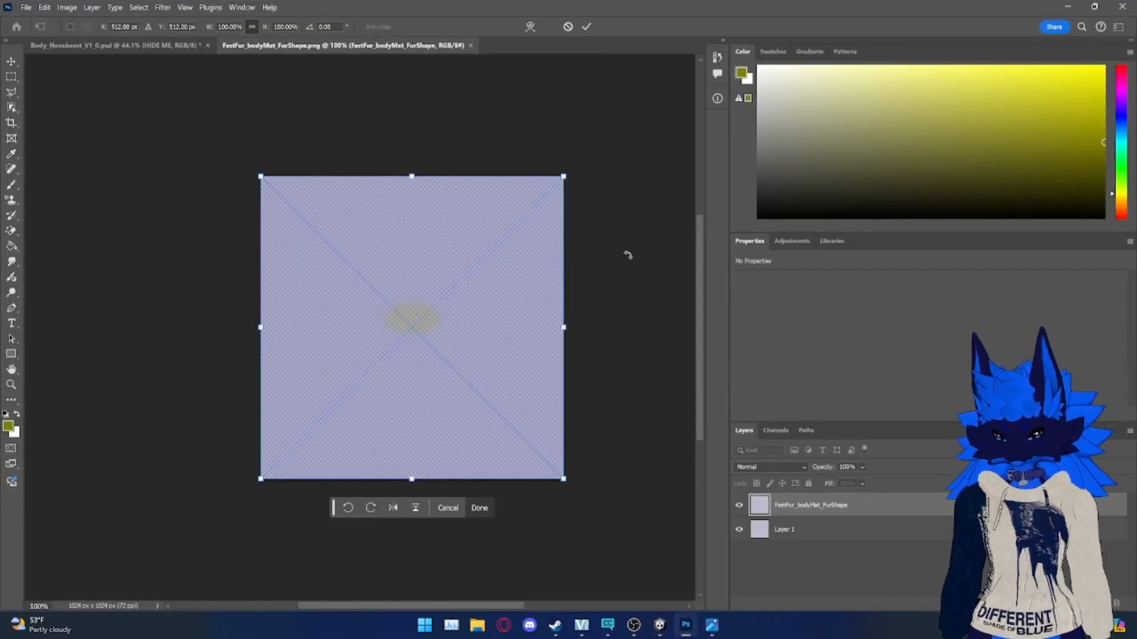
pyautogui.moveTo(533, 262)
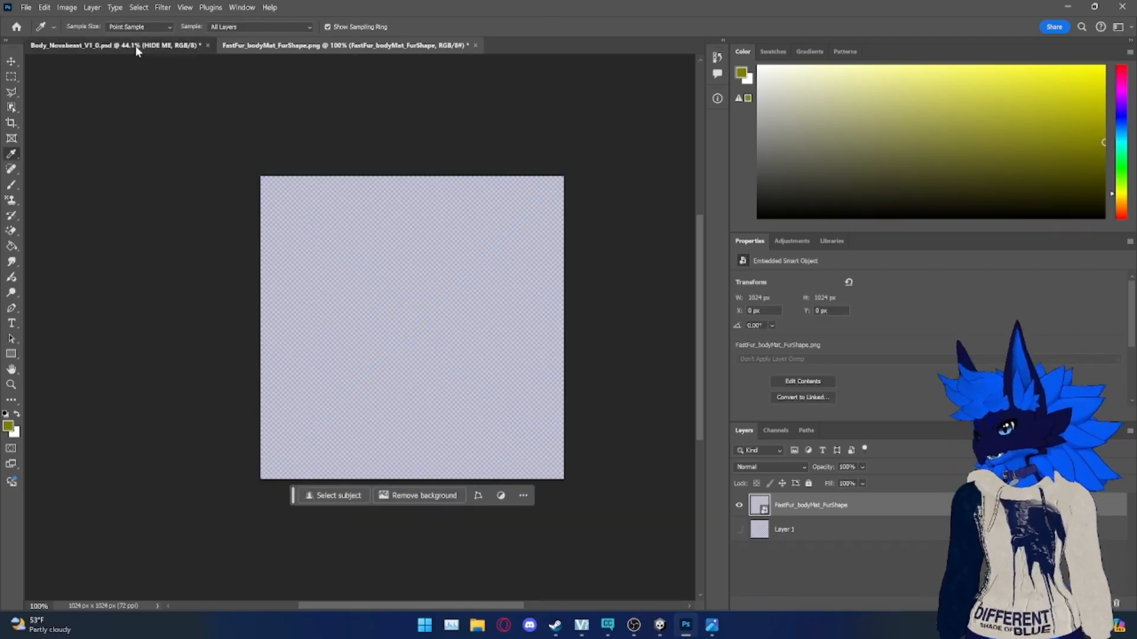
# Step: Paint Bucket fill the Body_Novabeast_V1_0 regions on Base and Secondary layers with bright blue
pyautogui.click(109, 45)
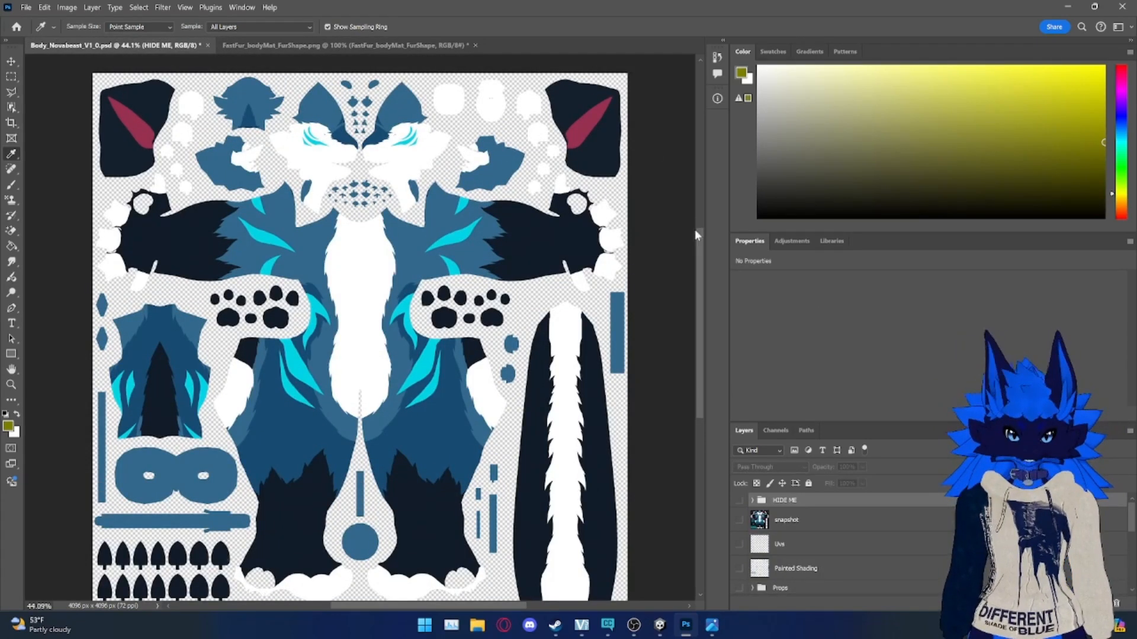
pyautogui.scroll(-3)
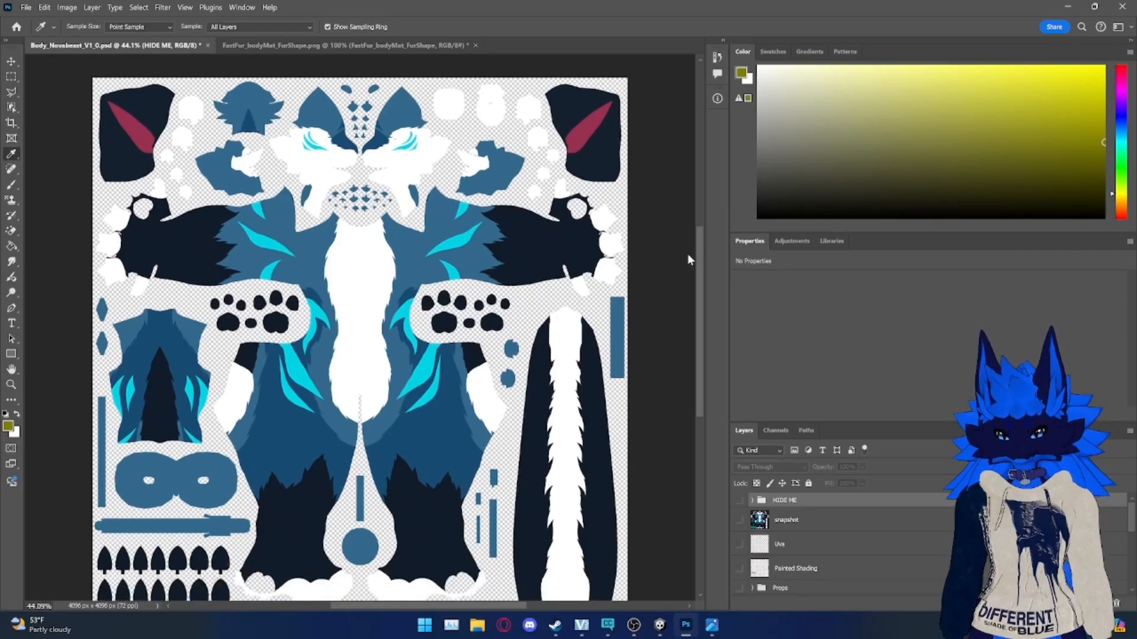
pyautogui.scroll(-3)
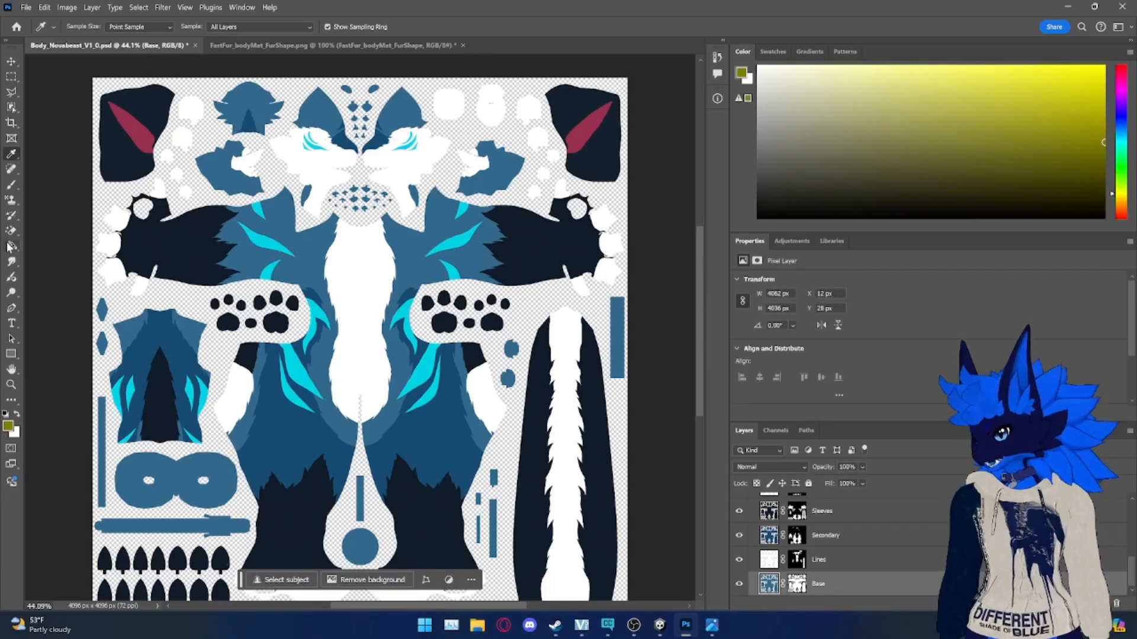
pyautogui.click(772, 51)
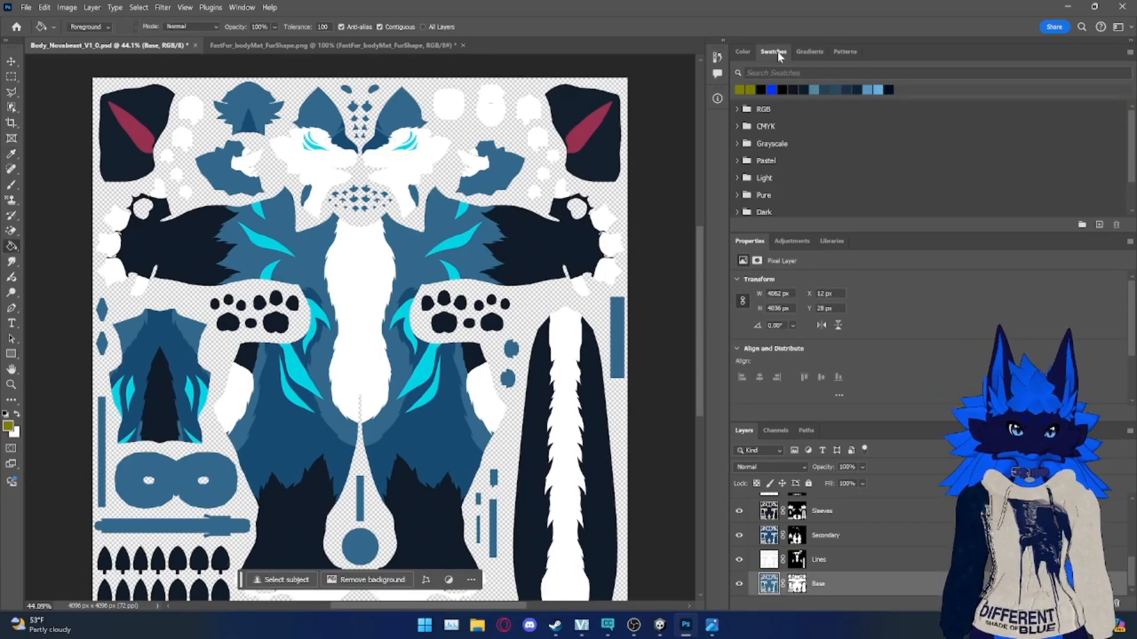
pyautogui.click(742, 52)
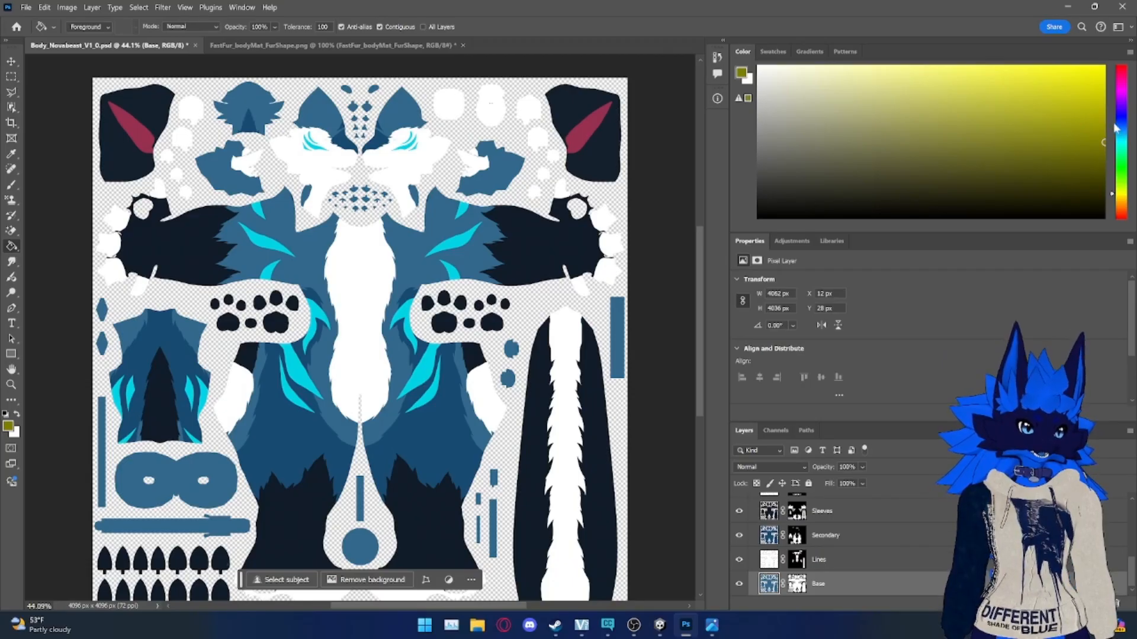
pyautogui.click(1121, 116)
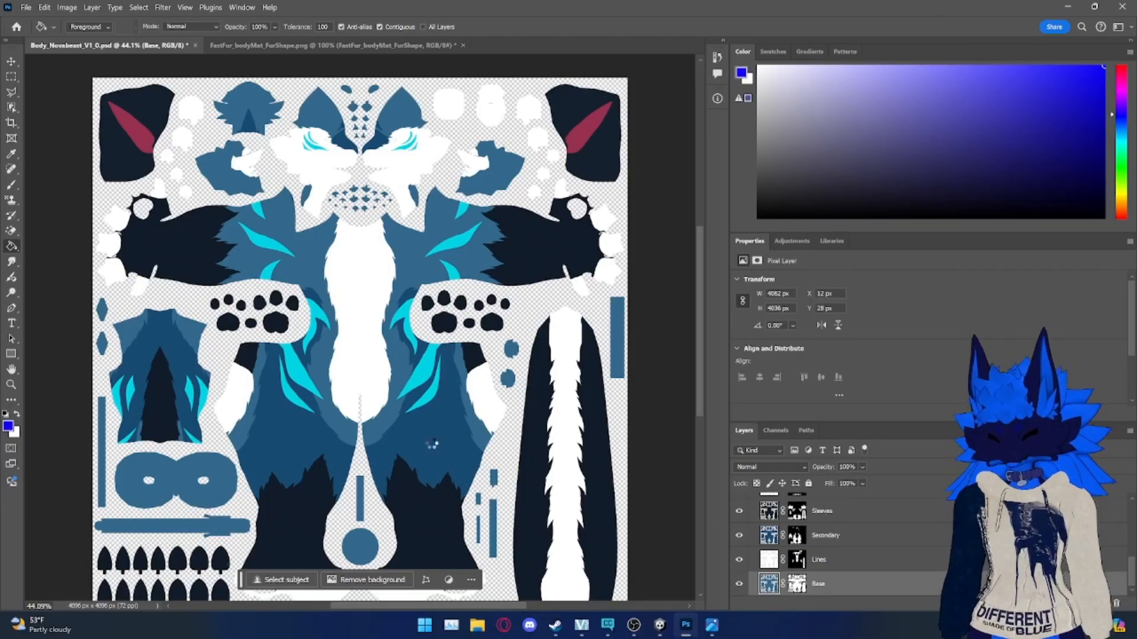
pyautogui.click(819, 559)
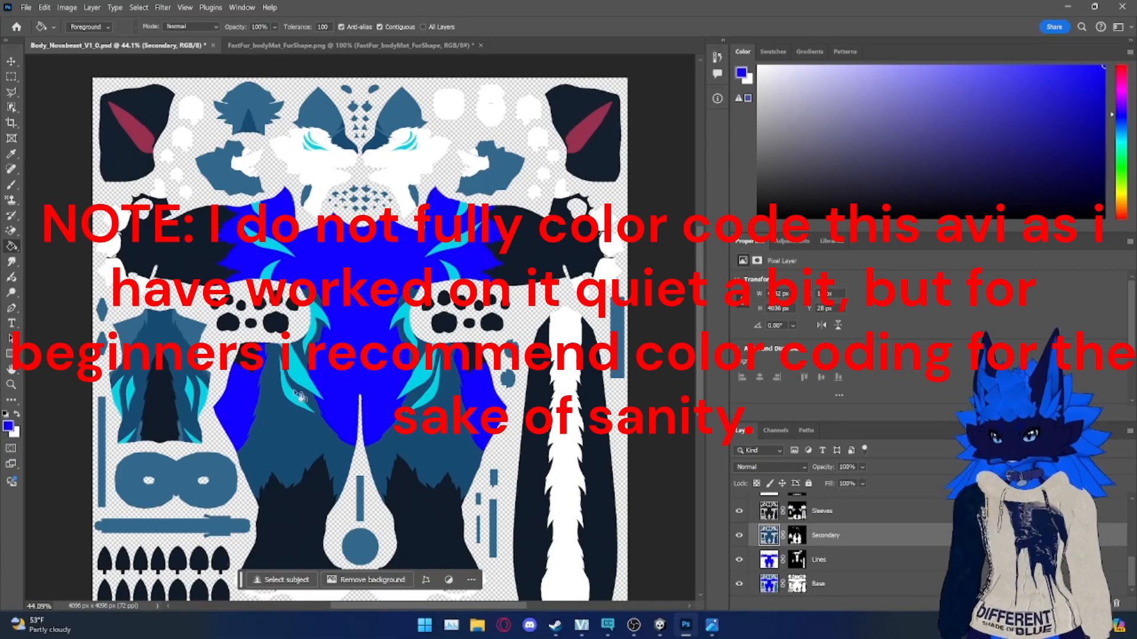
pyautogui.click(822, 511)
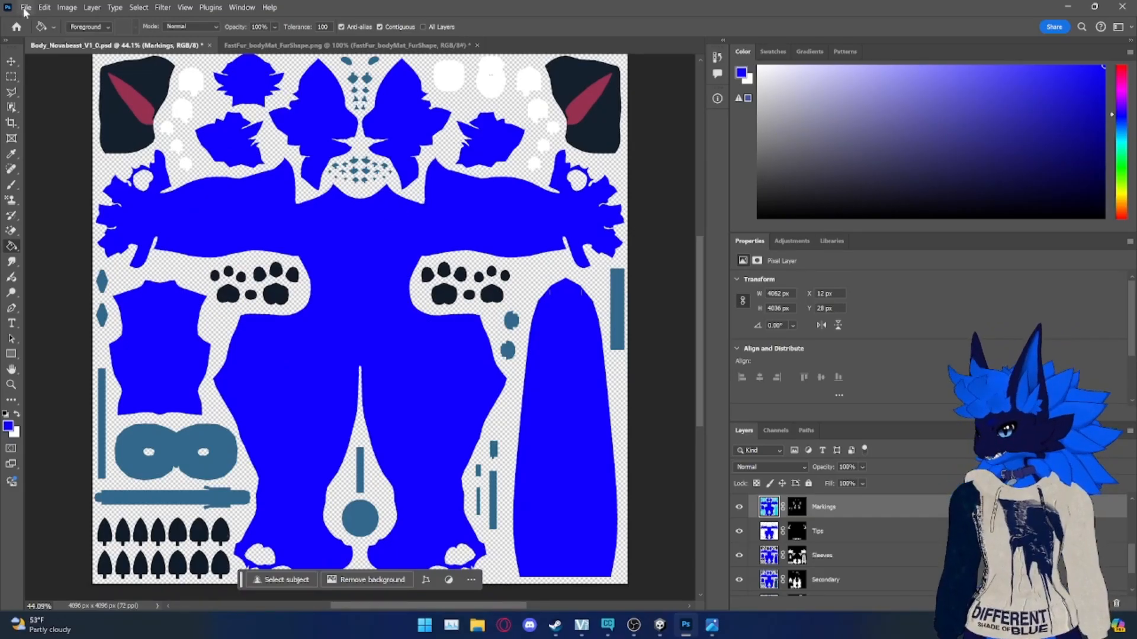
# Step: Export the body texture as Body_Novabeast_V1_0.png using custom Export As settings
pyautogui.click(26, 7)
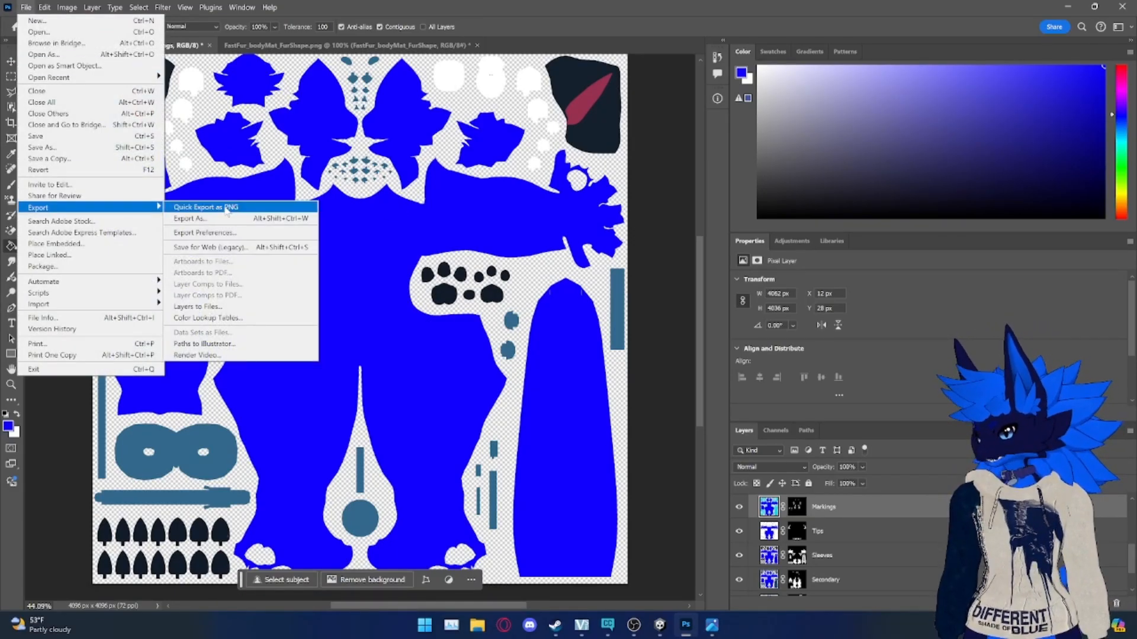
pyautogui.moveTo(190, 219)
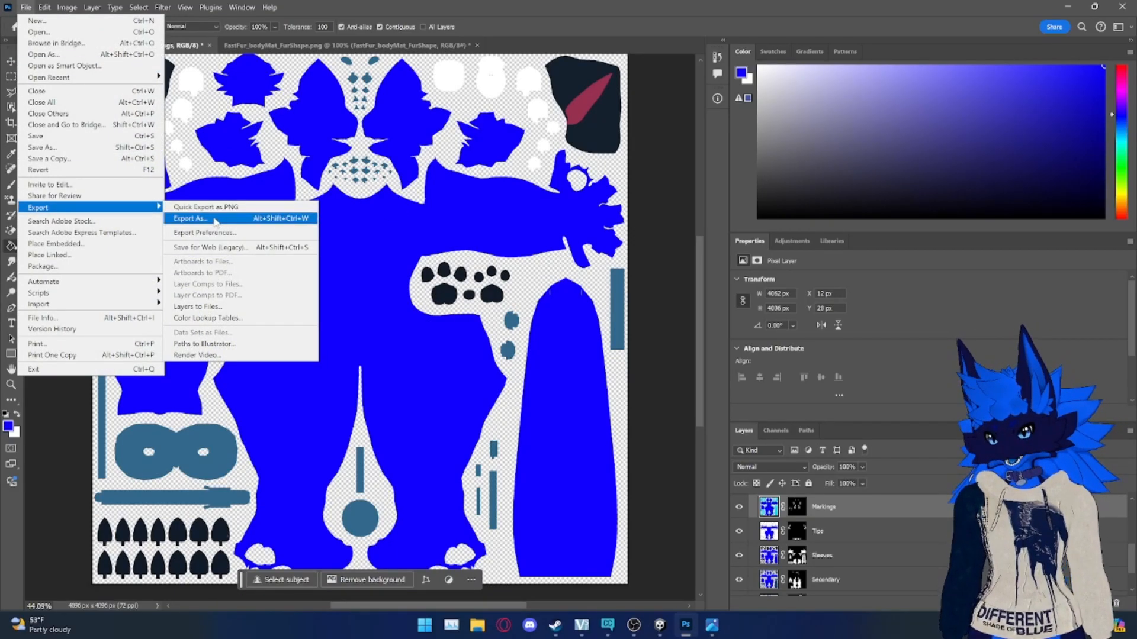
pyautogui.click(191, 219)
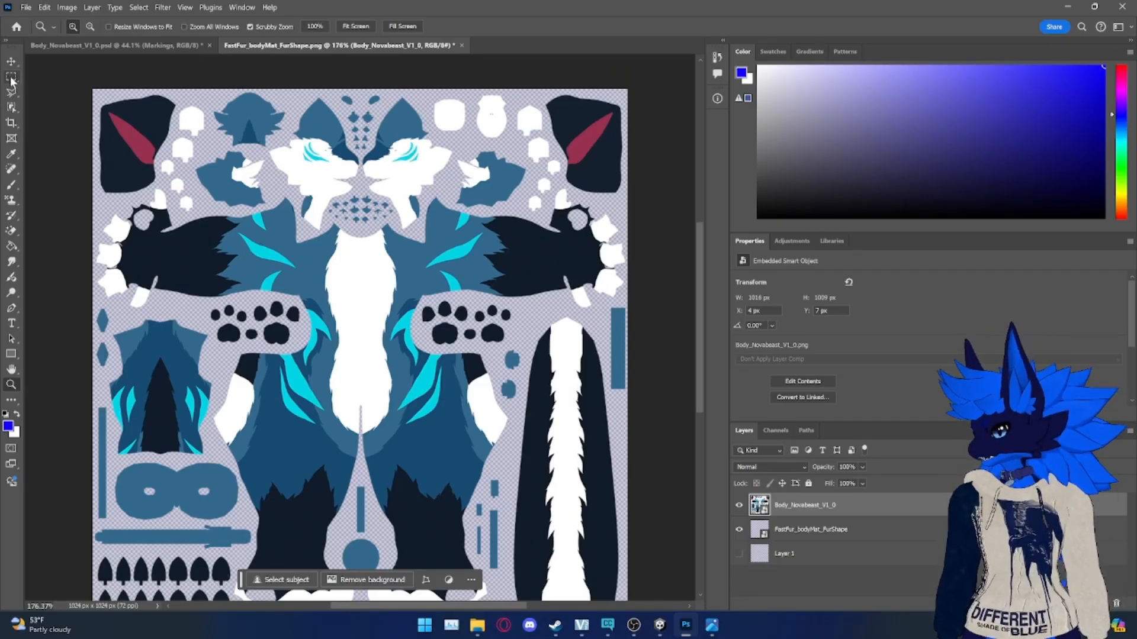
pyautogui.moveTo(12, 77)
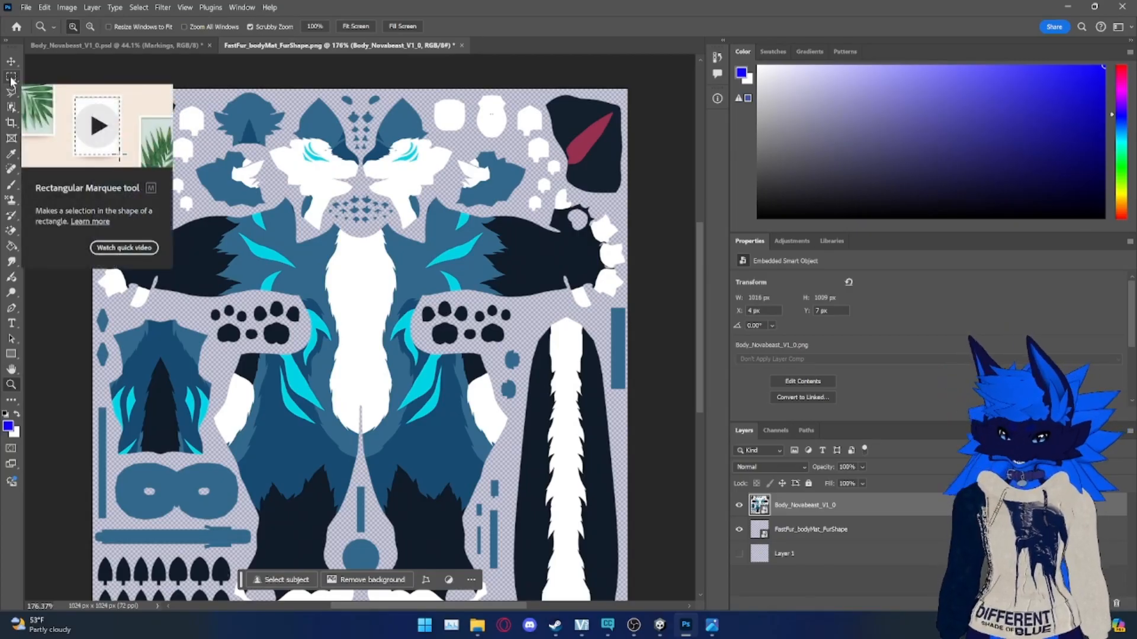
# Step: Choose the Rectangular Marquee and make FastFur_bodyMat_FurShape the active layer
pyautogui.click(12, 76)
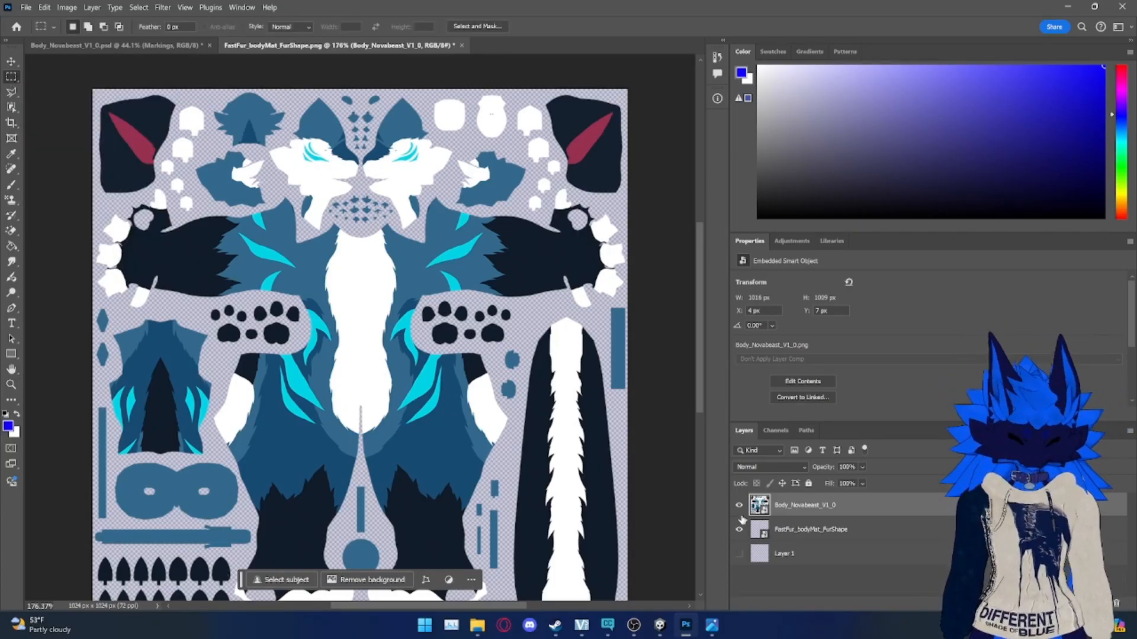
pyautogui.click(811, 529)
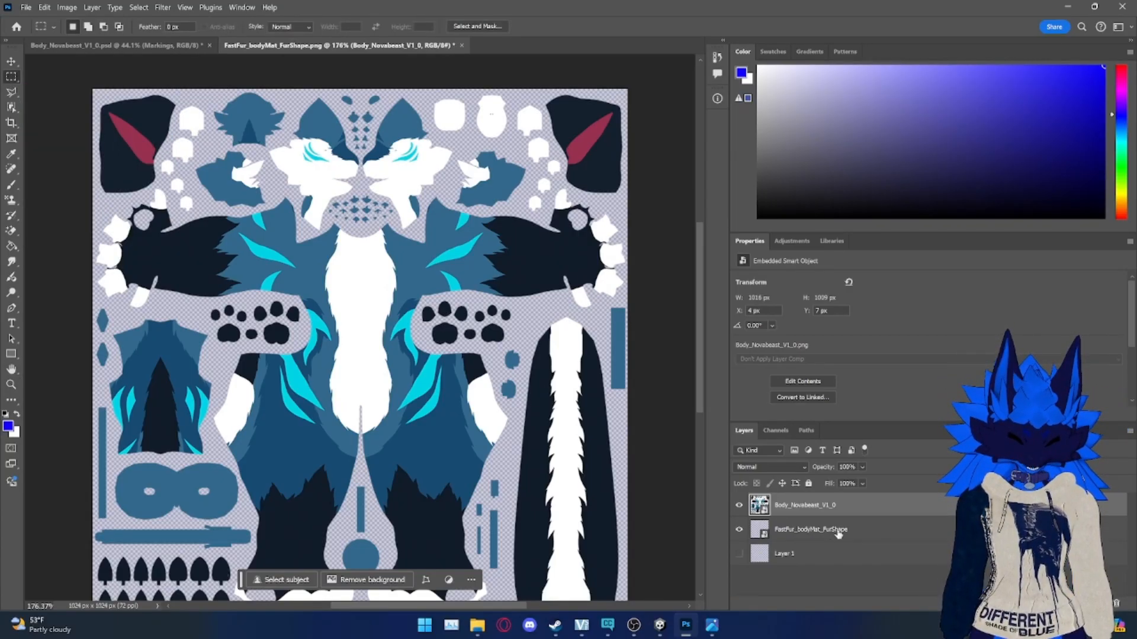
pyautogui.click(811, 530)
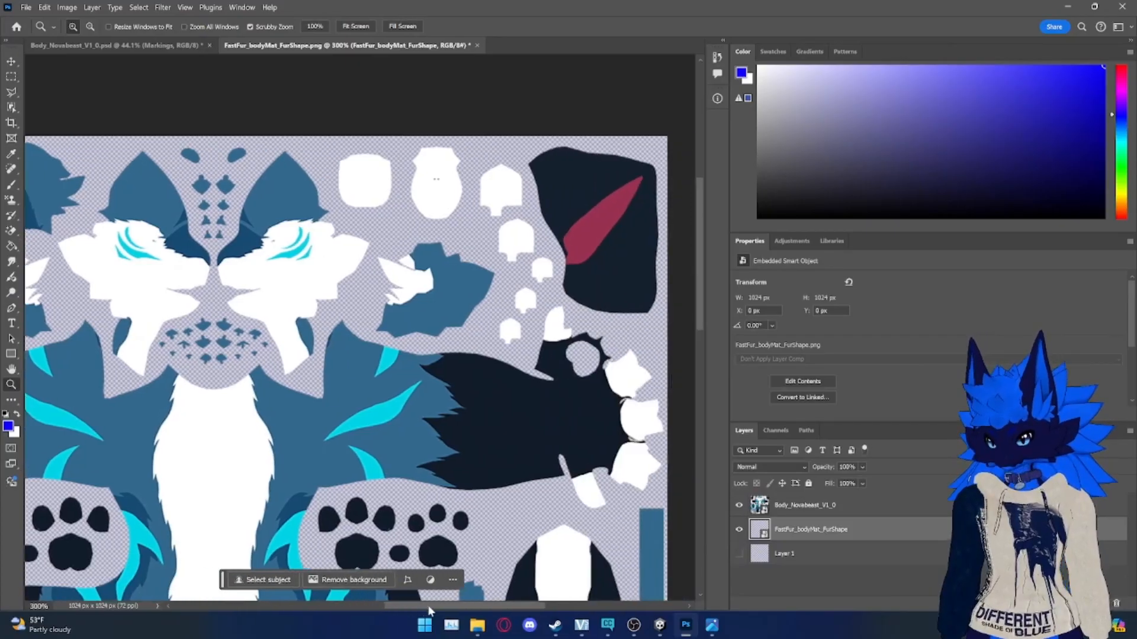
pyautogui.click(12, 62)
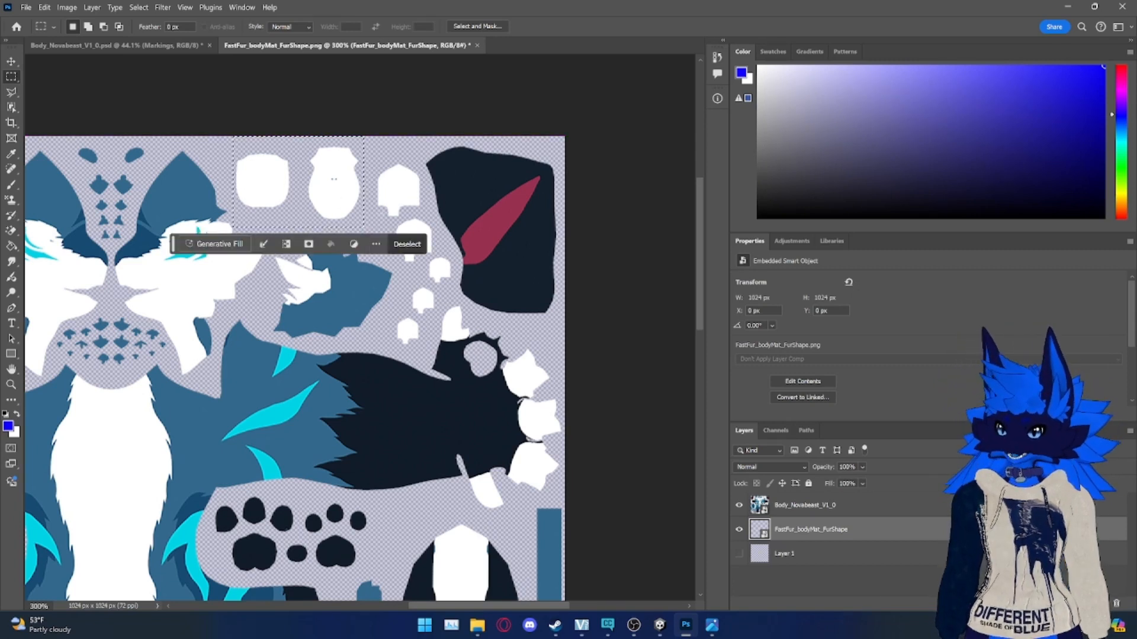
pyautogui.scroll(-3)
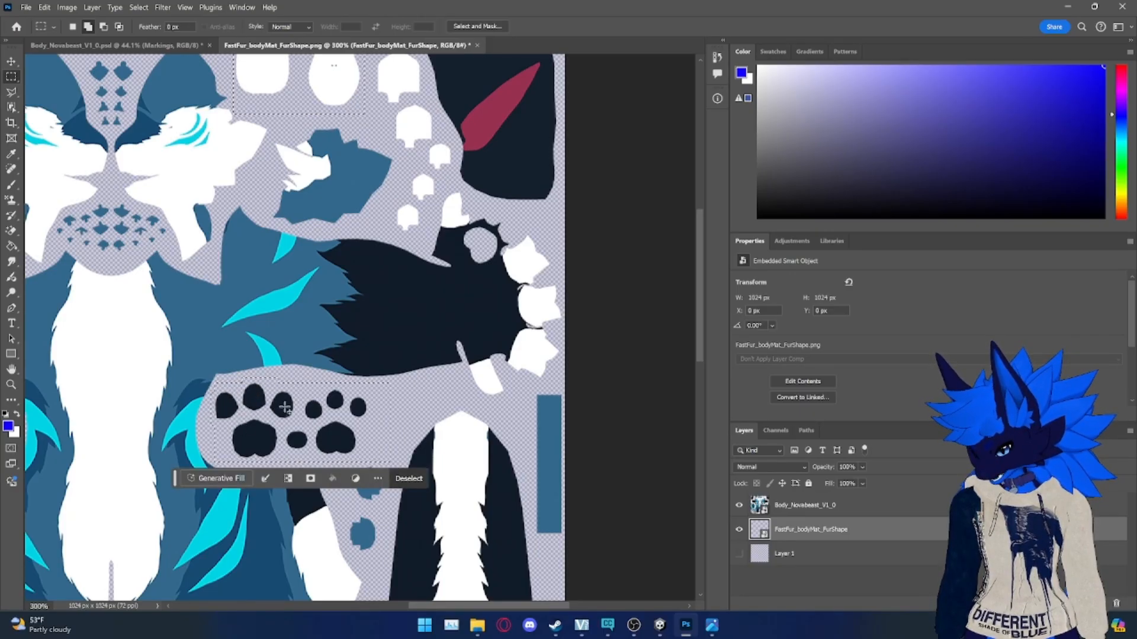
pyautogui.scroll(-3)
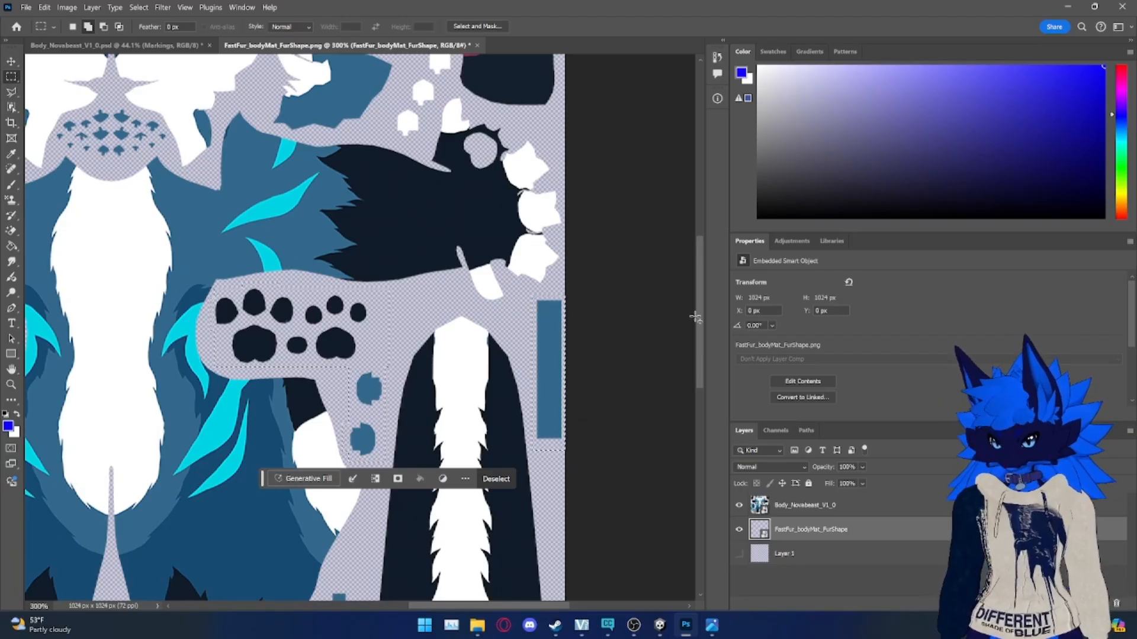
pyautogui.scroll(-3)
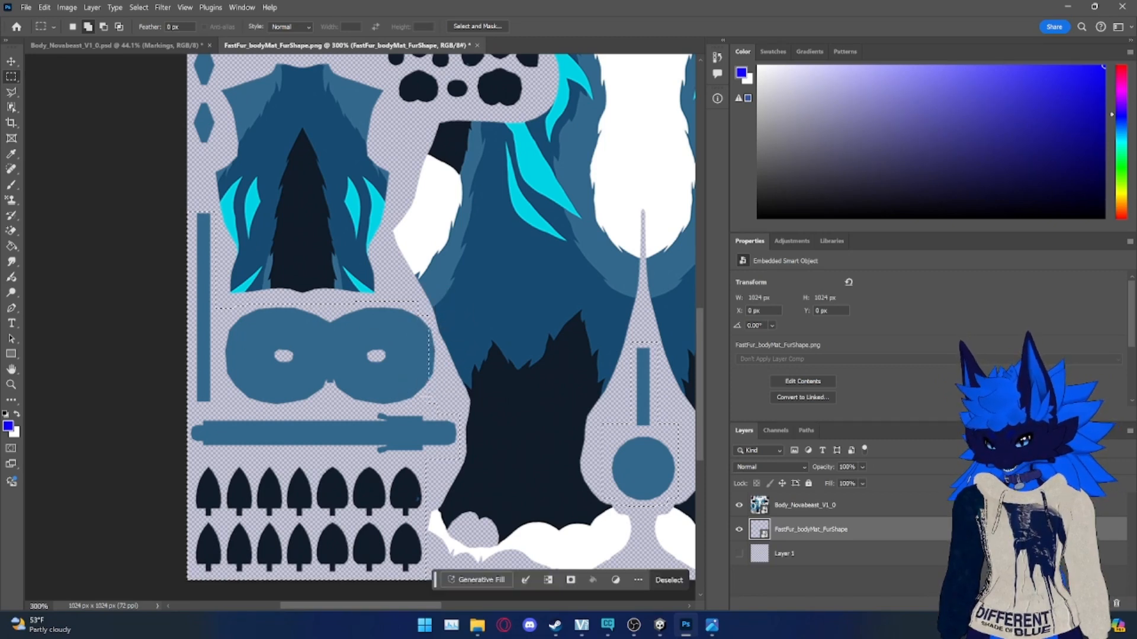
pyautogui.click(668, 580)
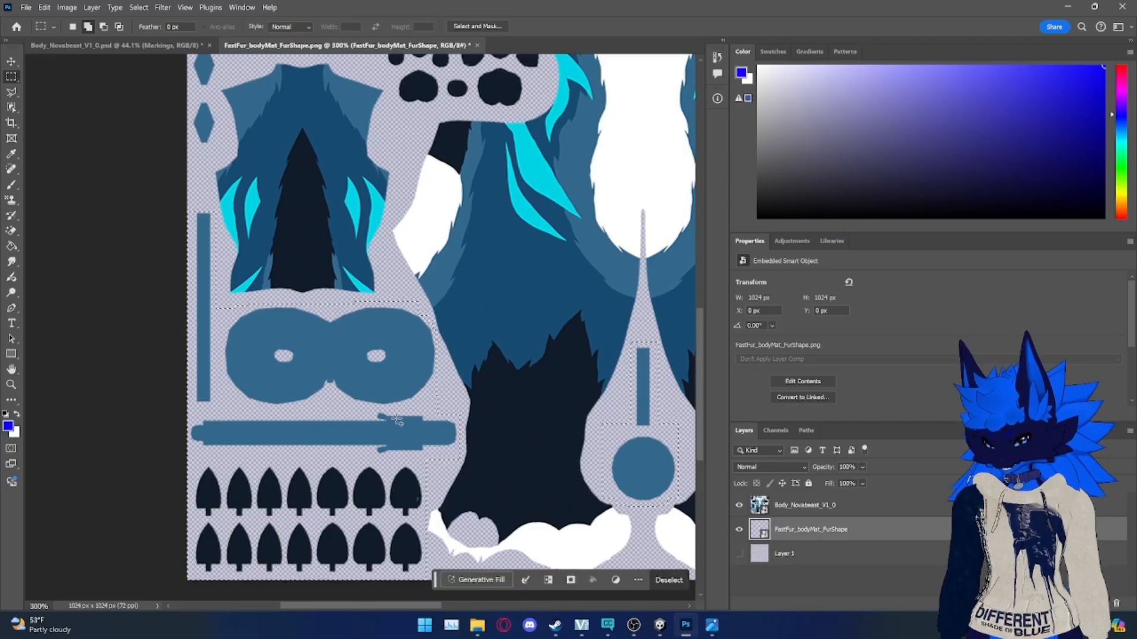
pyautogui.scroll(3)
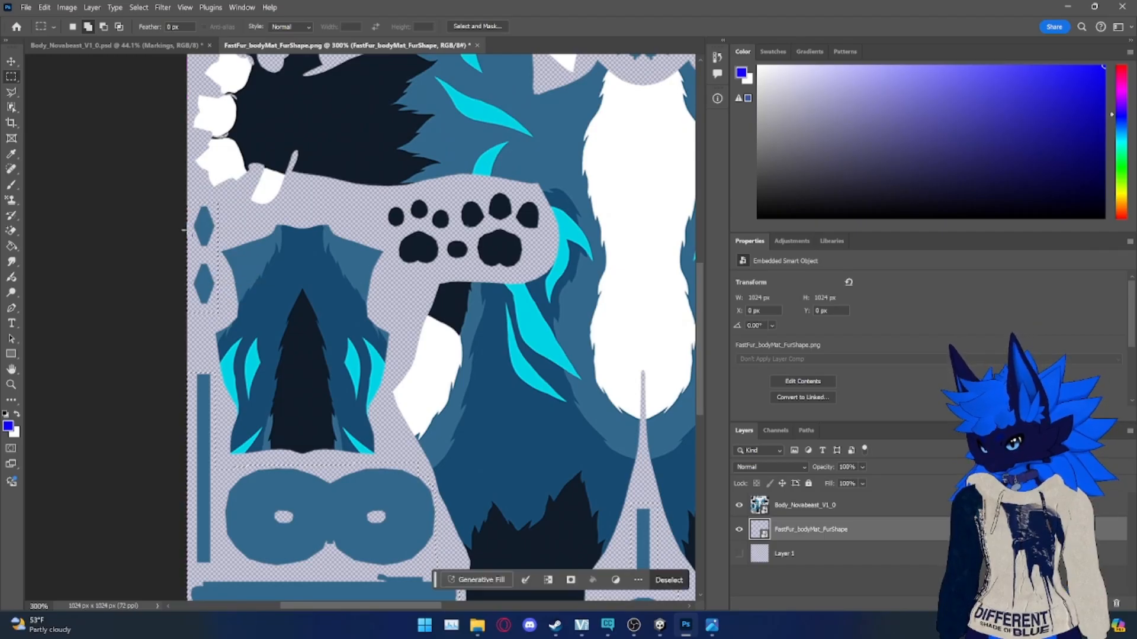
pyautogui.scroll(3)
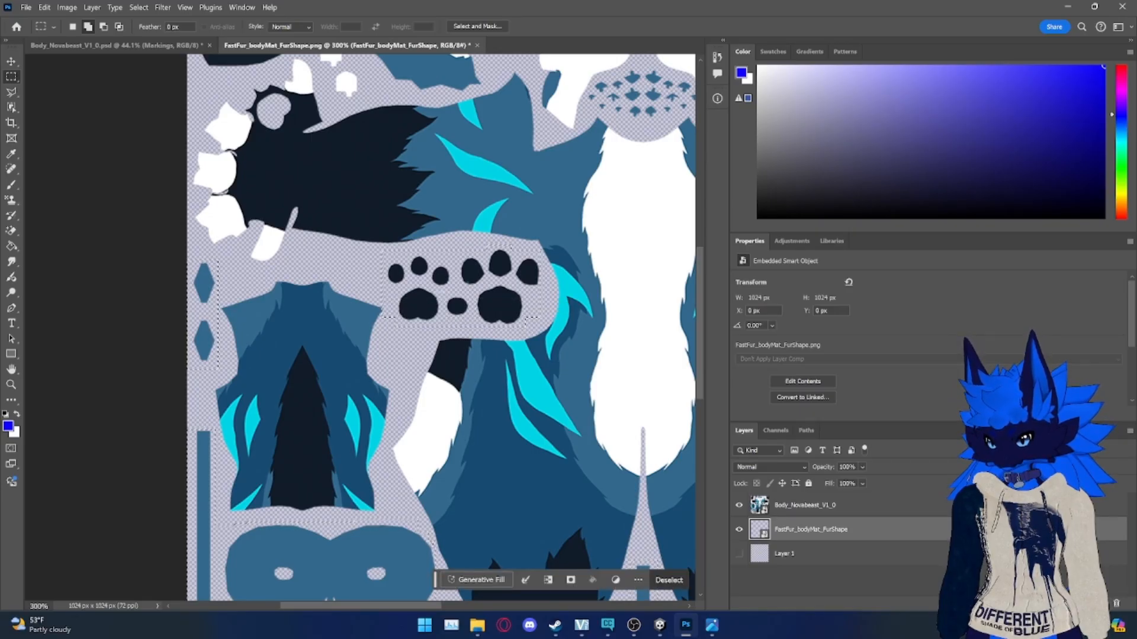
pyautogui.scroll(3)
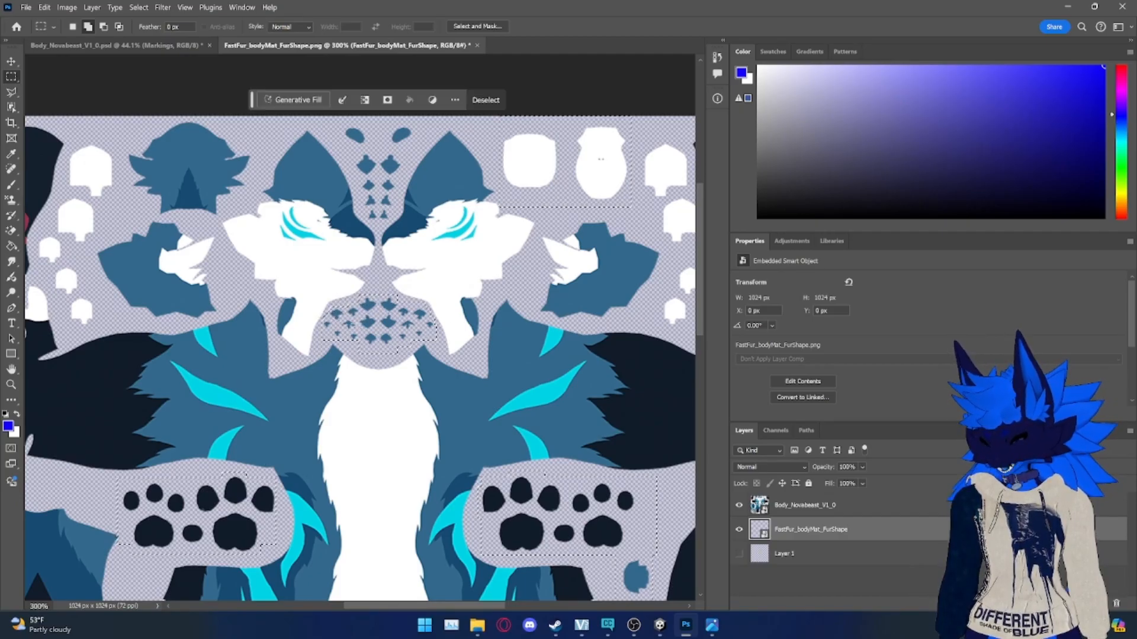
pyautogui.scroll(3)
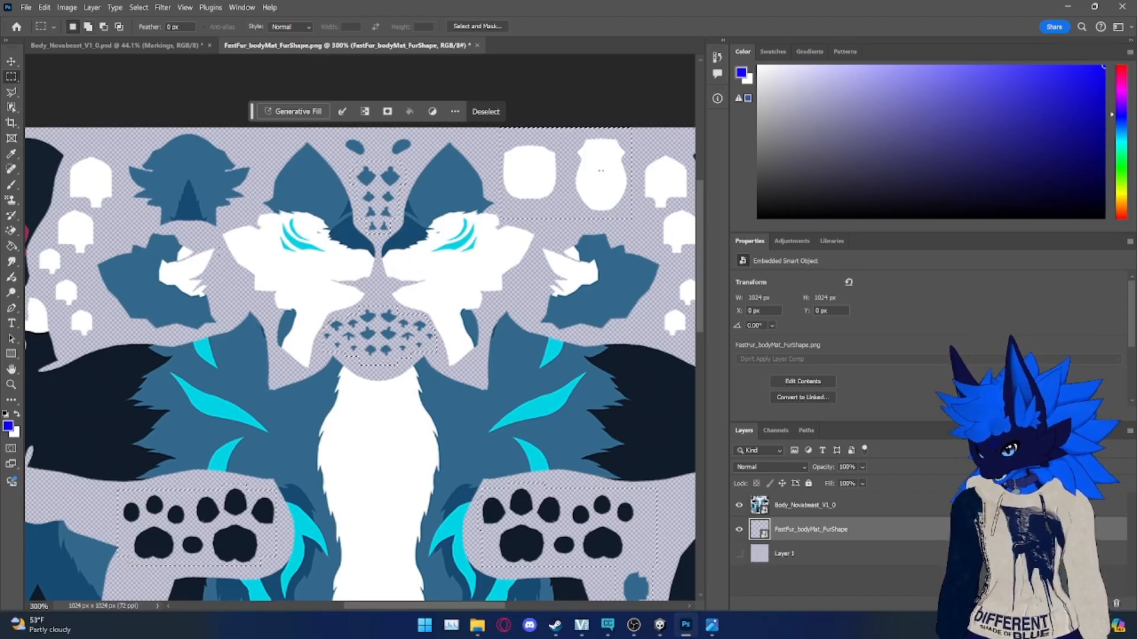
pyautogui.scroll(-3)
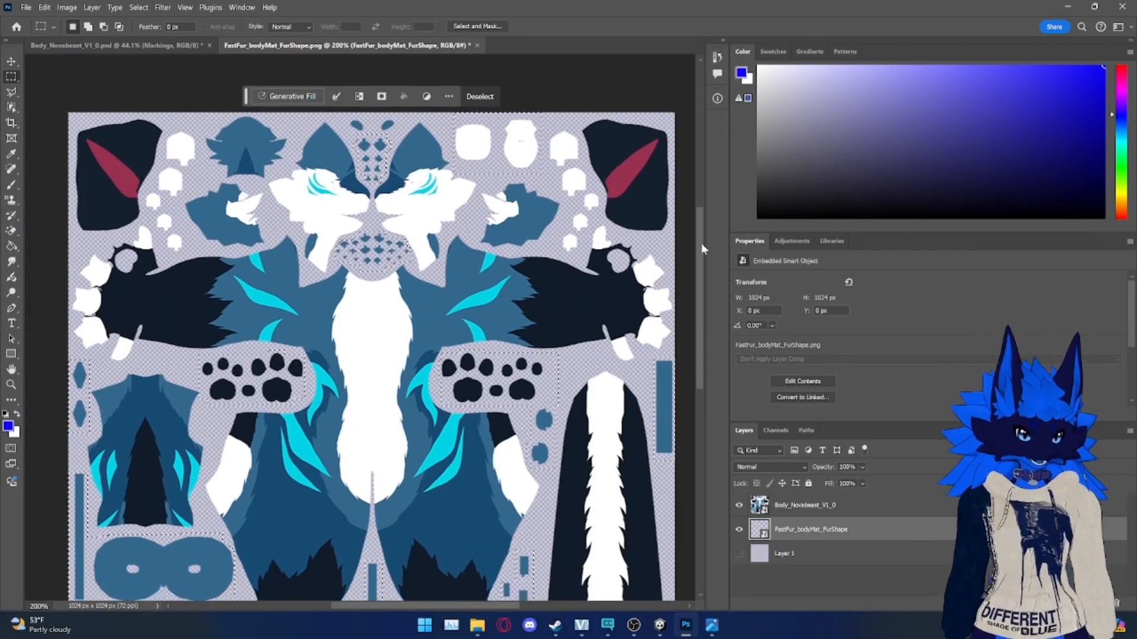
# Step: Rasterize the fur shape smart object and hide the Body_Novabeast texture layer
pyautogui.scroll(-3)
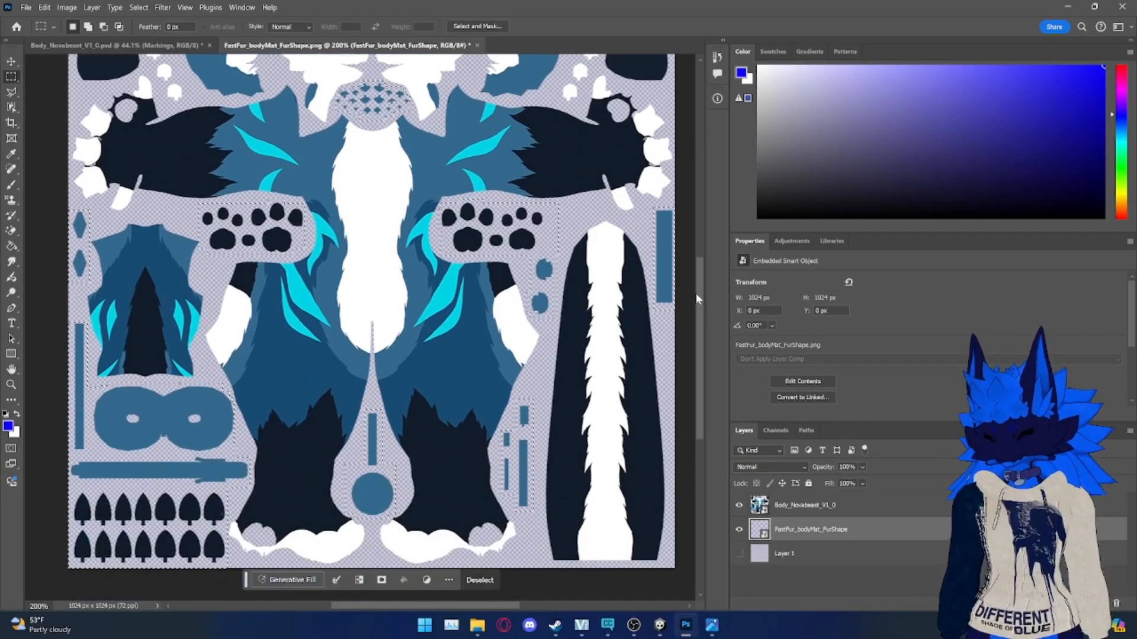
pyautogui.scroll(3)
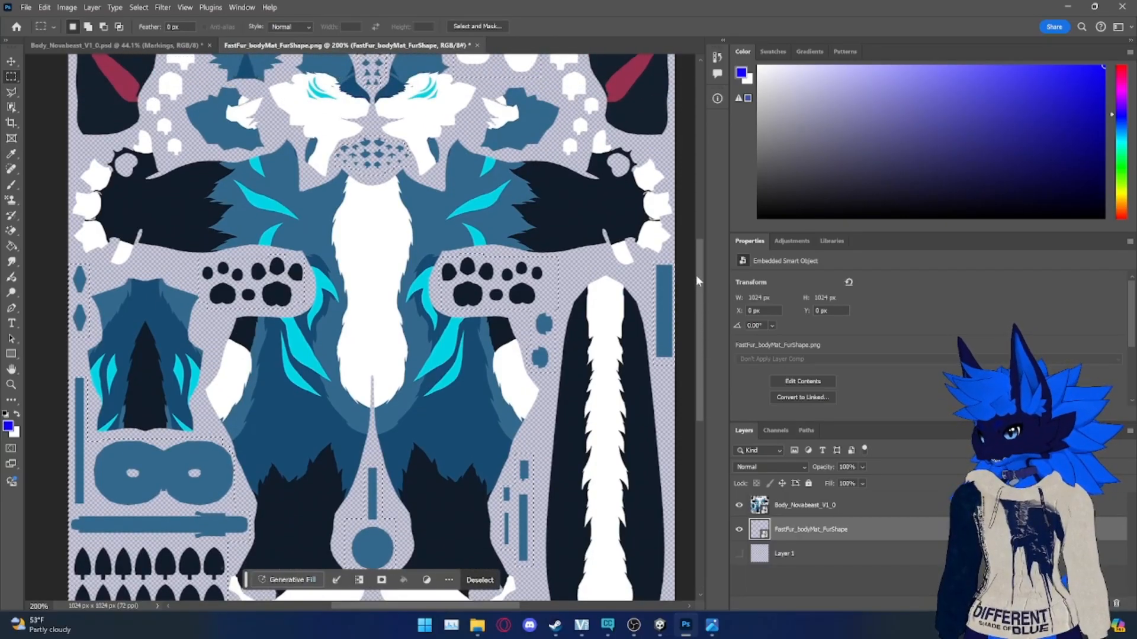
pyautogui.scroll(3)
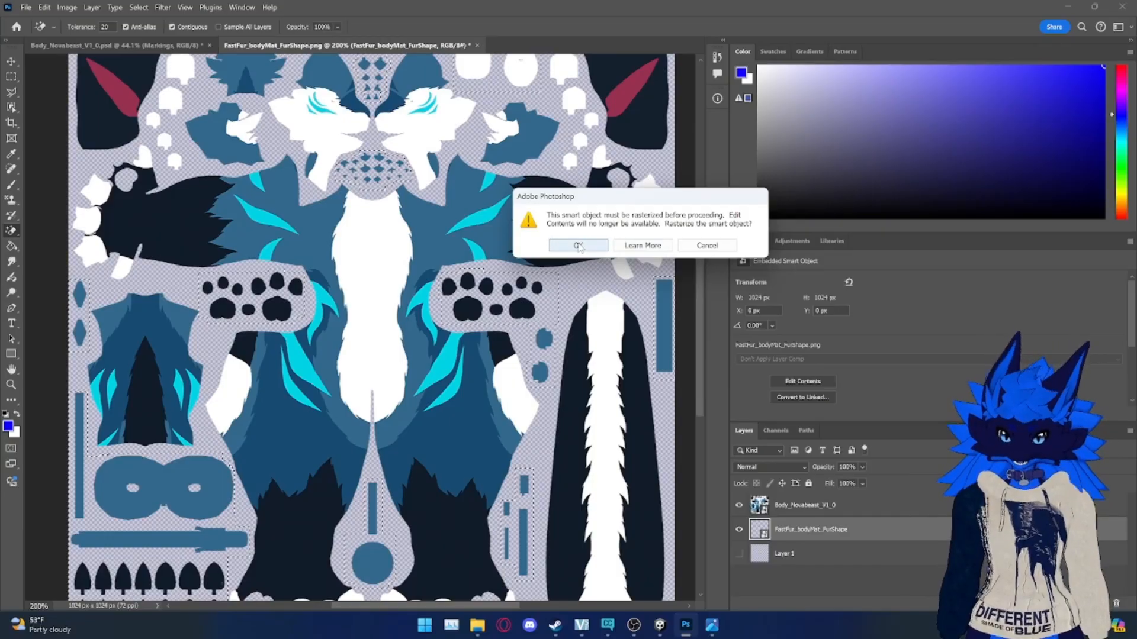
pyautogui.click(577, 245)
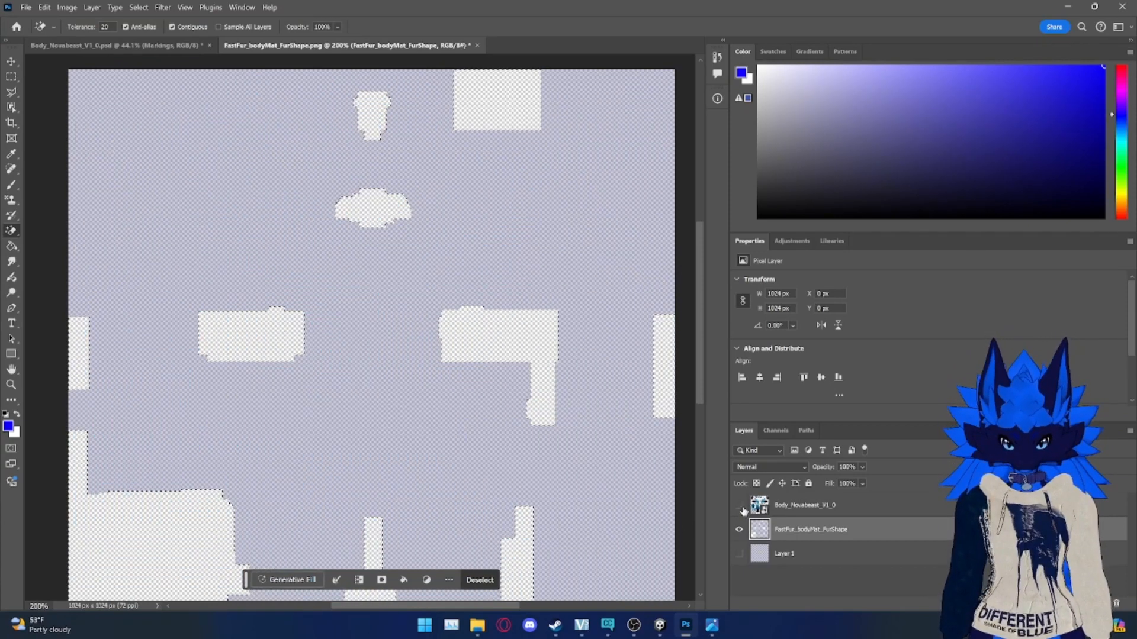
pyautogui.click(739, 505)
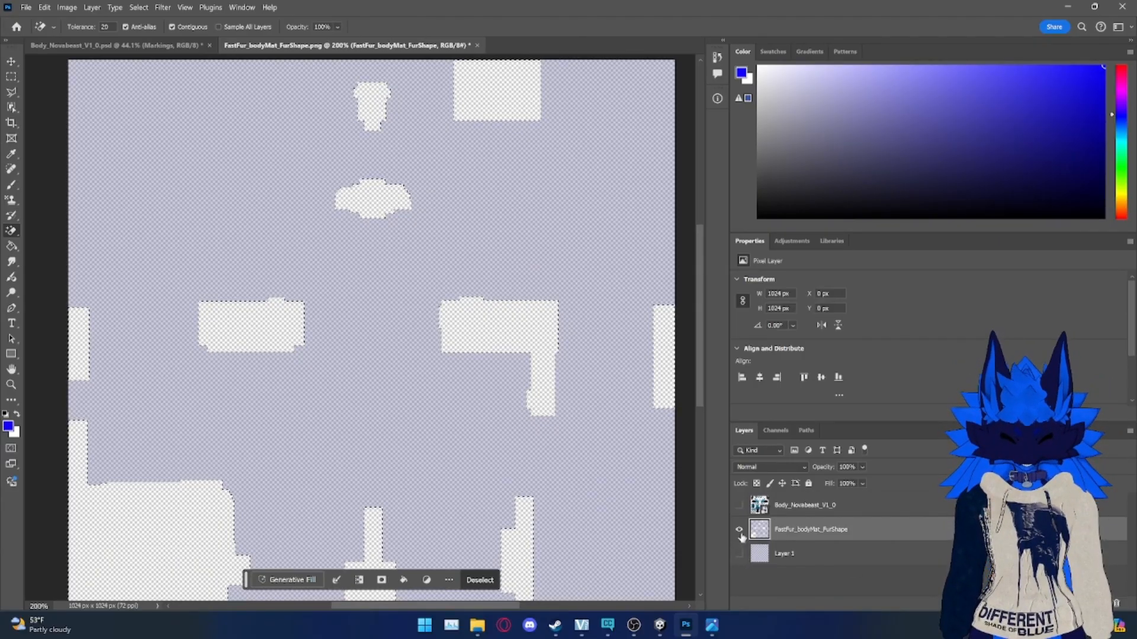
# Step: Create a new Layer 2 above the fur shape mask layer
pyautogui.click(12, 59)
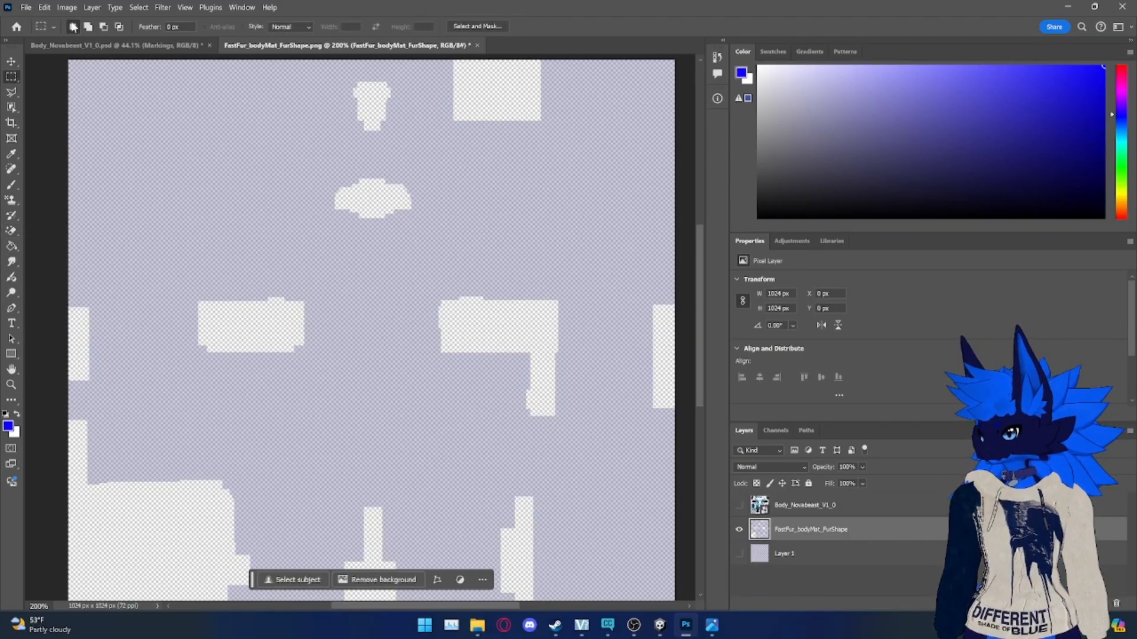
pyautogui.click(91, 7)
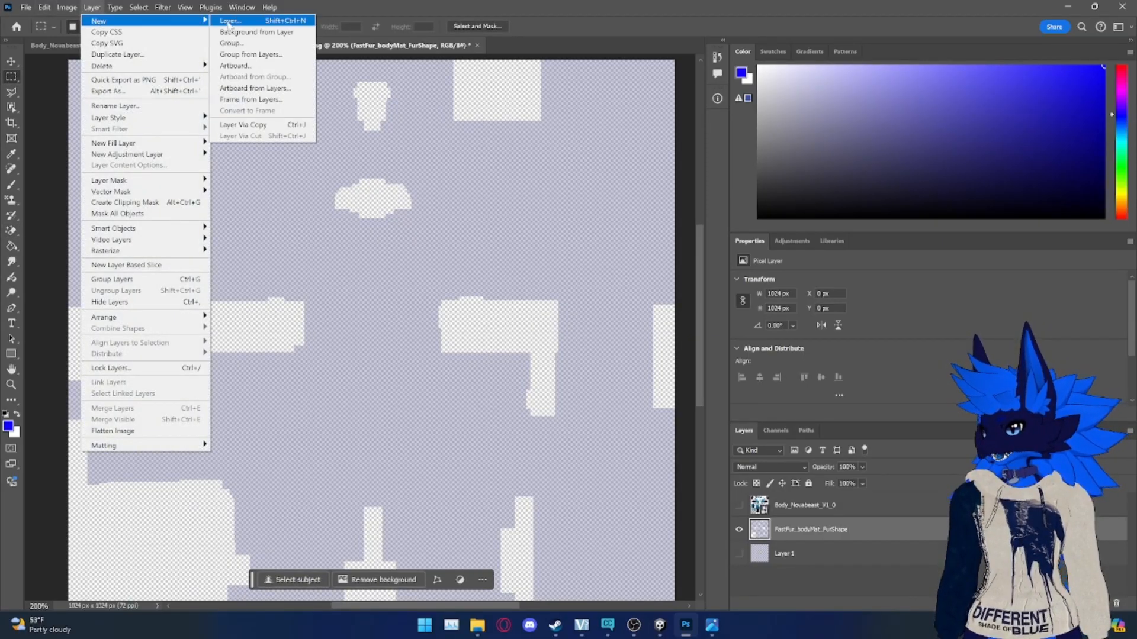
pyautogui.click(229, 19)
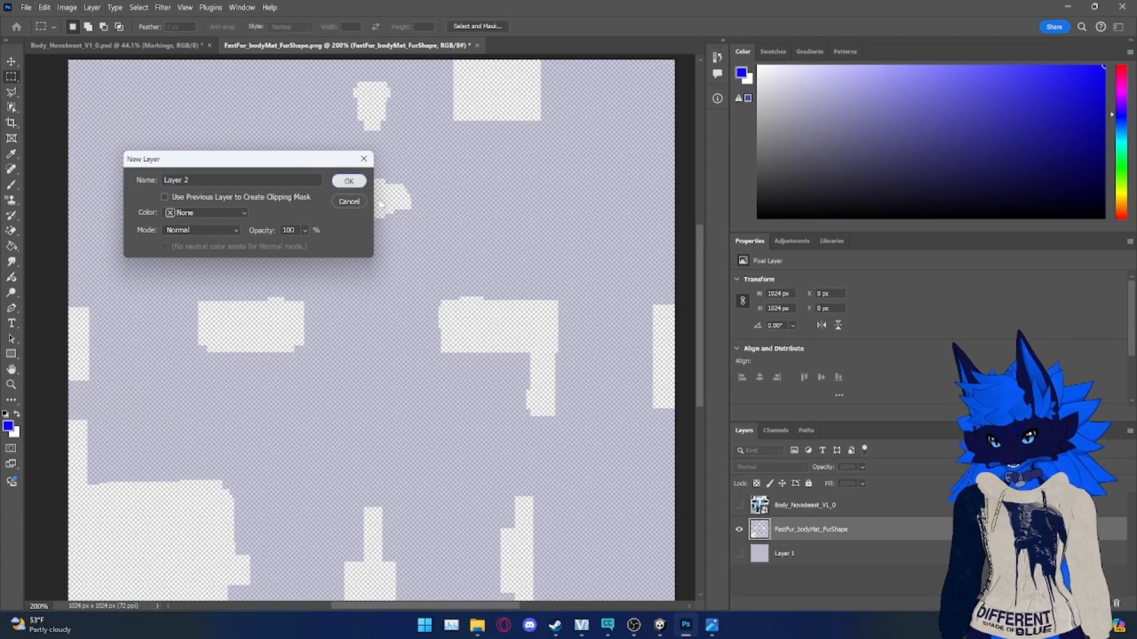
pyautogui.click(348, 180)
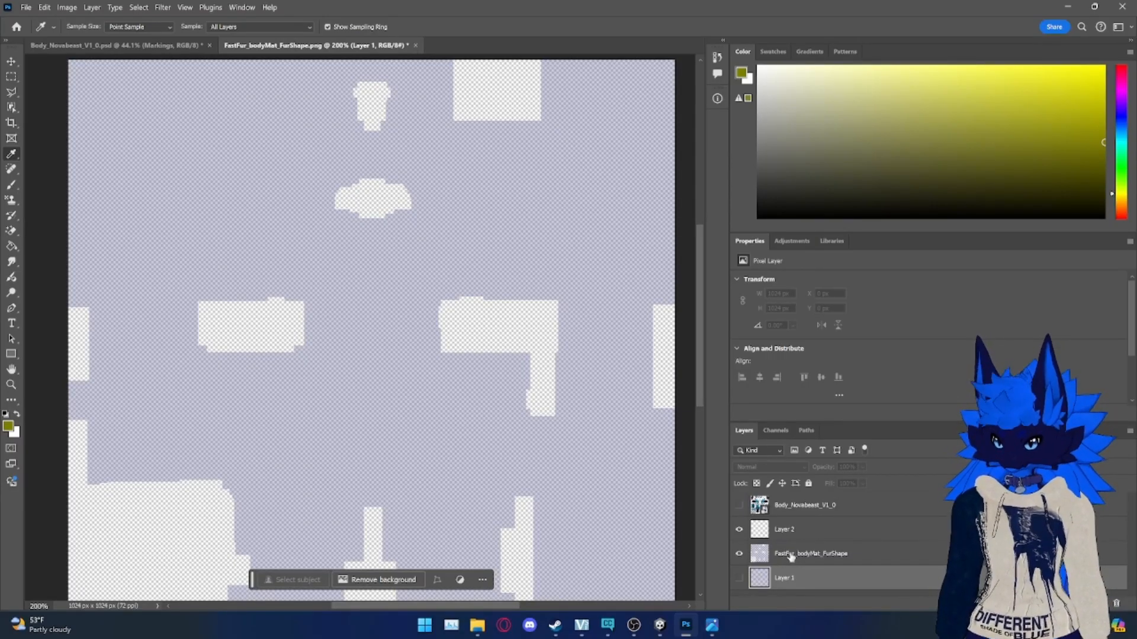
pyautogui.click(811, 553)
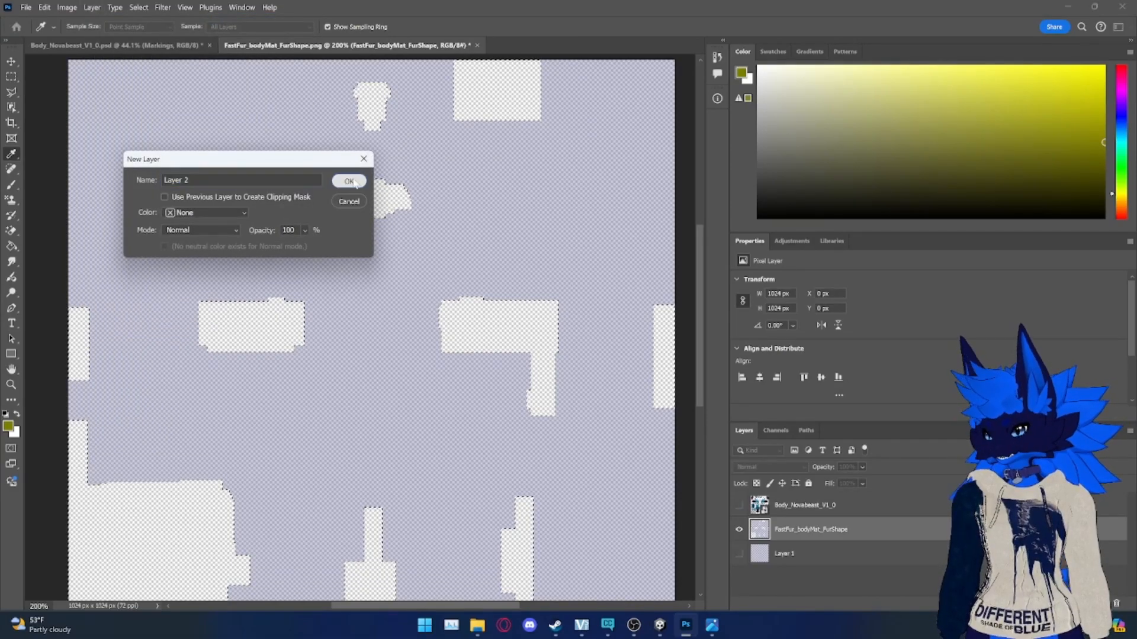
pyautogui.click(348, 181)
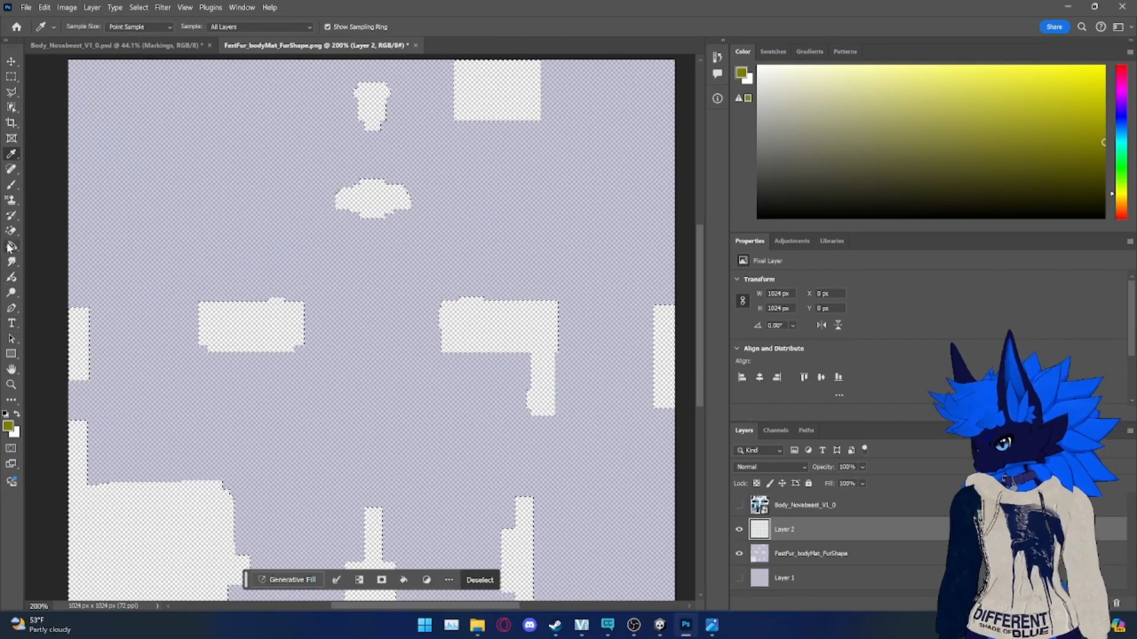
# Step: Fill the no-fur patches with olive yellow at 50% opacity and fit the map on screen
pyautogui.click(476, 337)
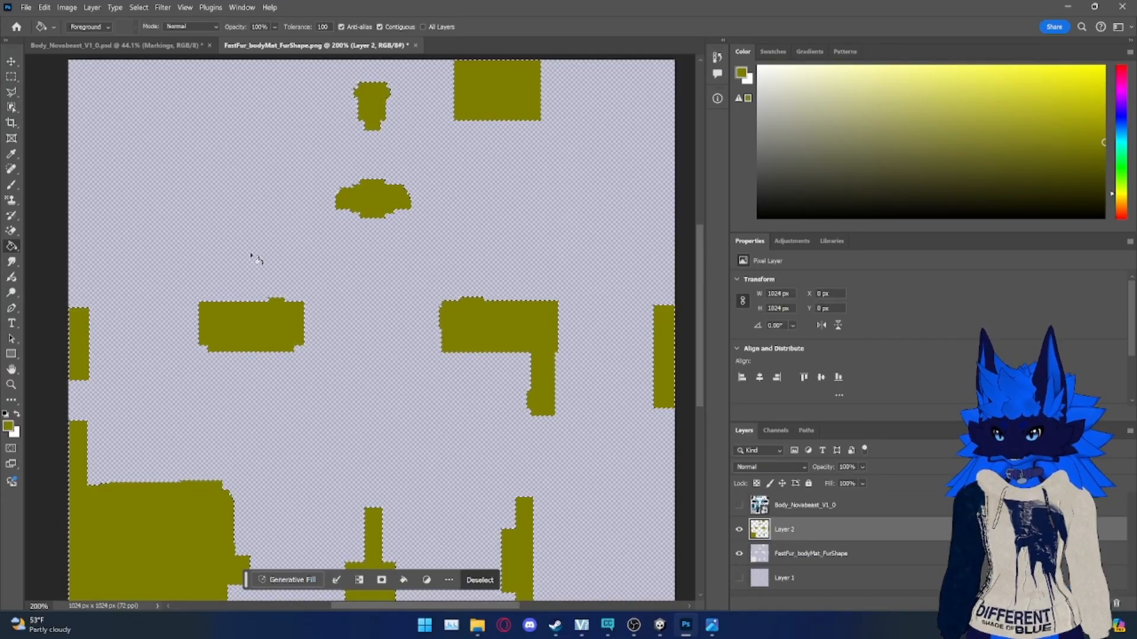
pyautogui.scroll(-3)
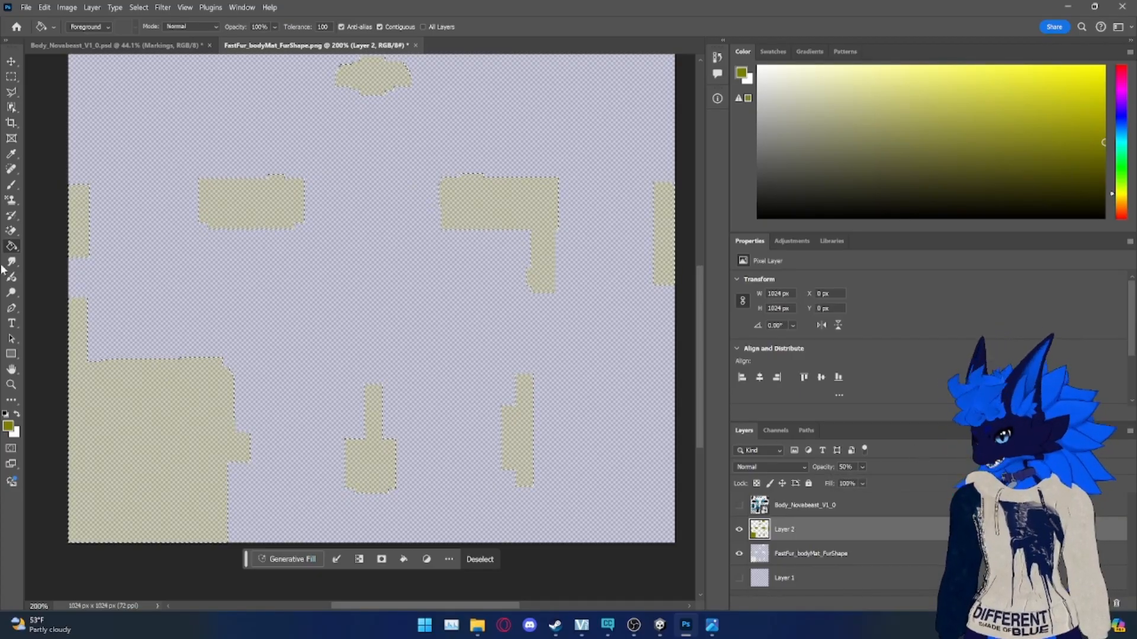
pyautogui.click(11, 385)
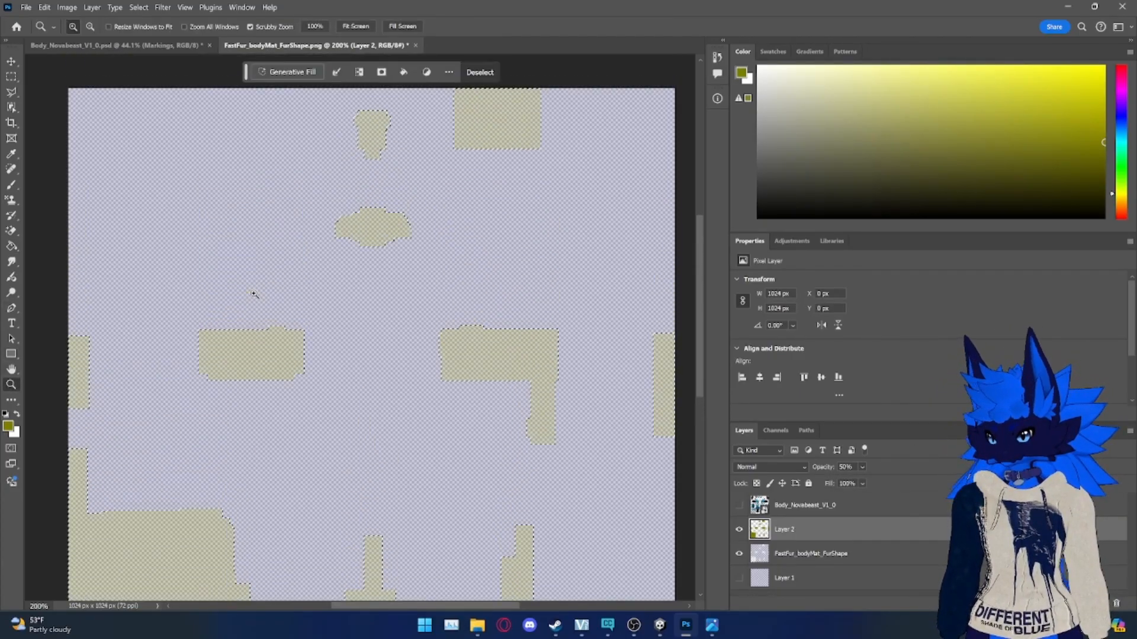
pyautogui.scroll(-3)
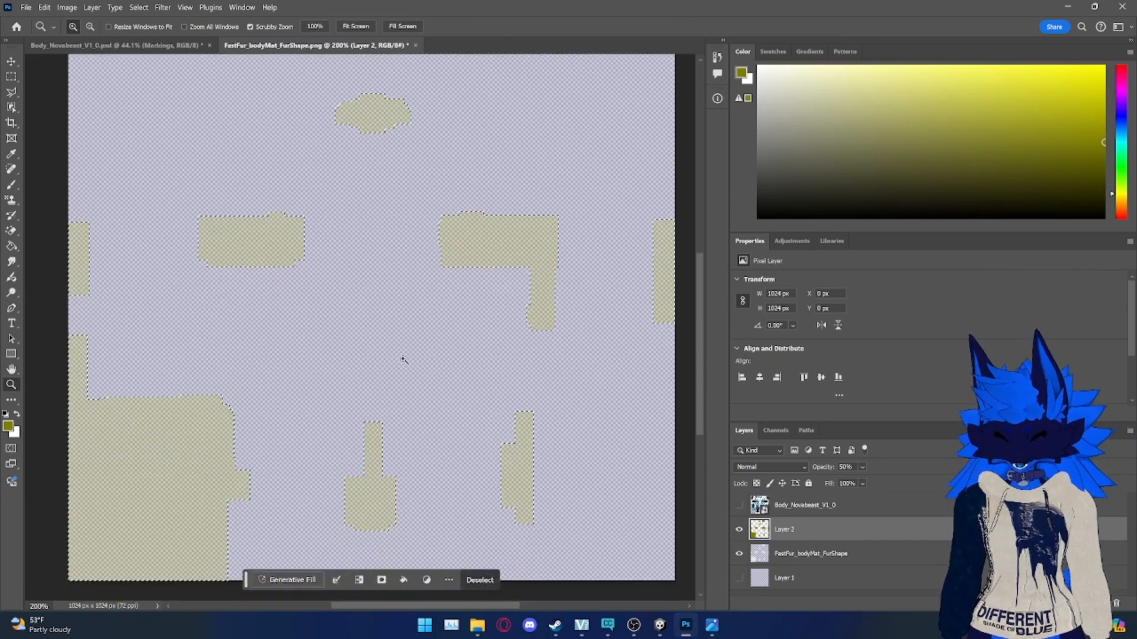
pyautogui.rightClick(374, 355)
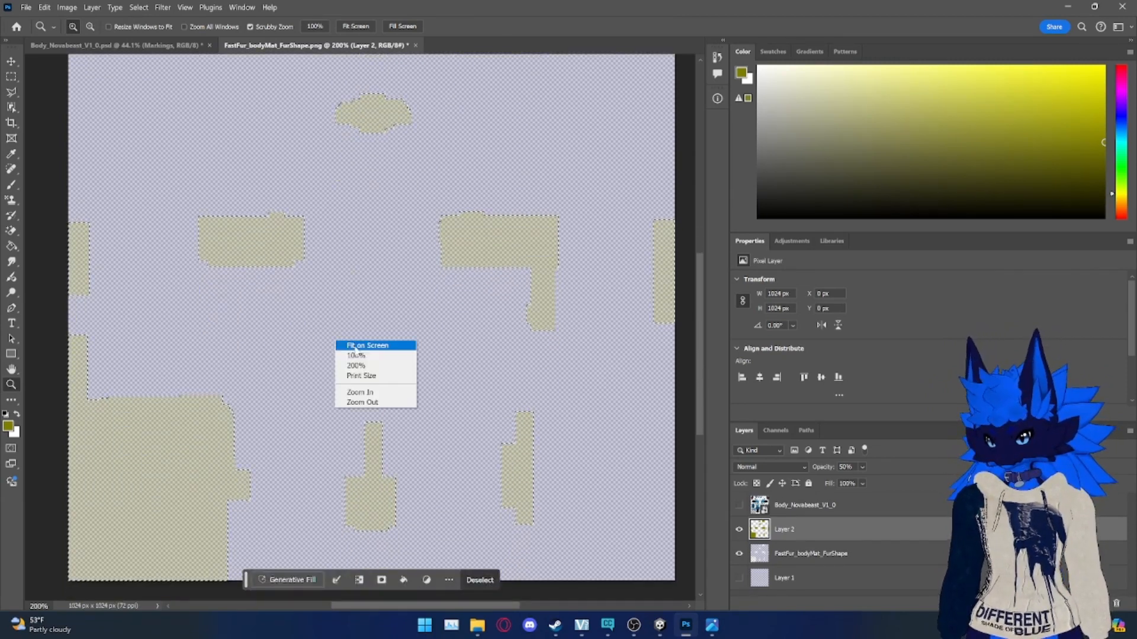
pyautogui.click(367, 345)
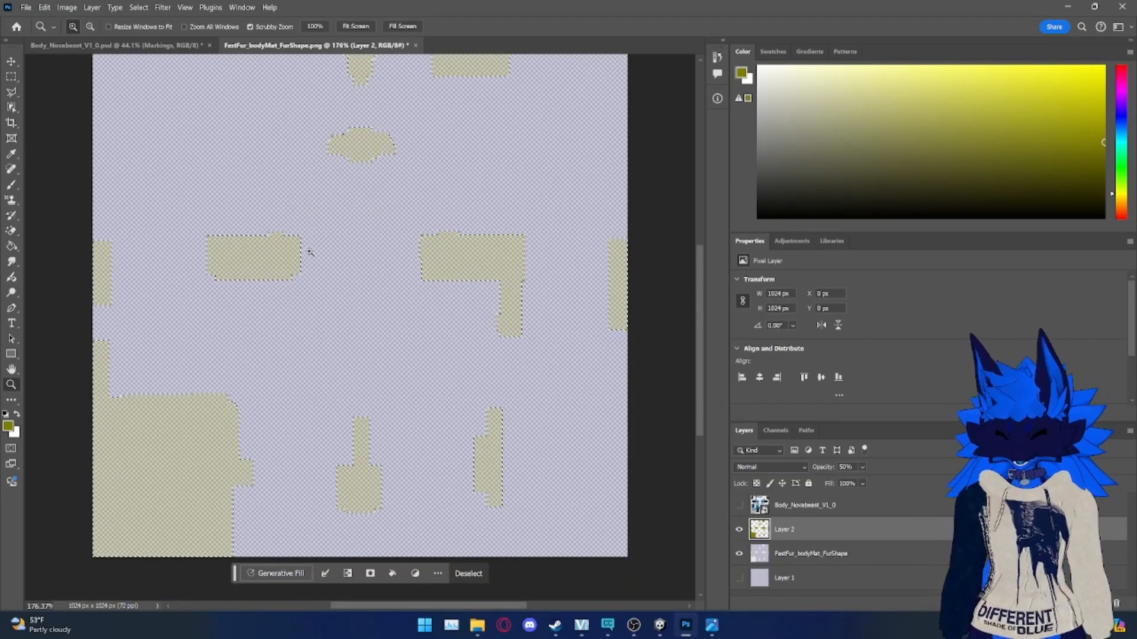
# Step: Export the edited map as PNG, overwriting FastFur_bodyMat_FurShape on the Desktop
pyautogui.click(12, 61)
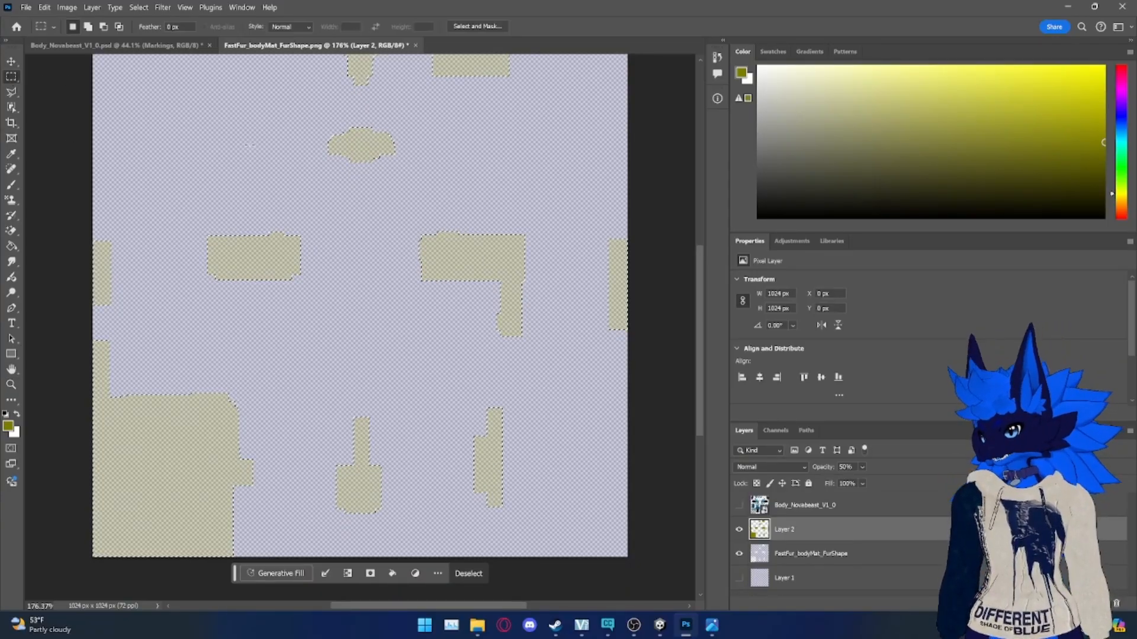
pyautogui.click(26, 7)
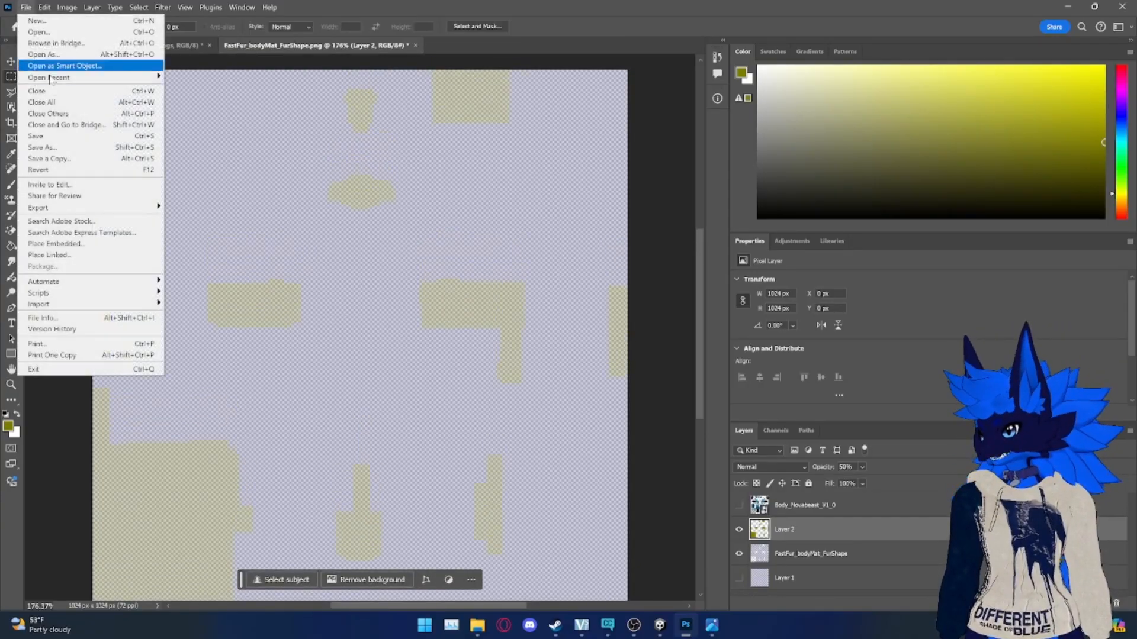
pyautogui.moveTo(37, 208)
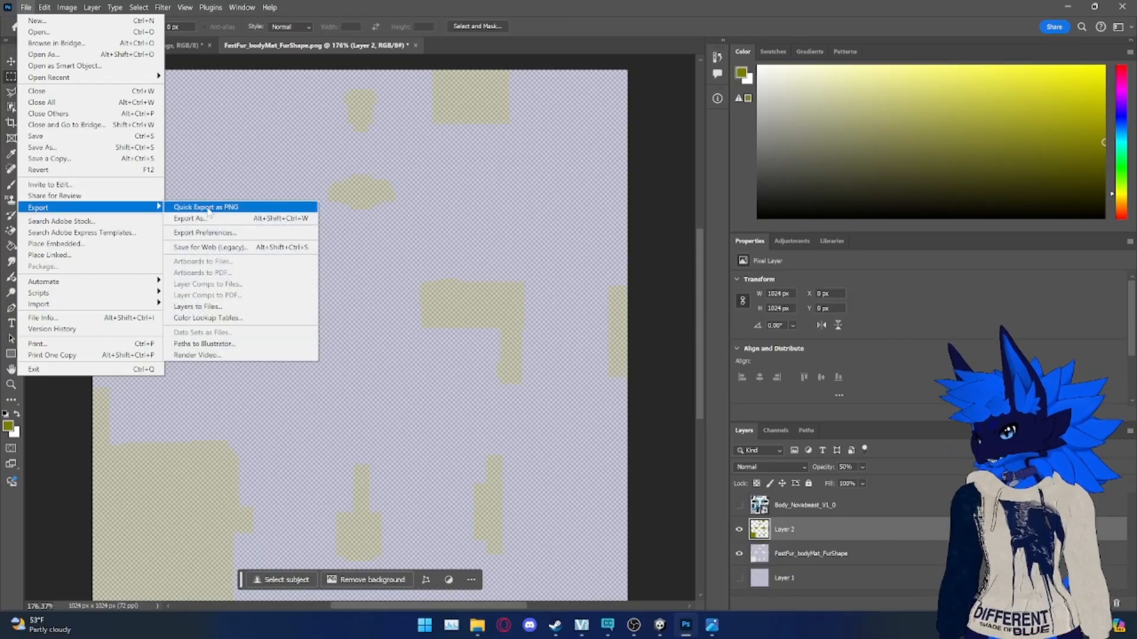
pyautogui.click(190, 218)
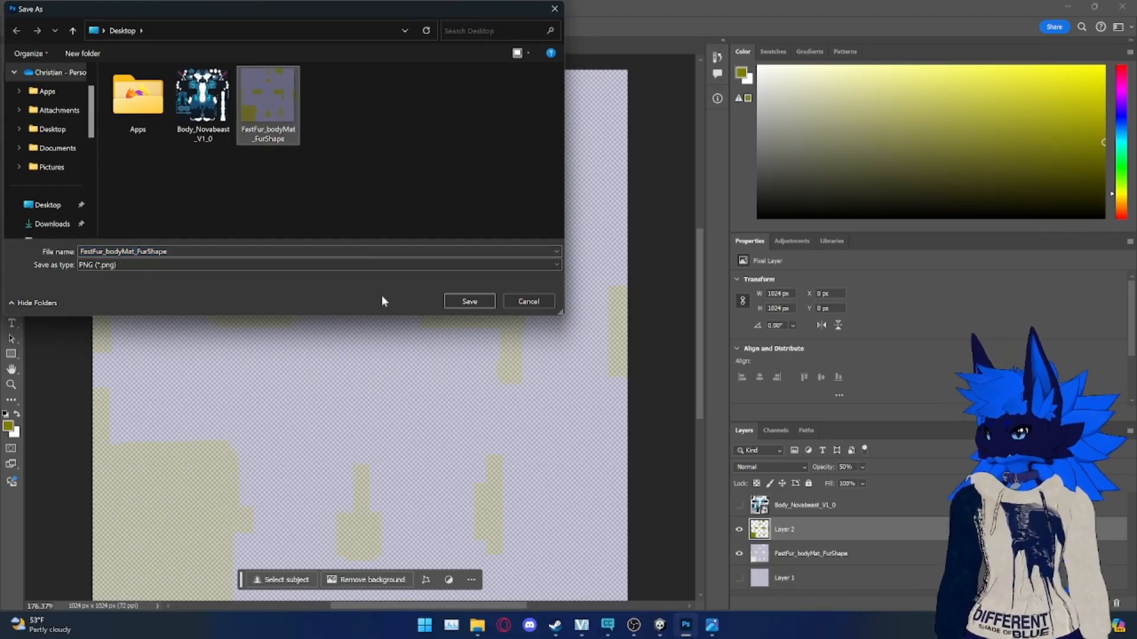
pyautogui.click(469, 301)
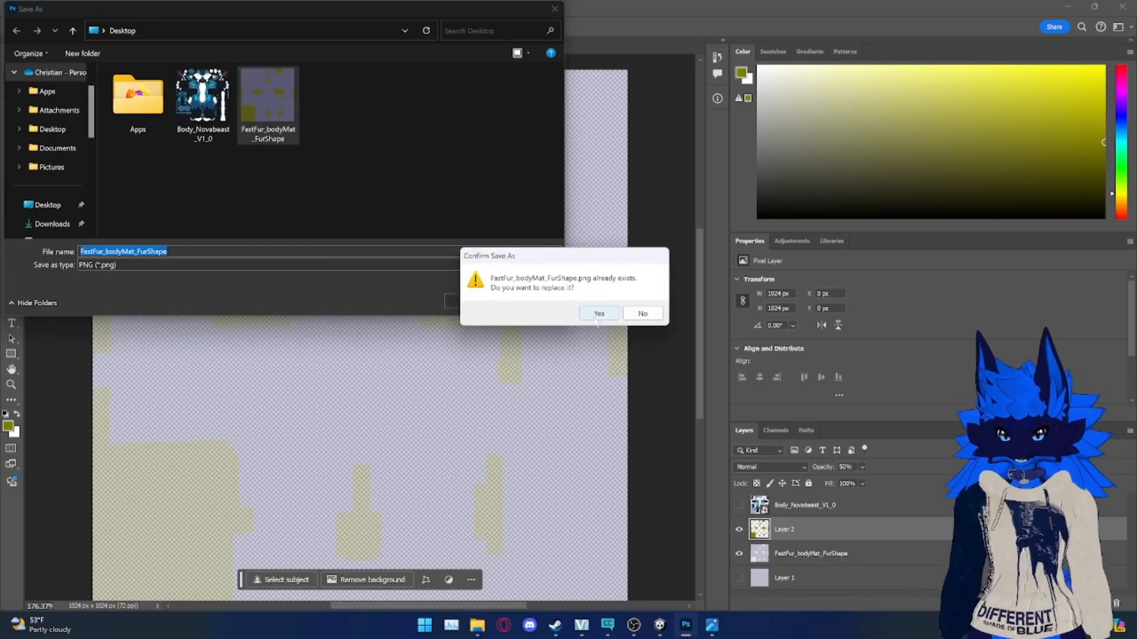
pyautogui.click(598, 313)
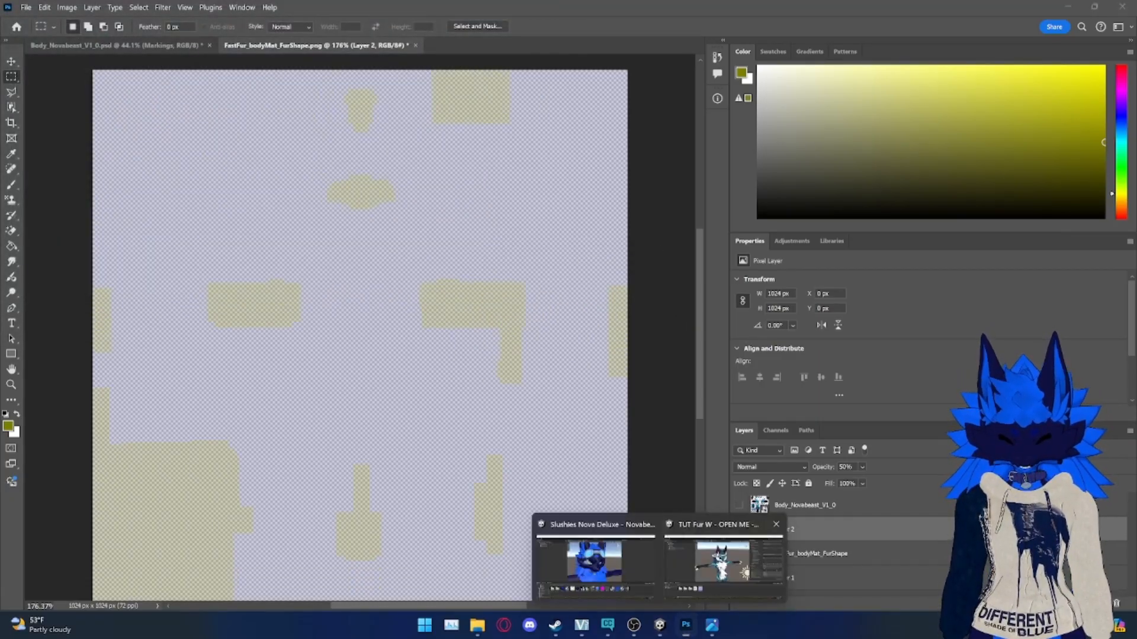
# Step: Delete the old FastFur_bodyMat_FurShape texture in Unity and import the new PNG into Assets
pyautogui.click(716, 559)
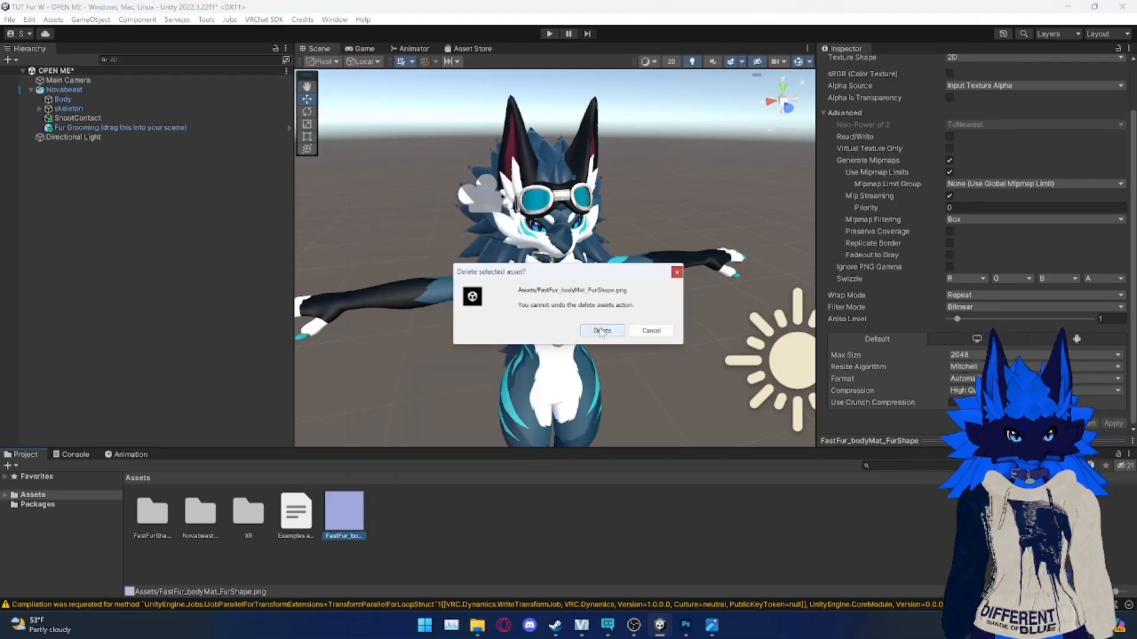
pyautogui.click(601, 330)
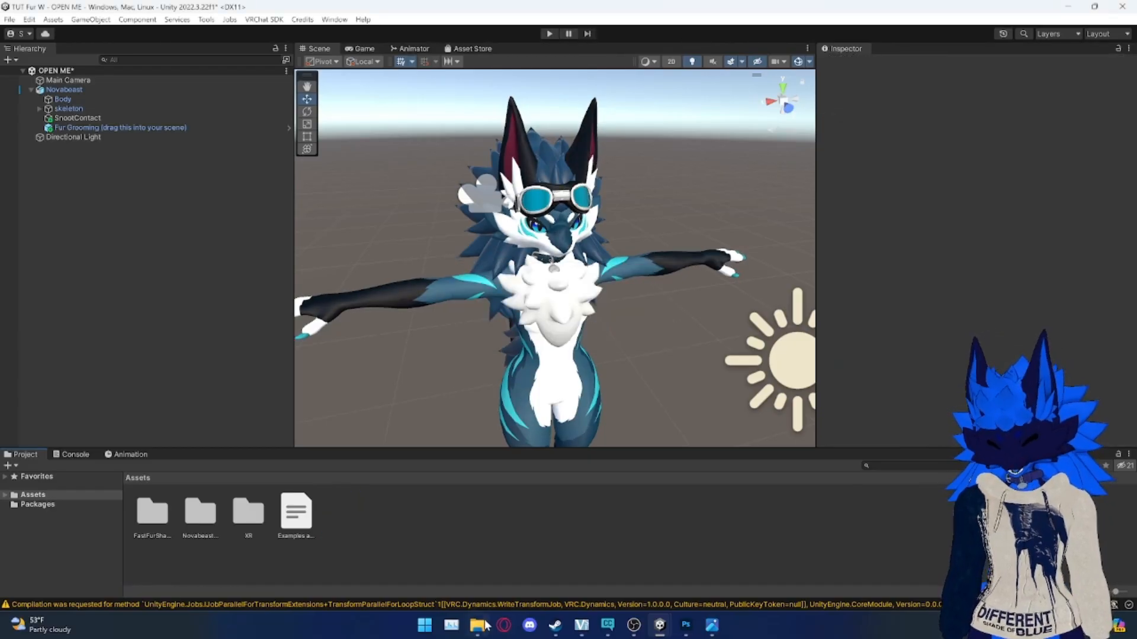
pyautogui.click(476, 624)
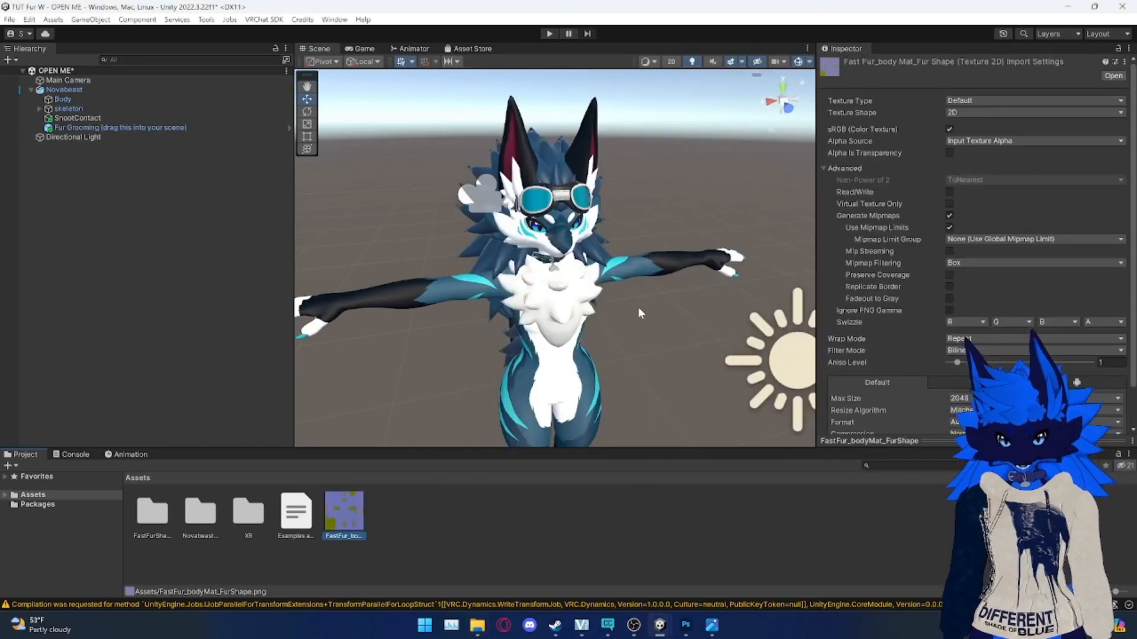
pyautogui.click(64, 90)
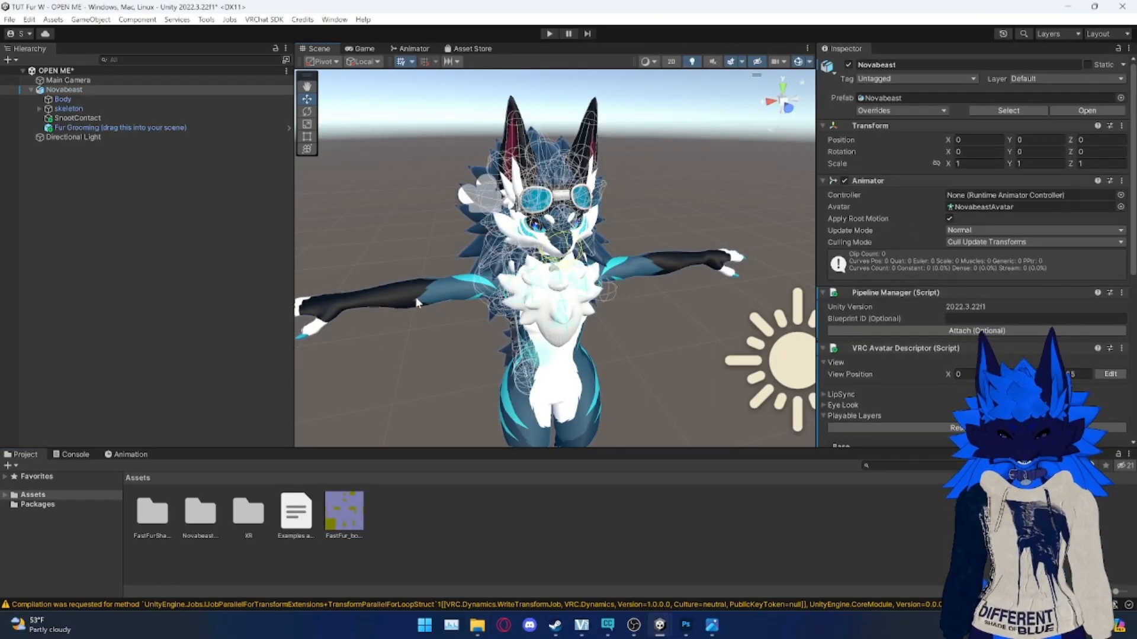
# Step: Select the Body mesh and generate hair maps from the bodyMat Fast Fur inspector
pyautogui.click(62, 99)
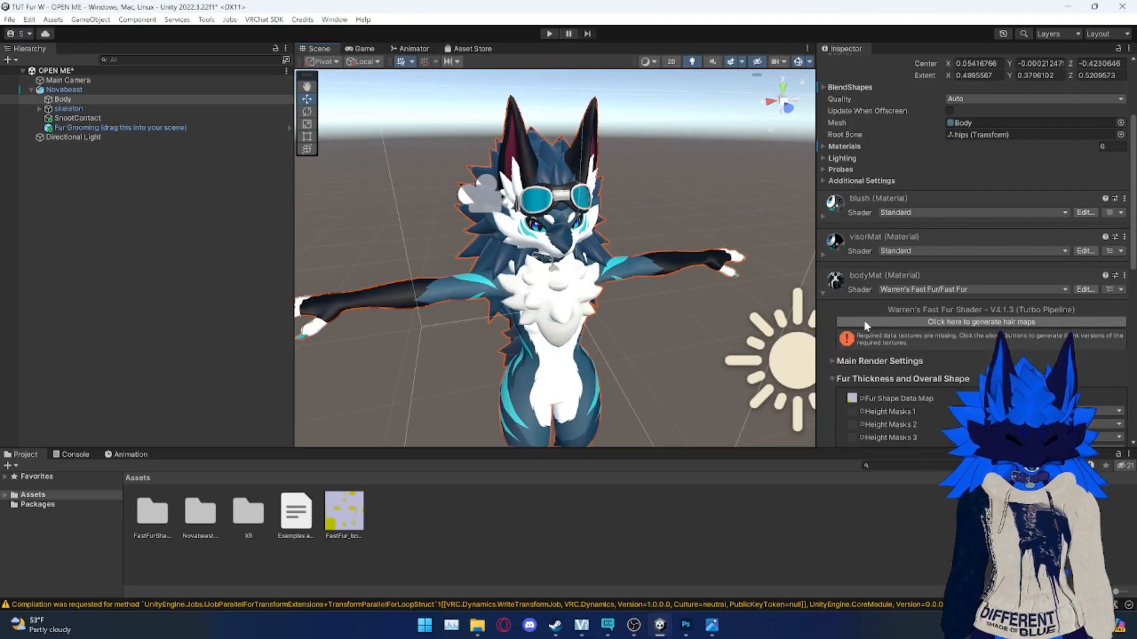
pyautogui.moveTo(904, 329)
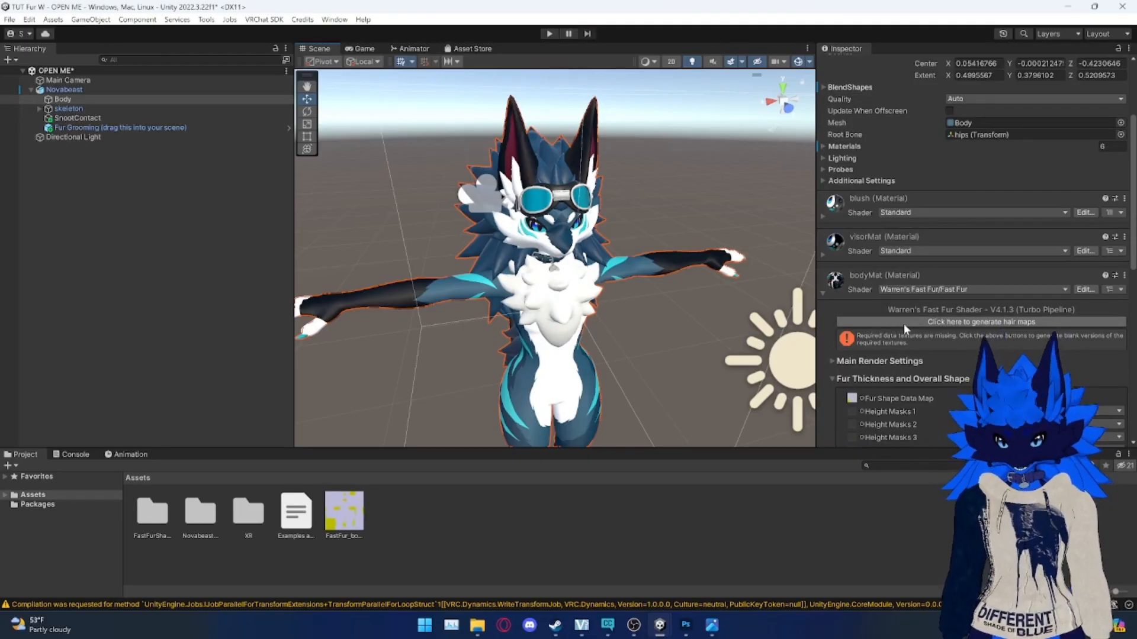
pyautogui.moveTo(911, 329)
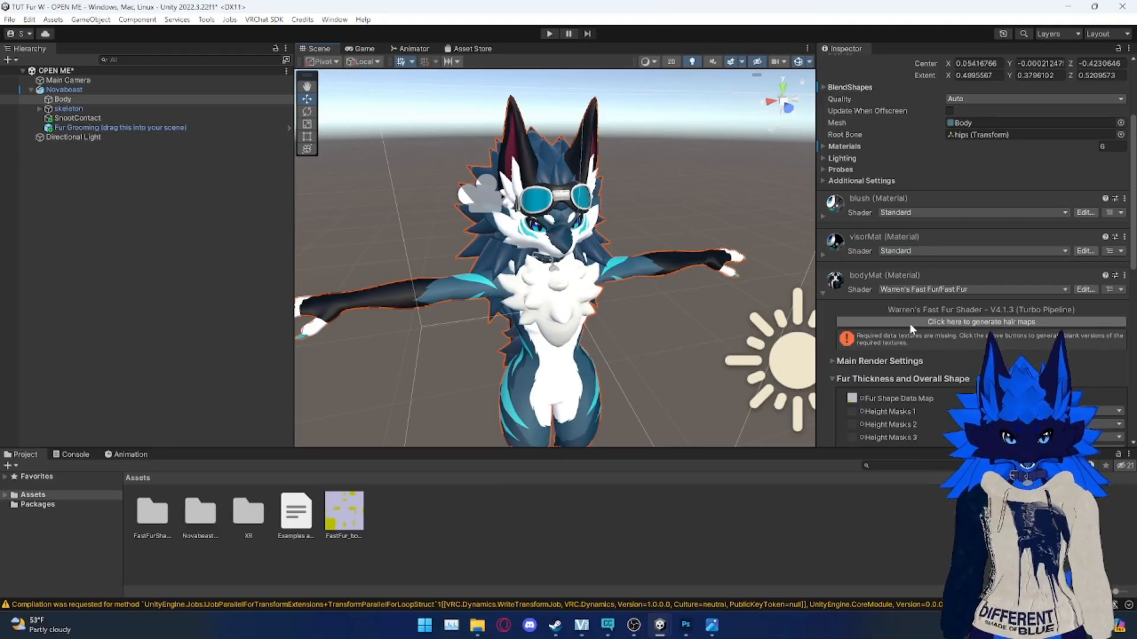
pyautogui.click(981, 321)
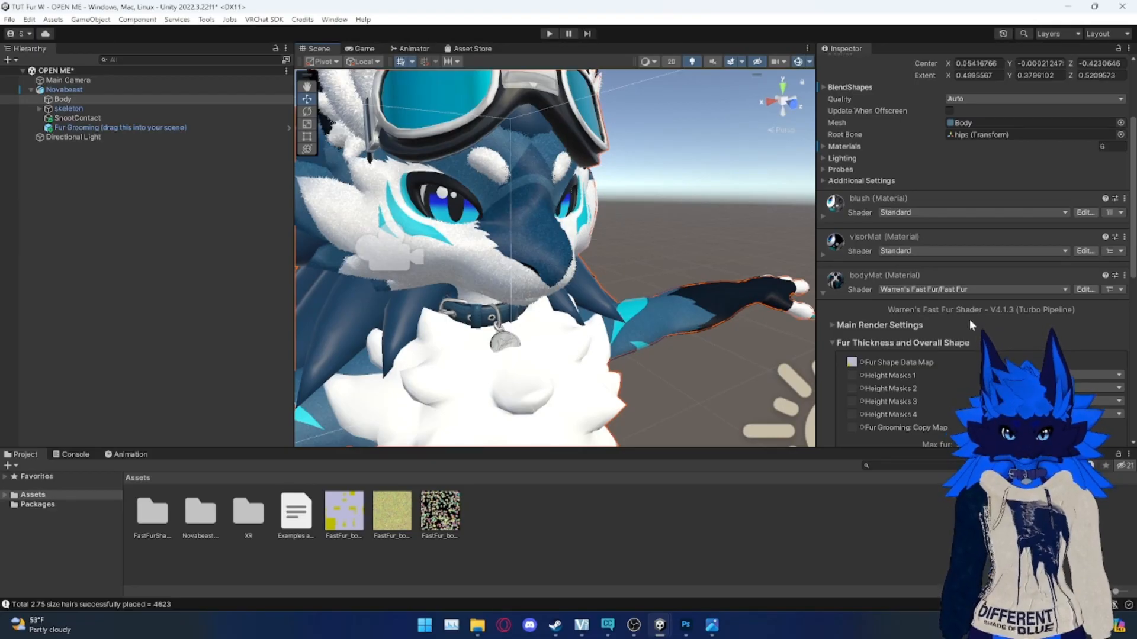
# Step: Set body Fur Thickness to 0.35 and expand the Gravity, Wind, and Movement foldout
pyautogui.scroll(-3)
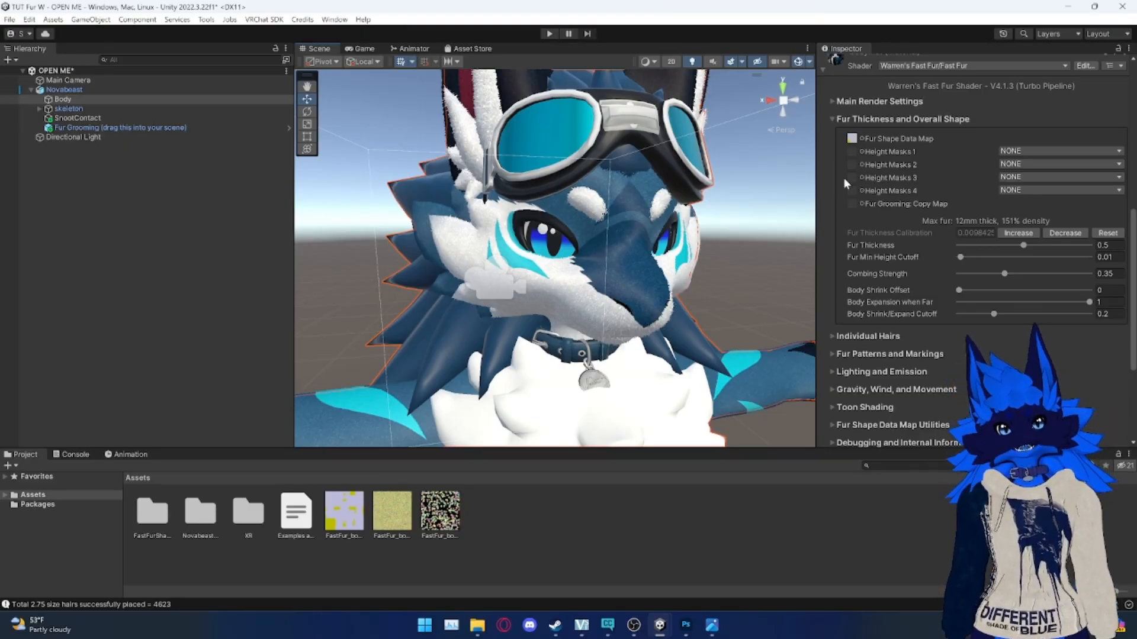
pyautogui.scroll(-3)
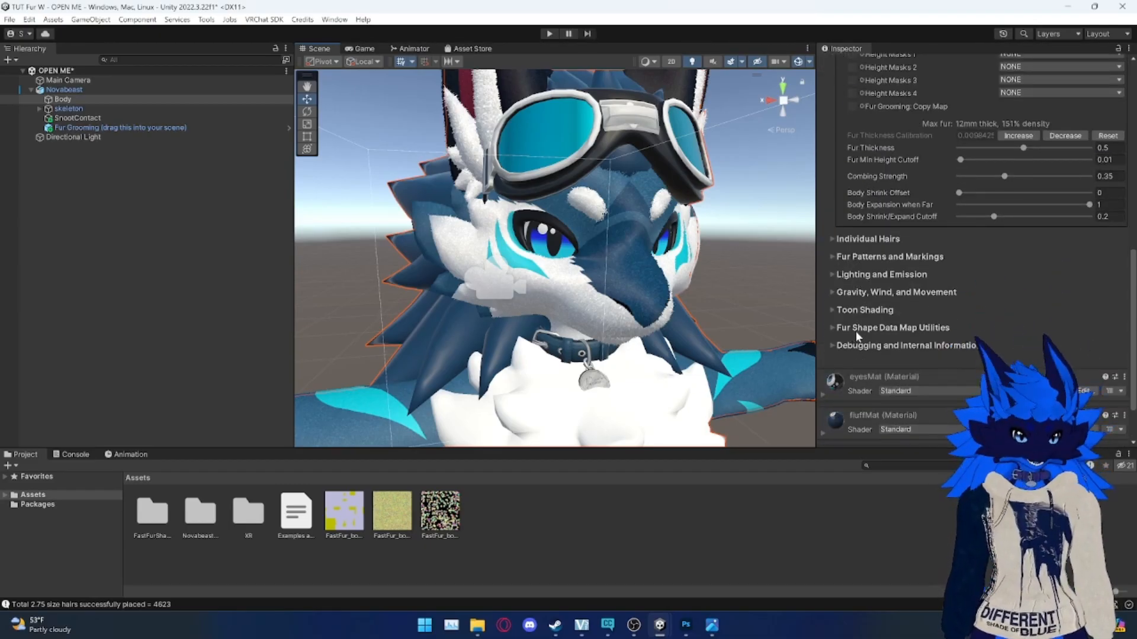
pyautogui.scroll(3)
pyautogui.write('0.35')
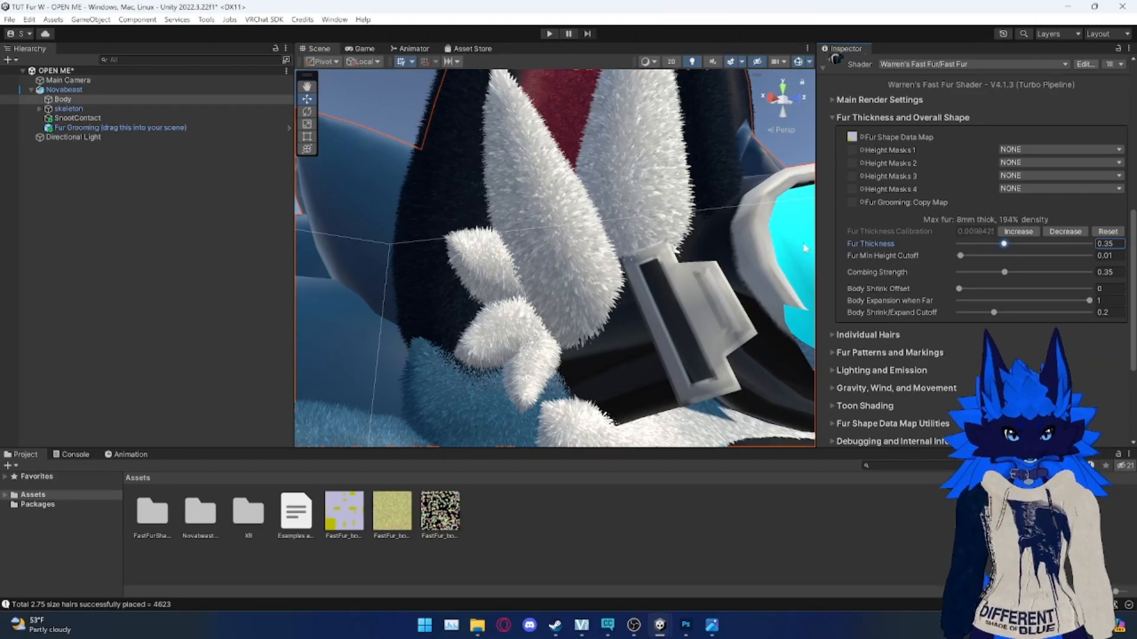
pyautogui.moveTo(569, 255)
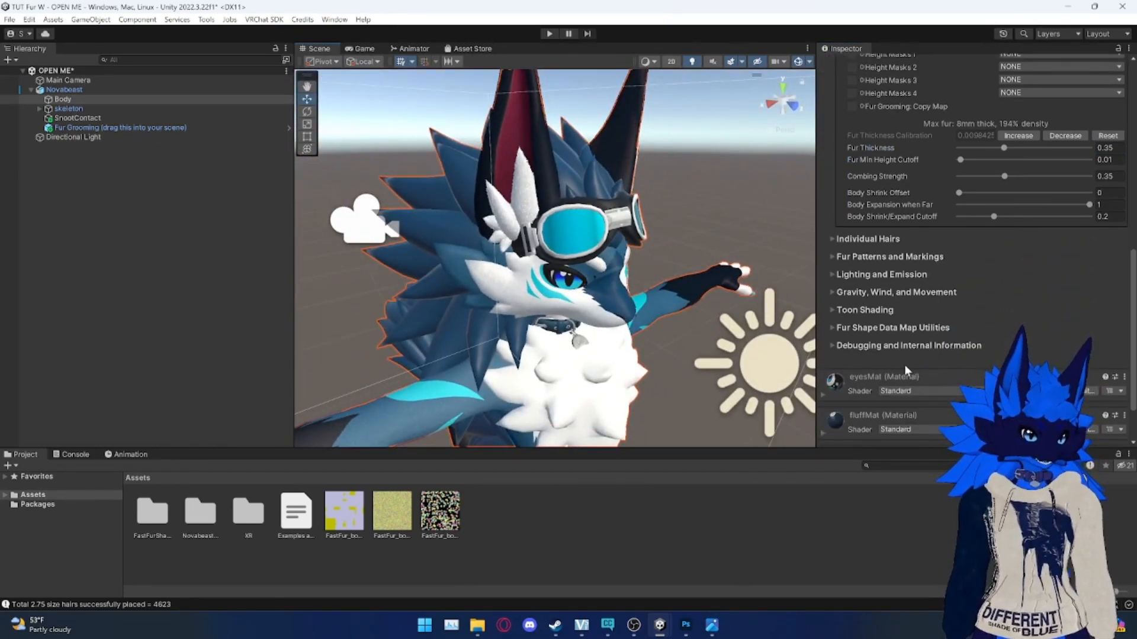
pyautogui.click(896, 292)
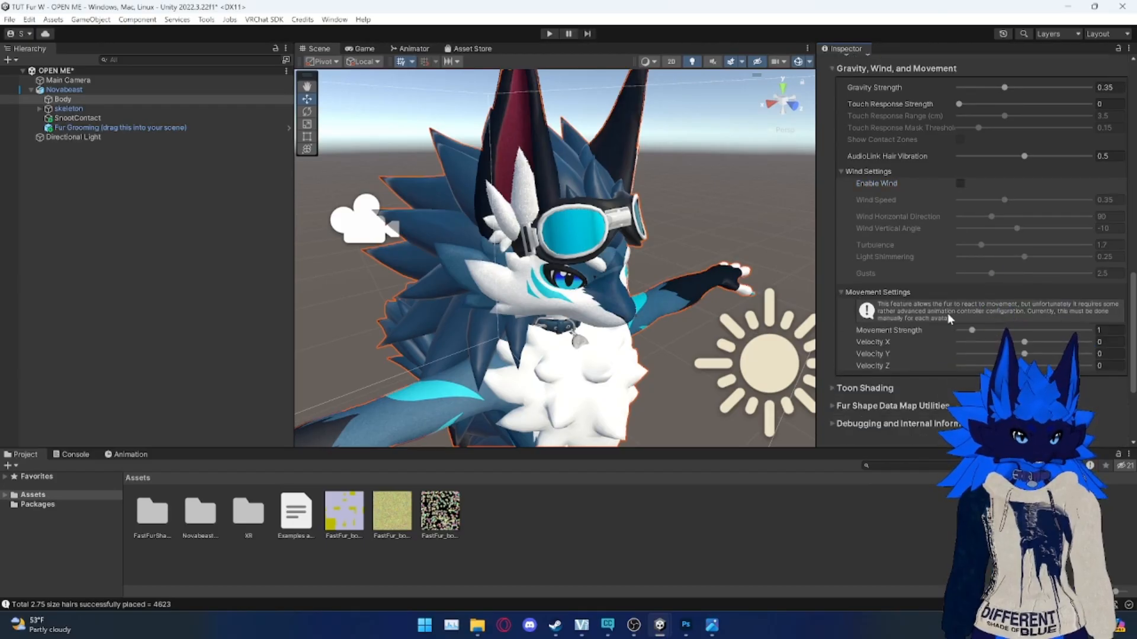
pyautogui.moveTo(650, 268)
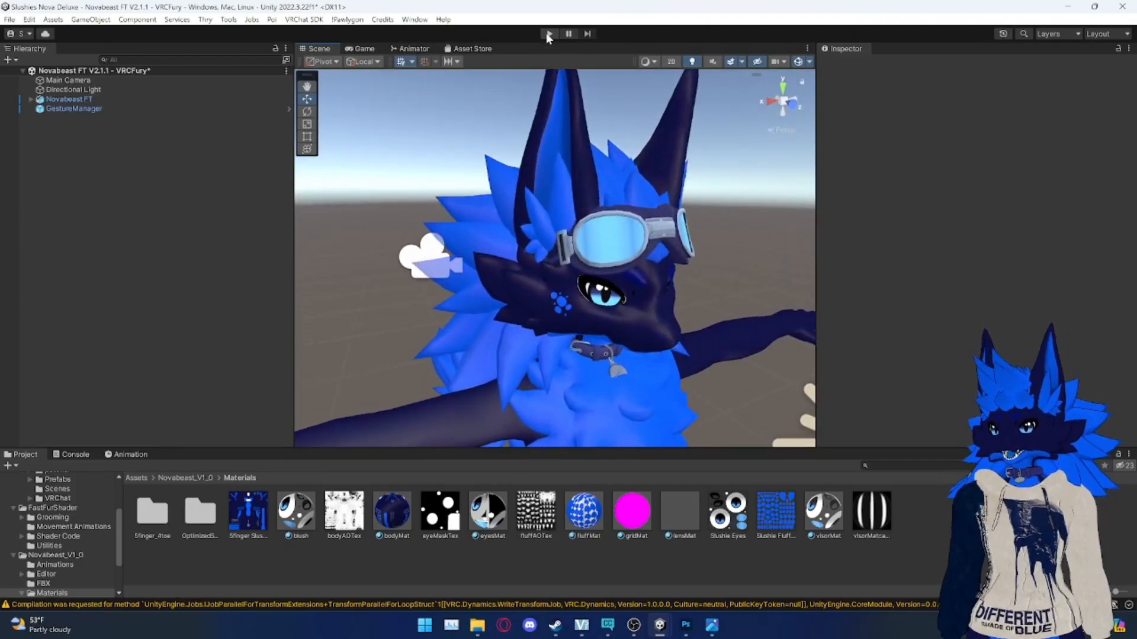
# Step: Select GestureManager in the Nova Deluxe project and enter Play mode
pyautogui.click(73, 108)
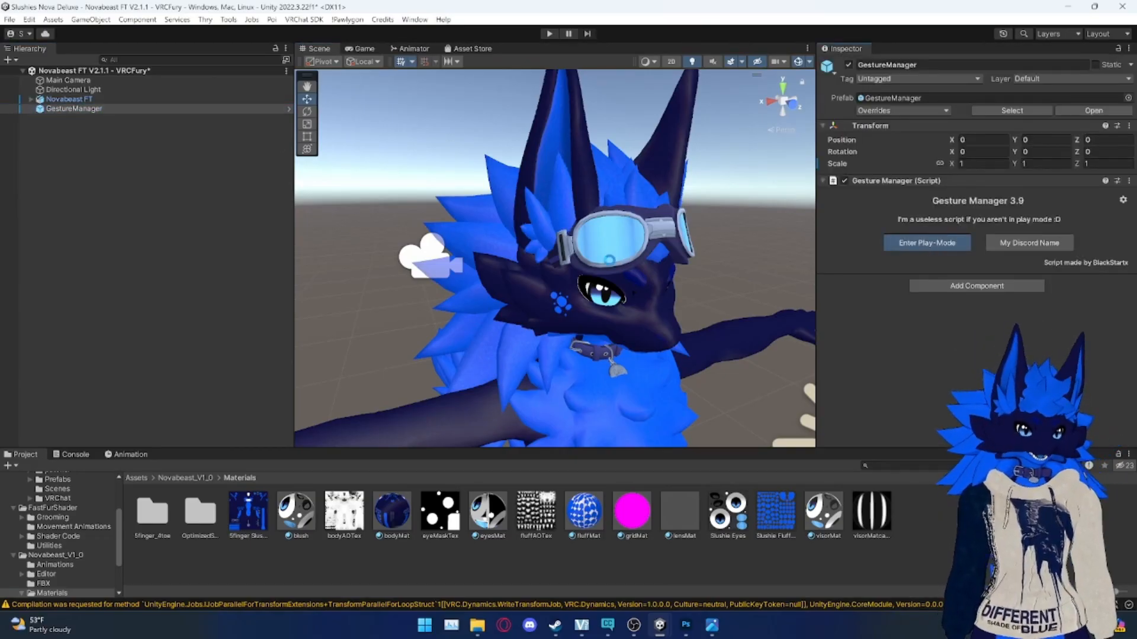
pyautogui.click(926, 243)
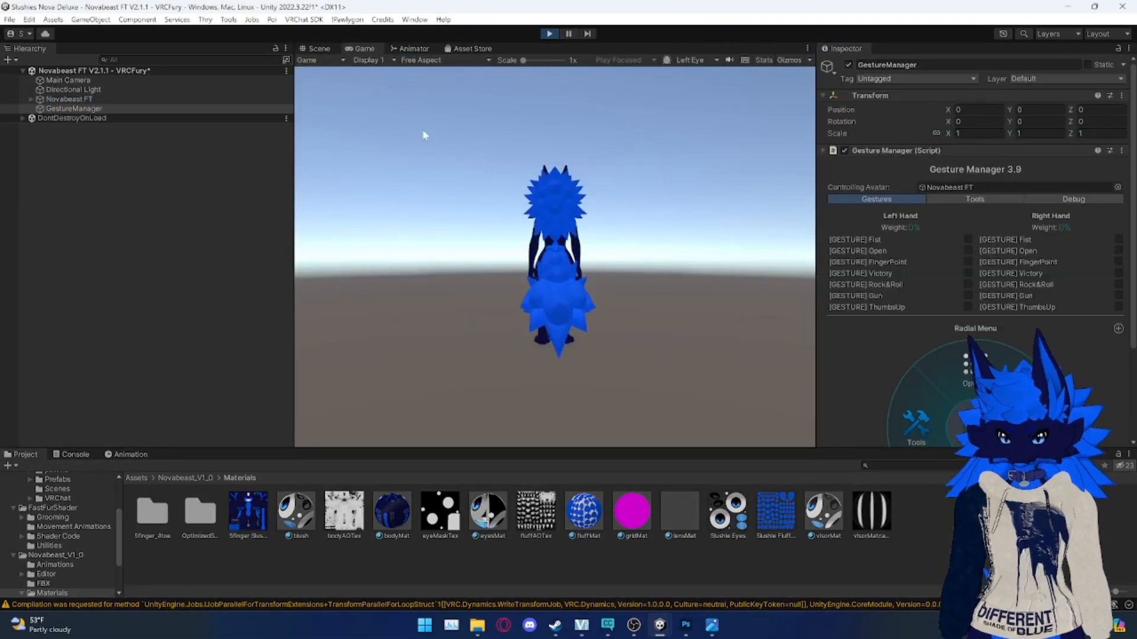
# Step: Compare Scene and Game views, then zoom the Scene view onto the avatar's face and goggles
pyautogui.click(316, 48)
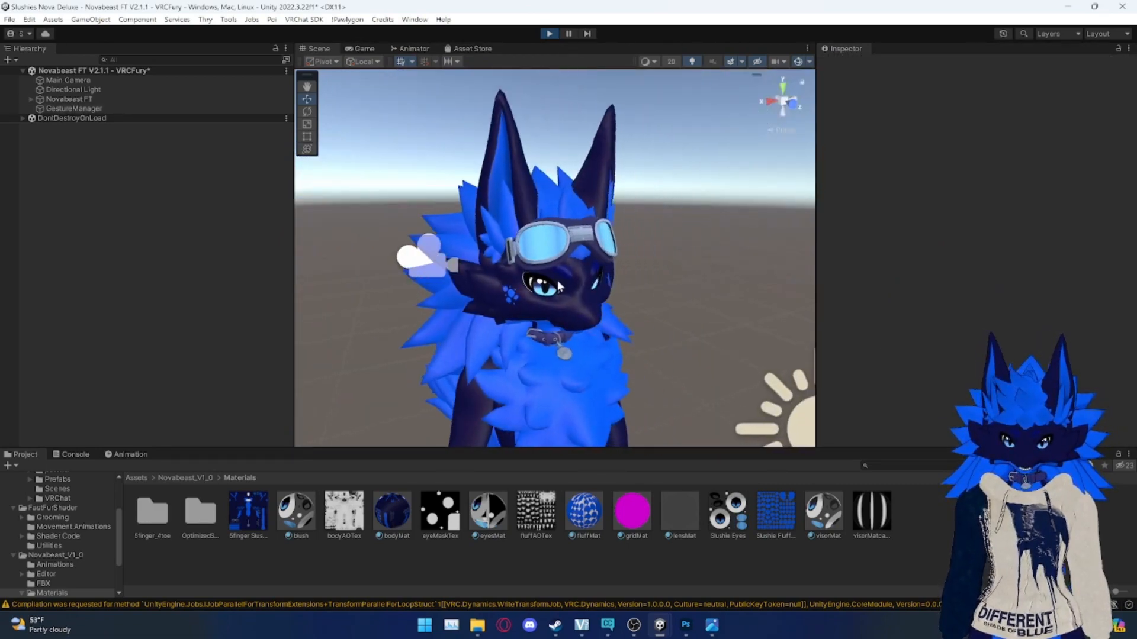
pyautogui.click(364, 49)
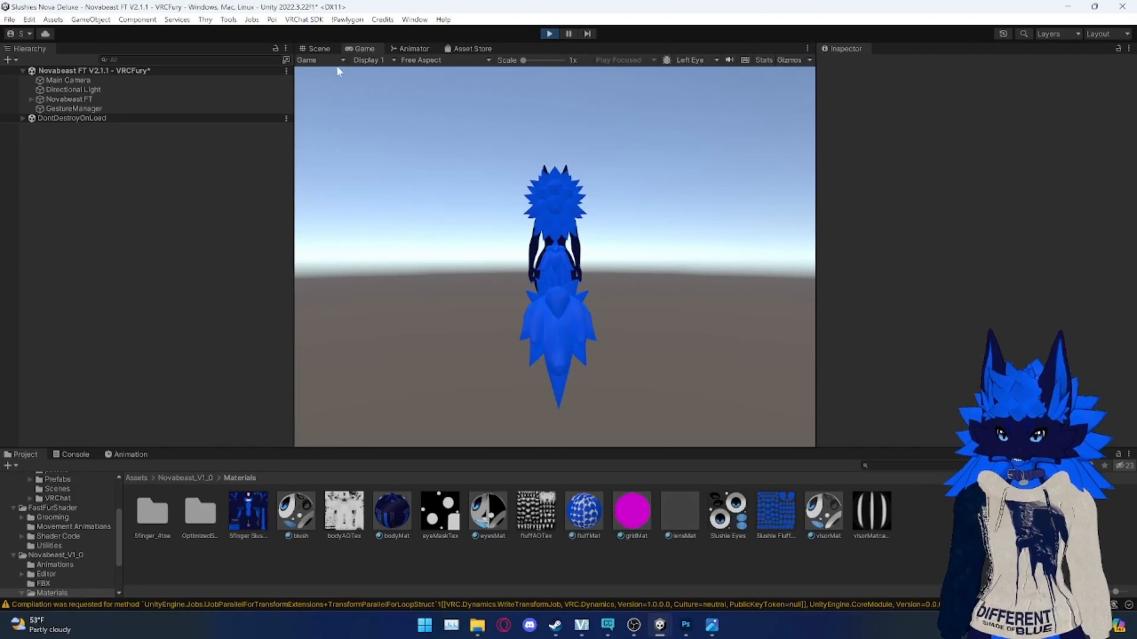
pyautogui.click(318, 49)
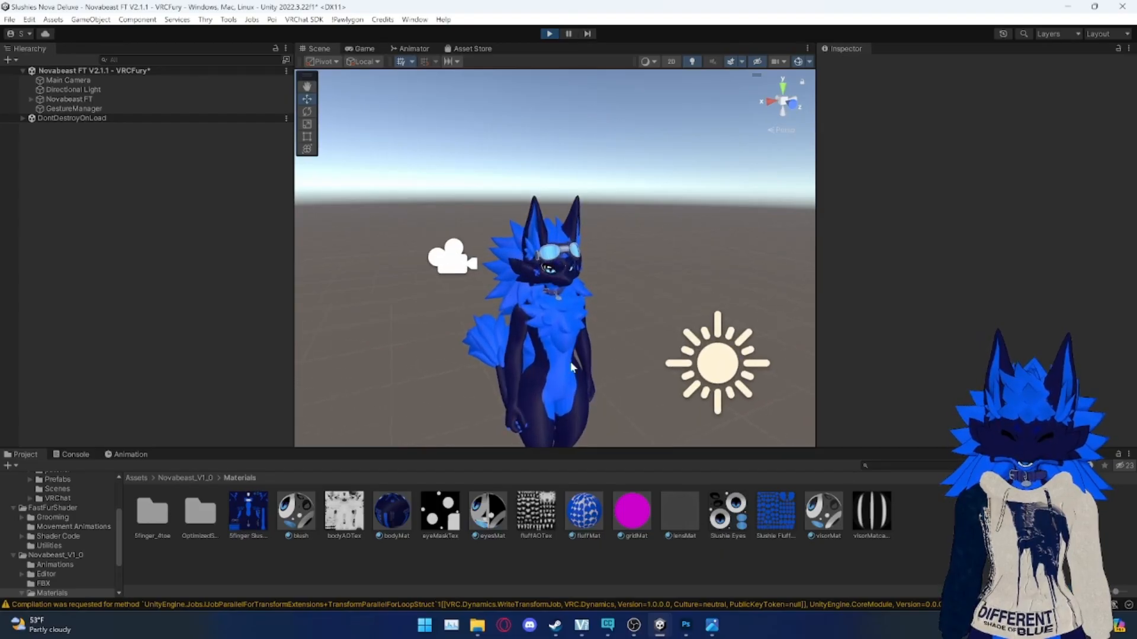
pyautogui.scroll(3)
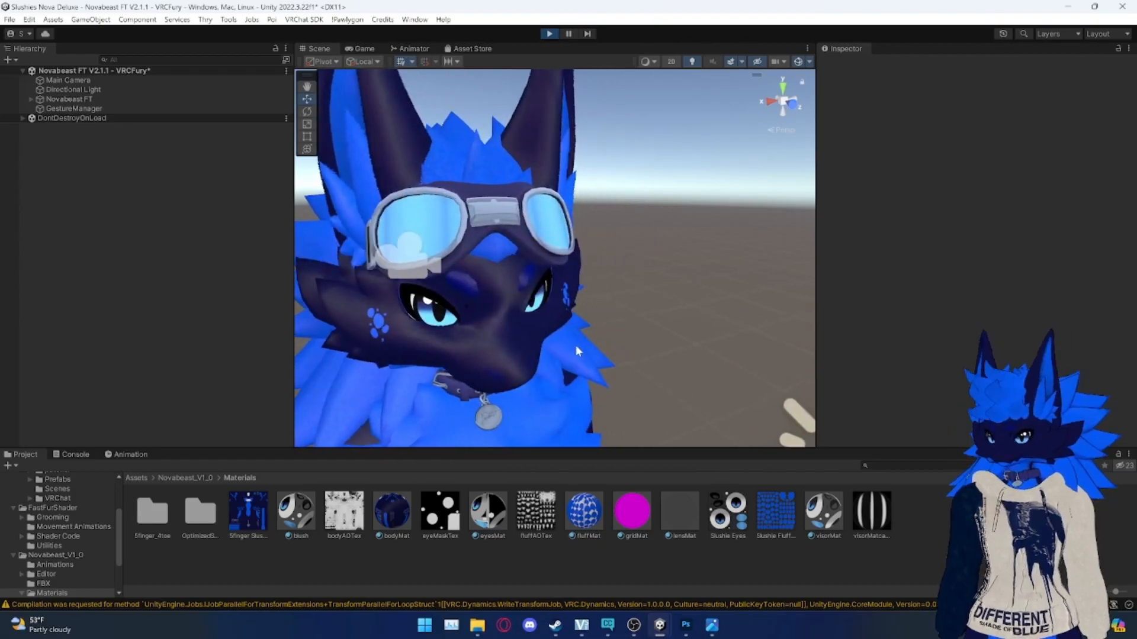
pyautogui.scroll(3)
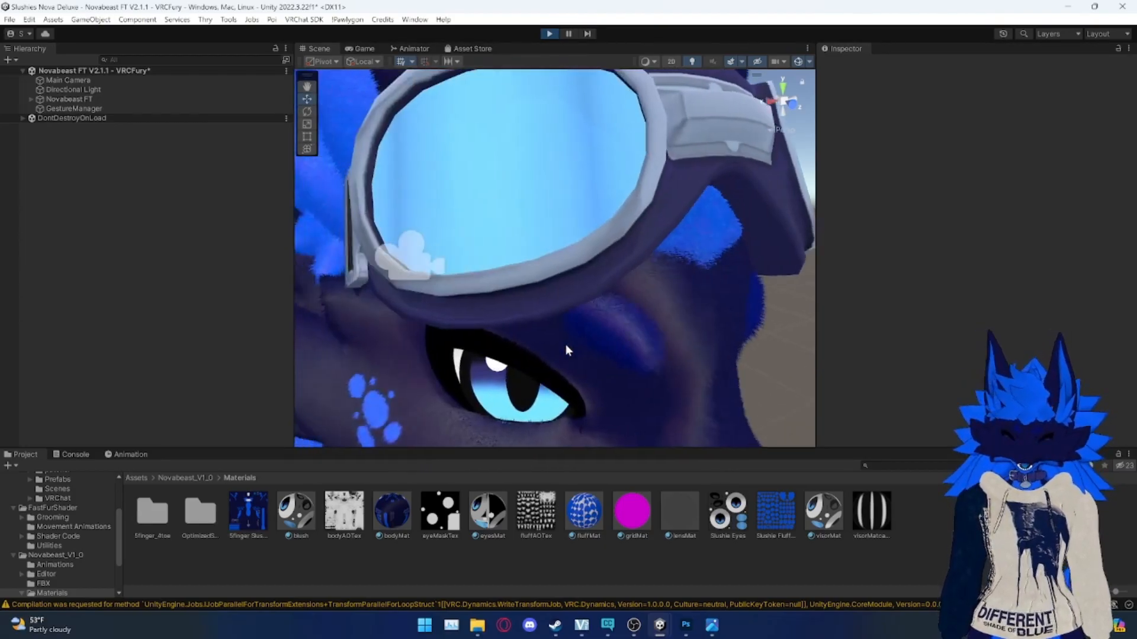